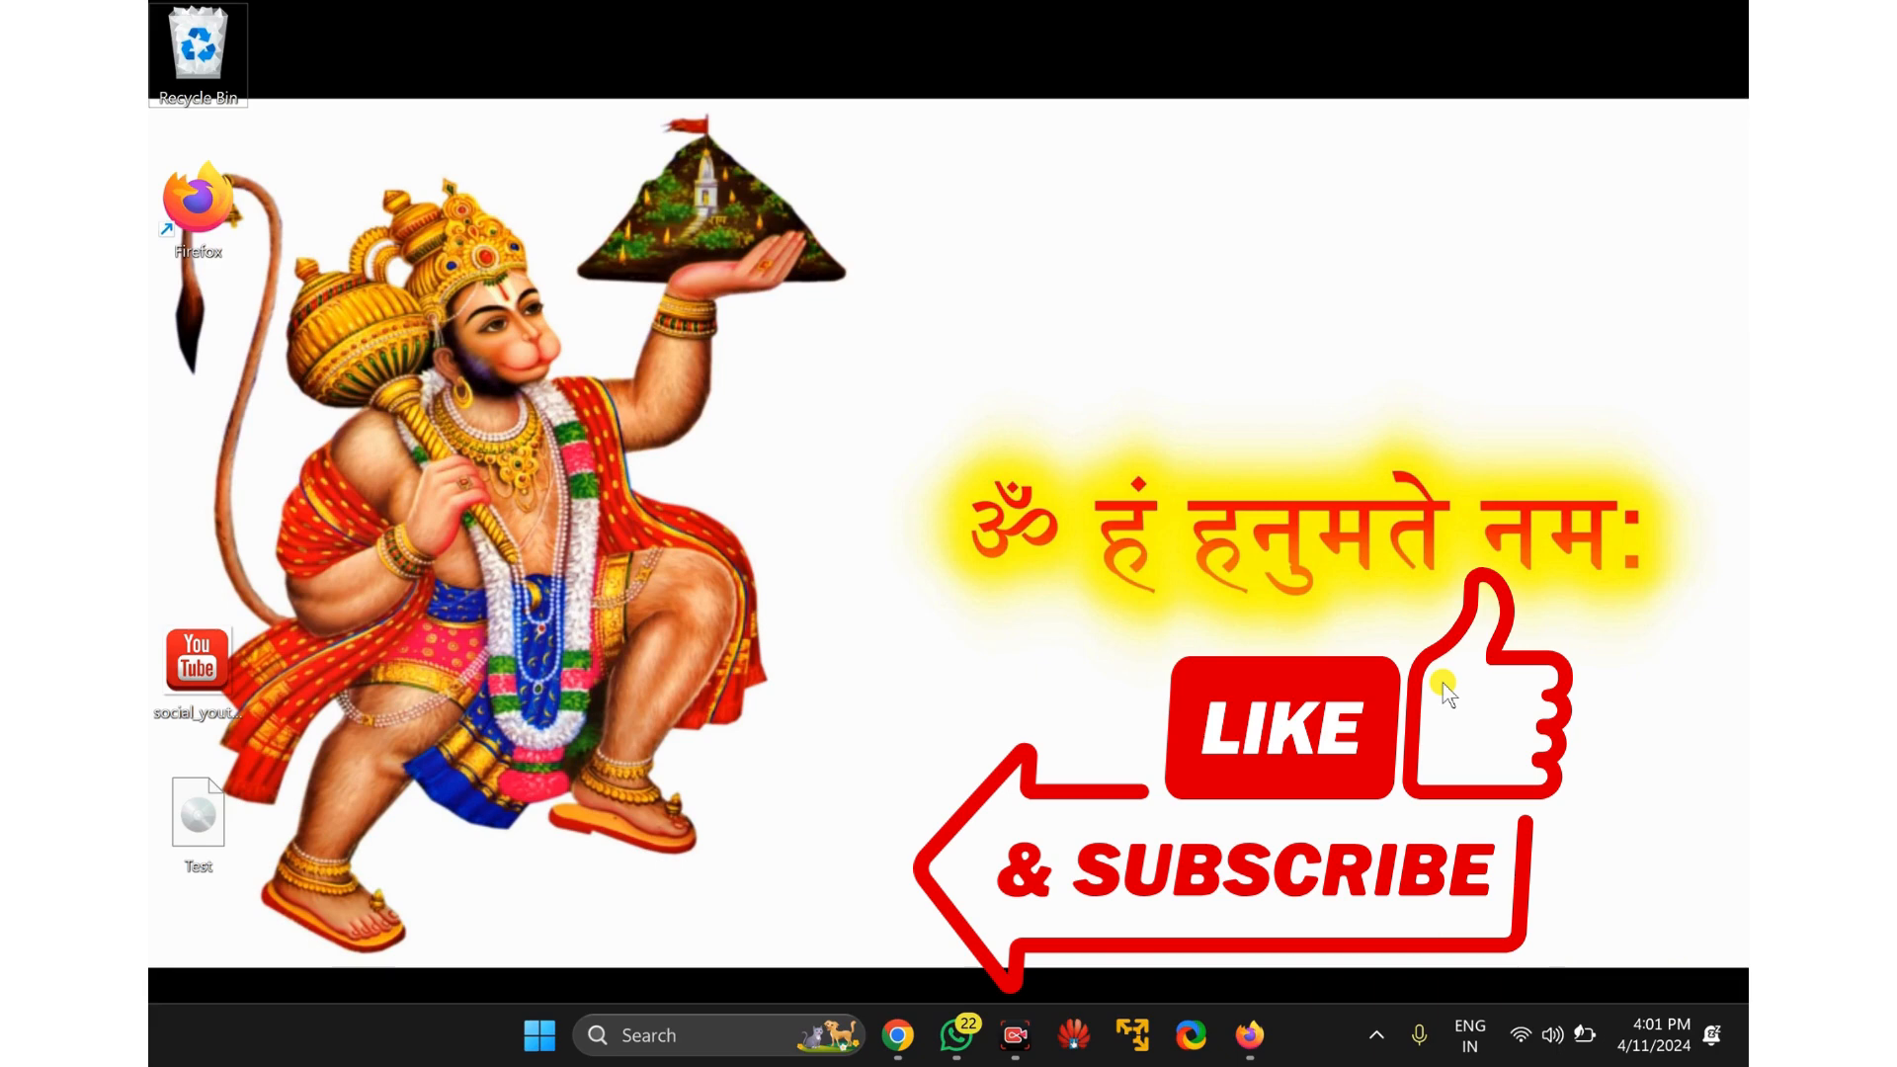
mouse_move(1213, 803)
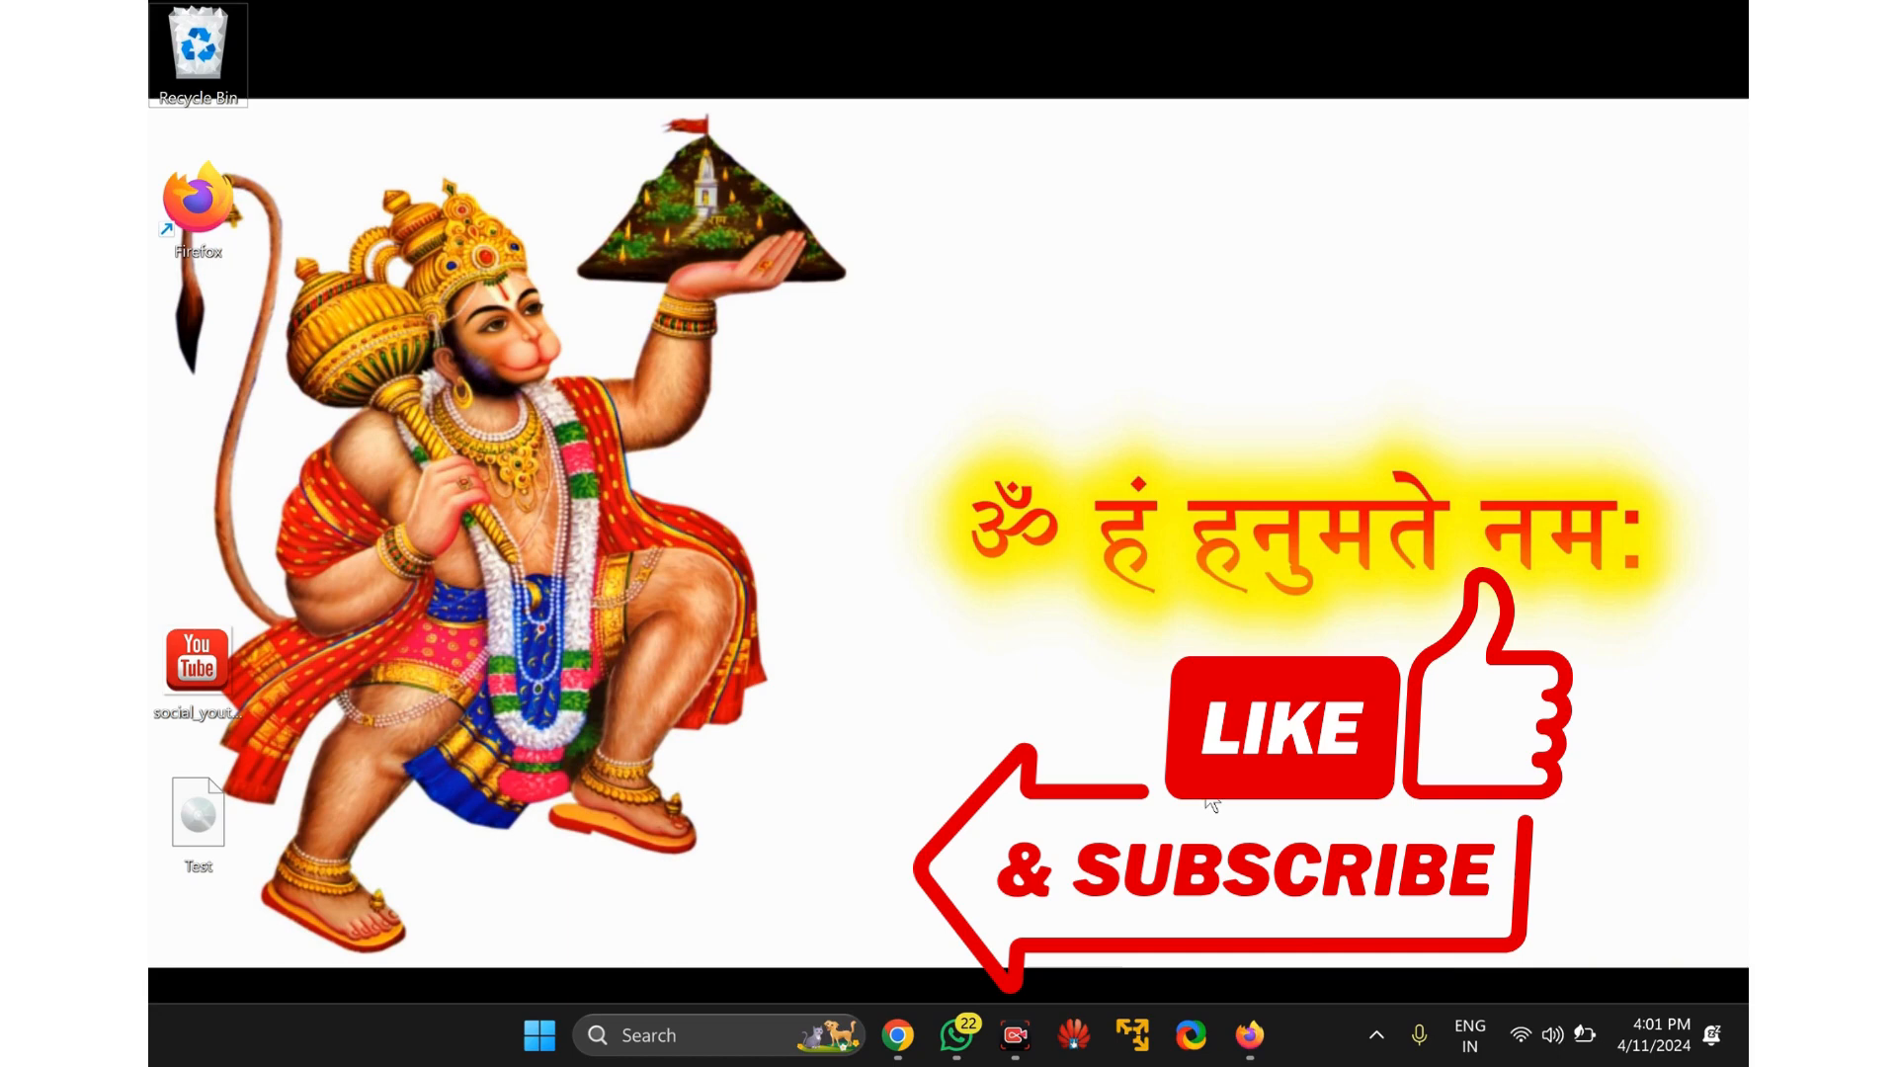
Search the Start menu for Firefox and open its shortcut's file location.
left_click(1249, 1034)
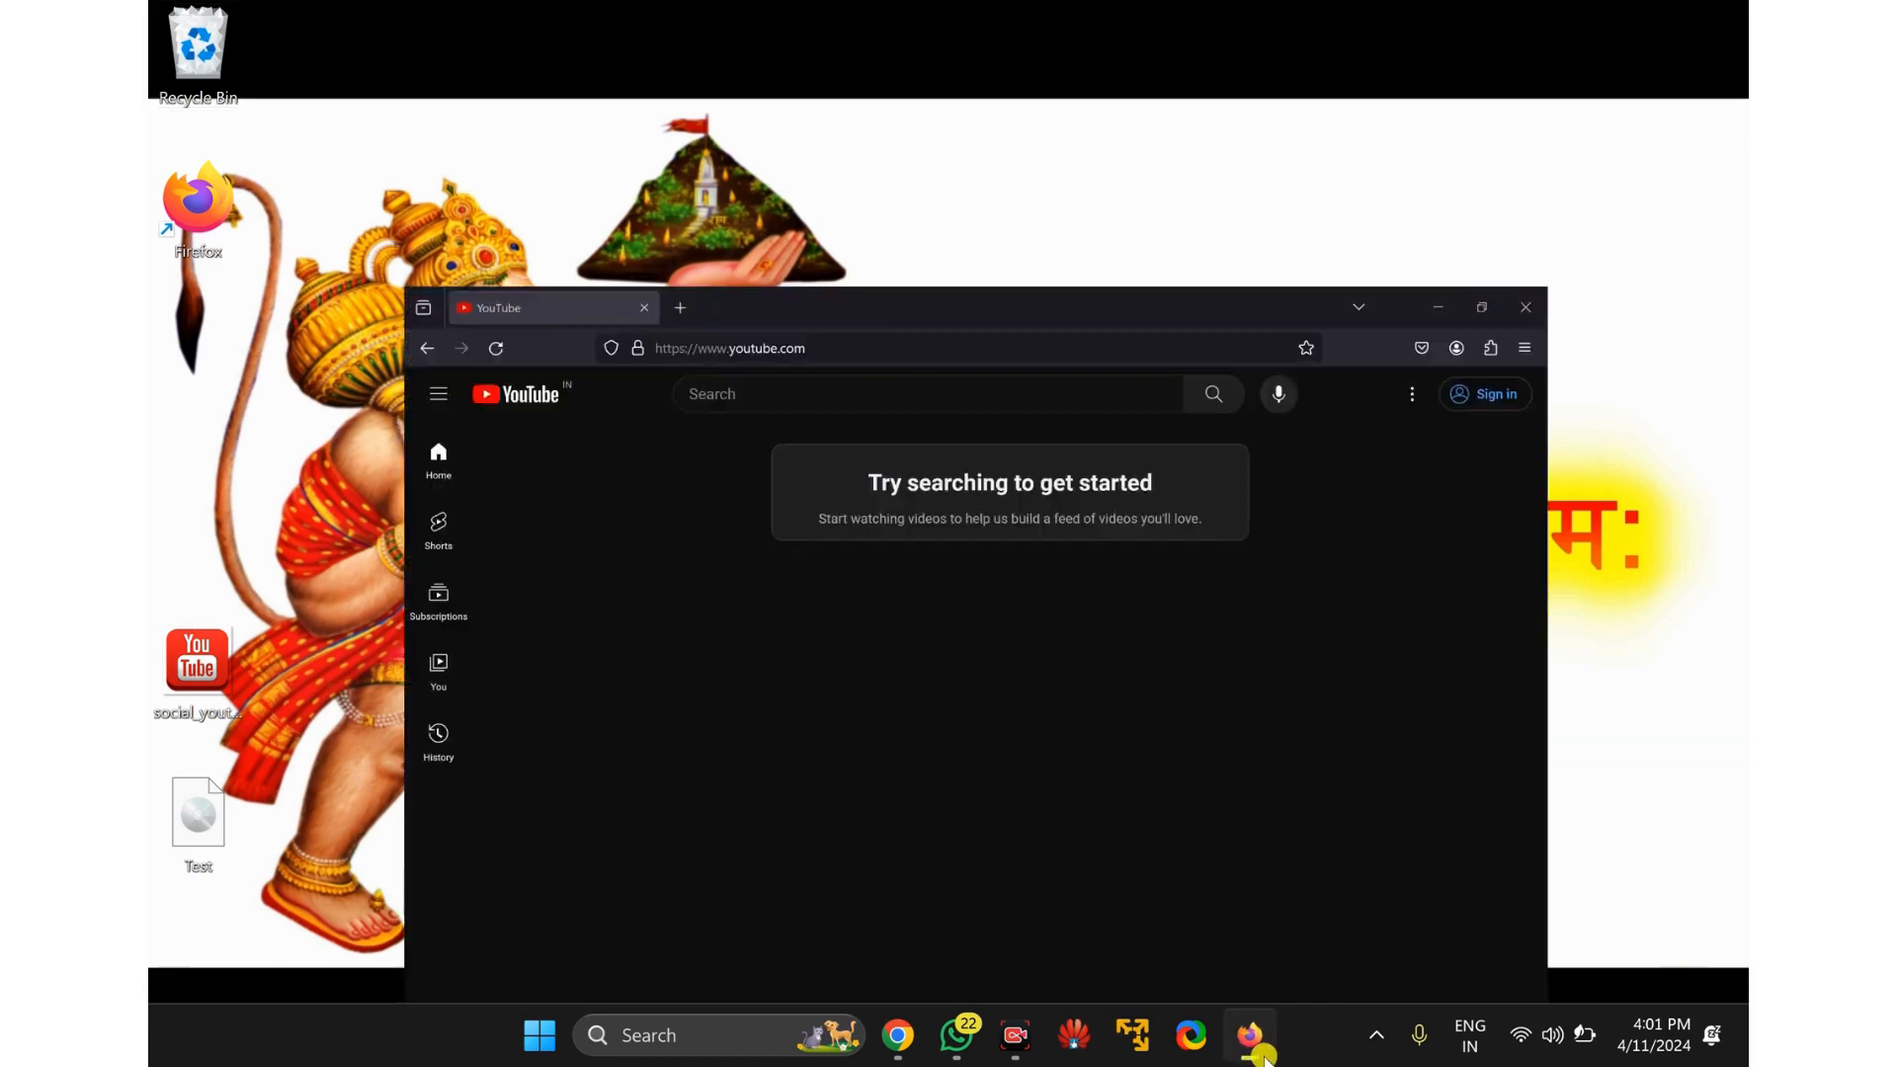
left_click(1481, 307)
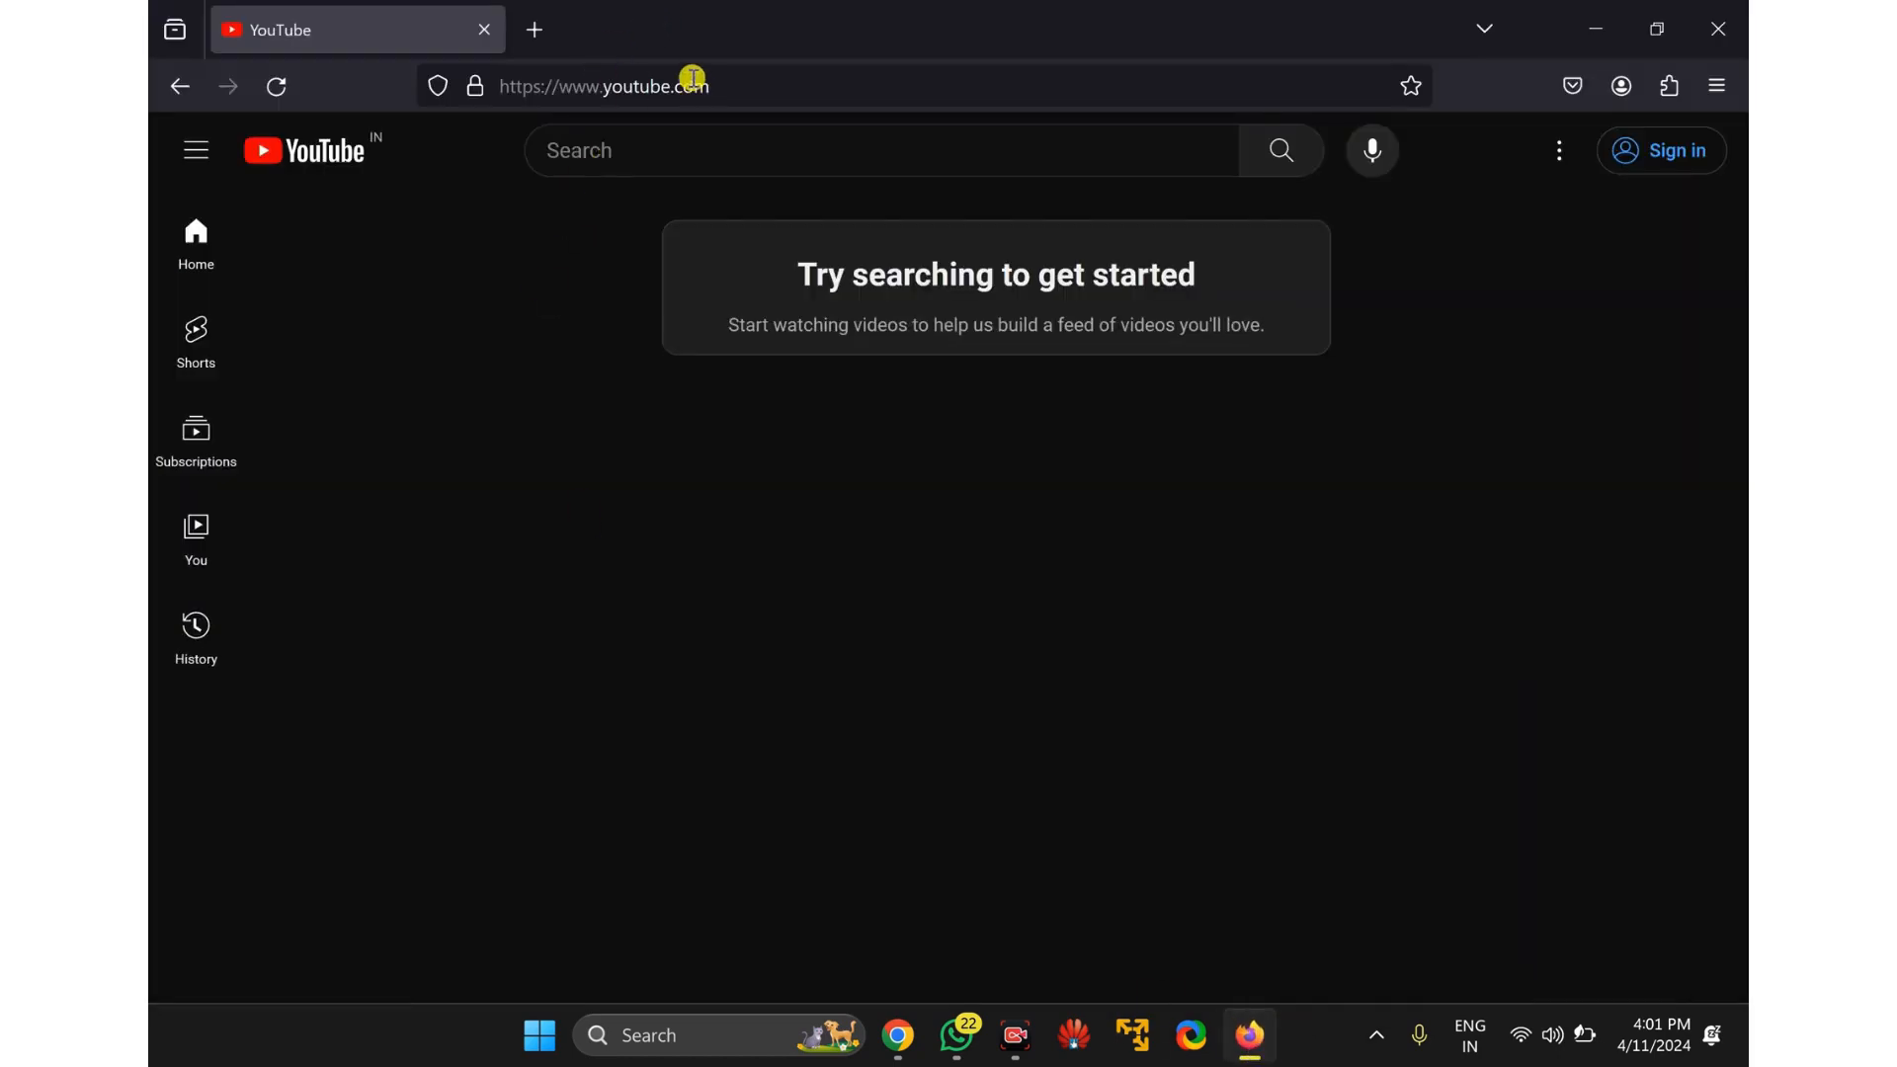
mouse_move(814, 115)
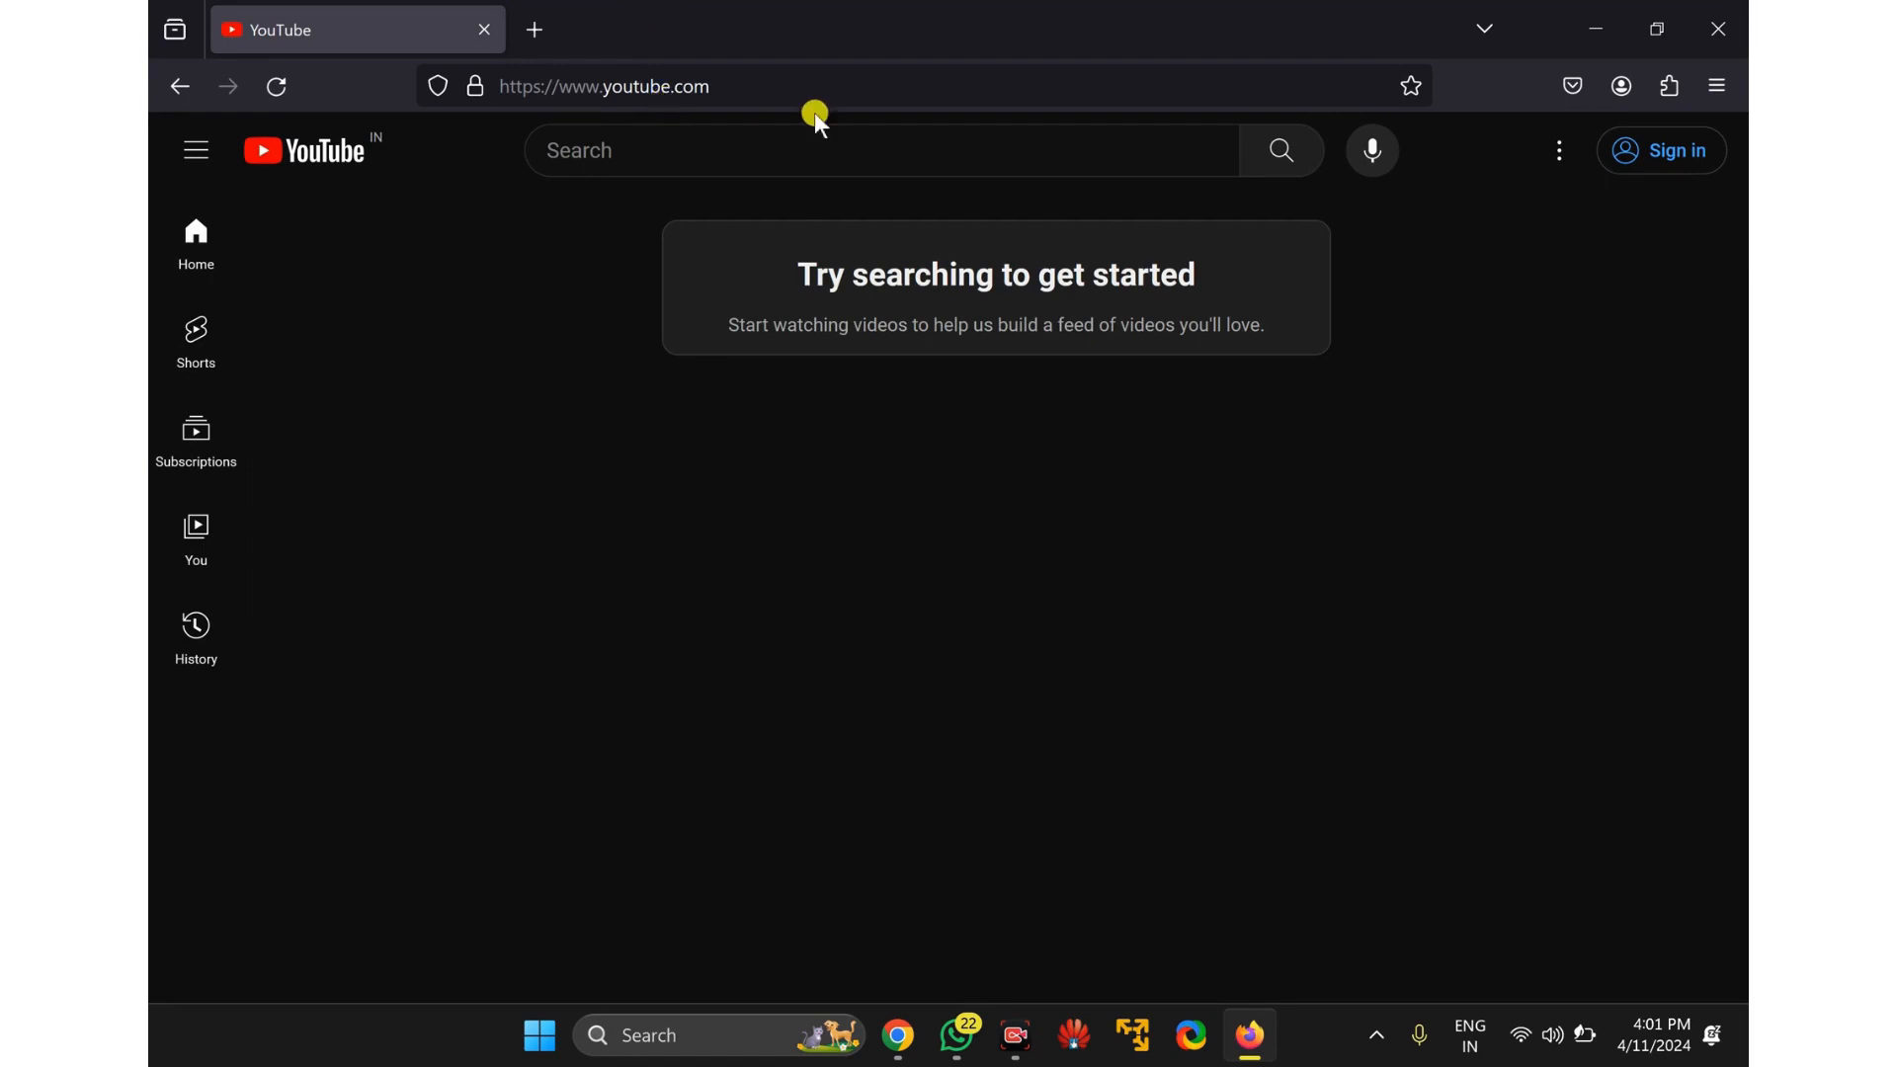
mouse_move(1596, 141)
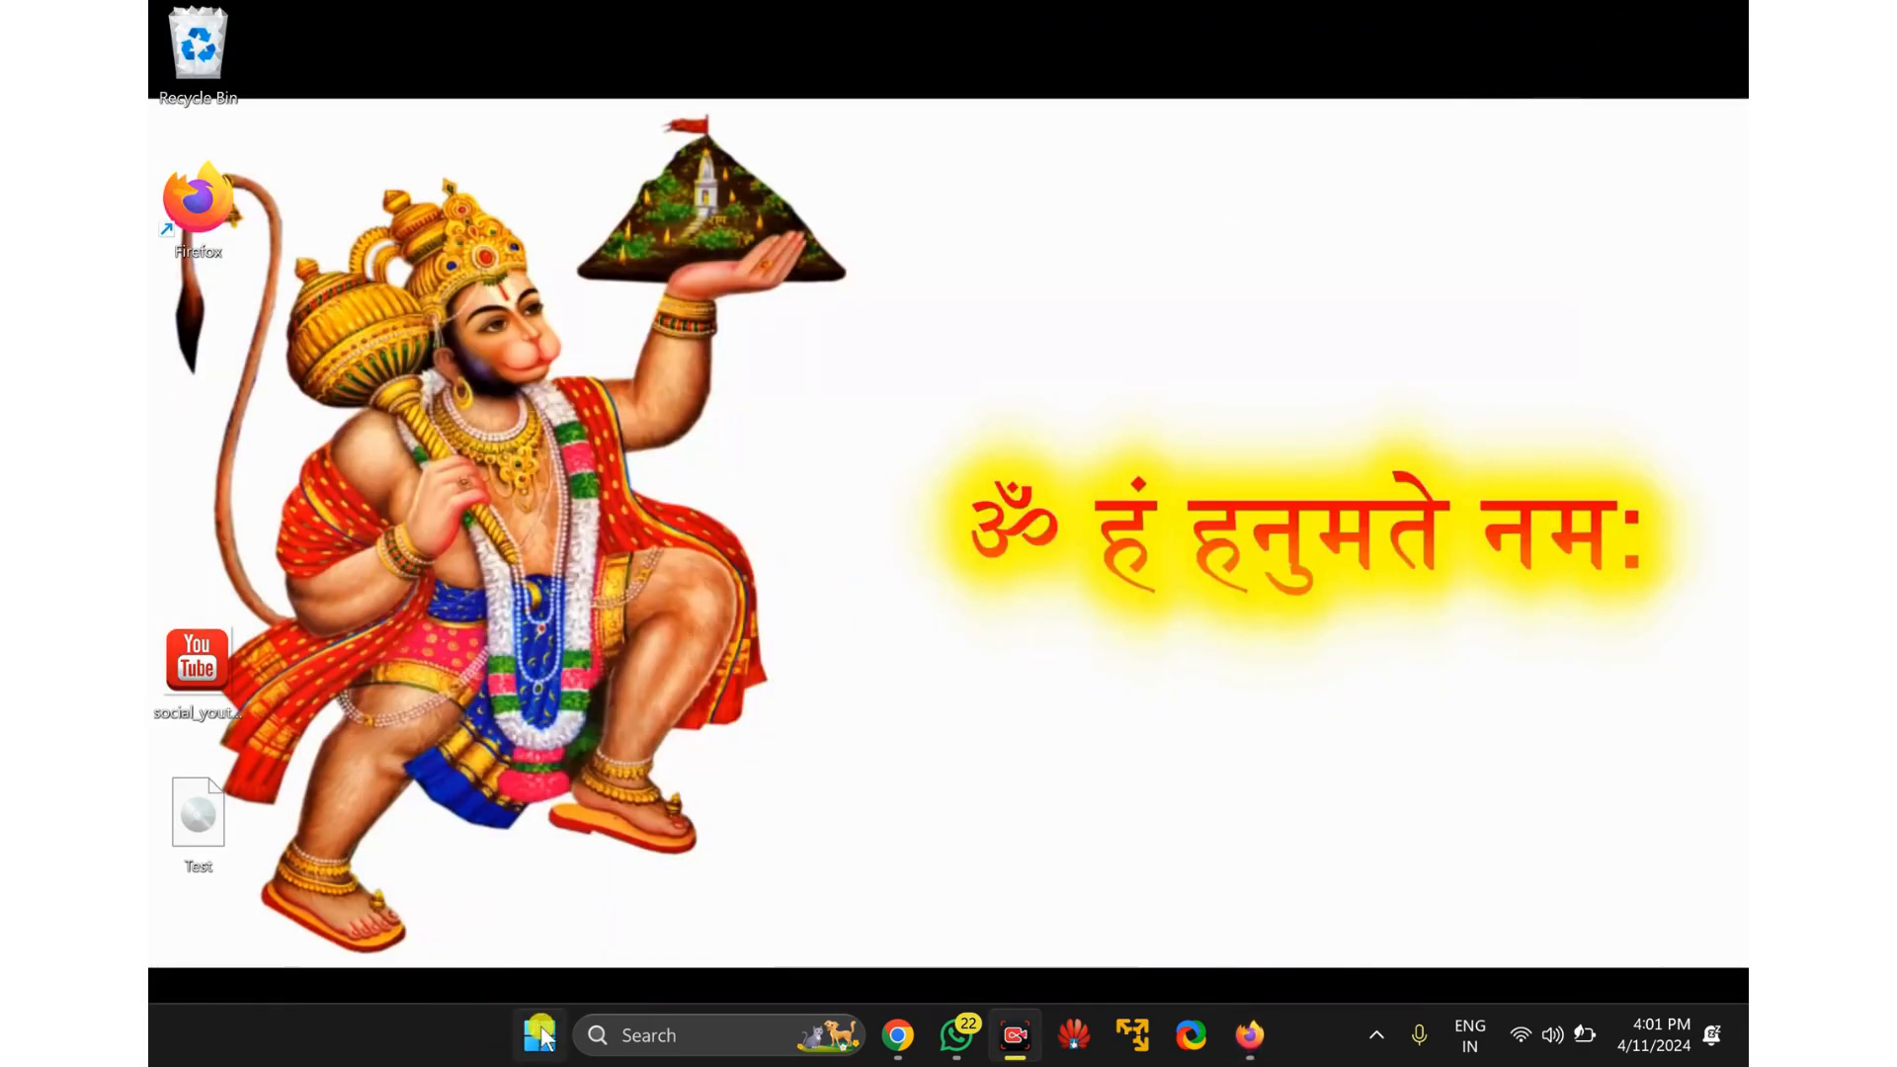
left_click(539, 1034)
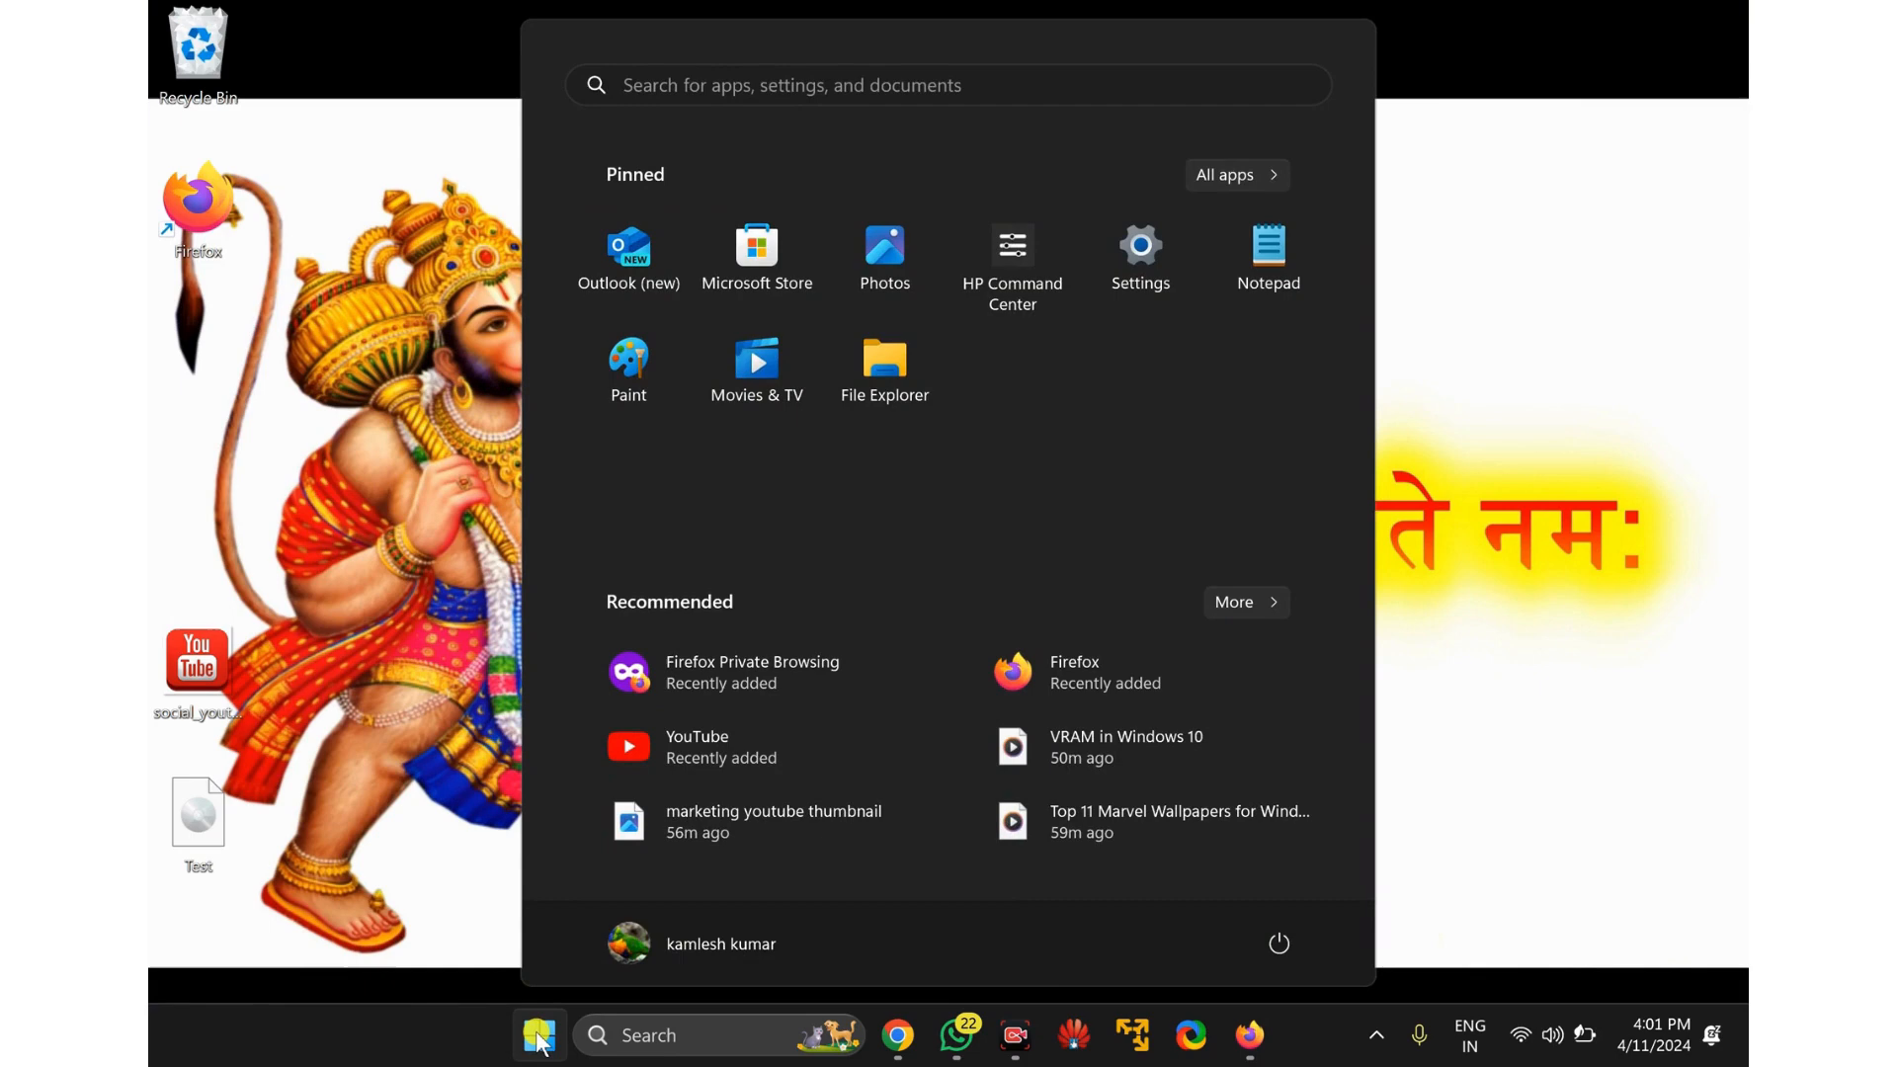
type("firefox")
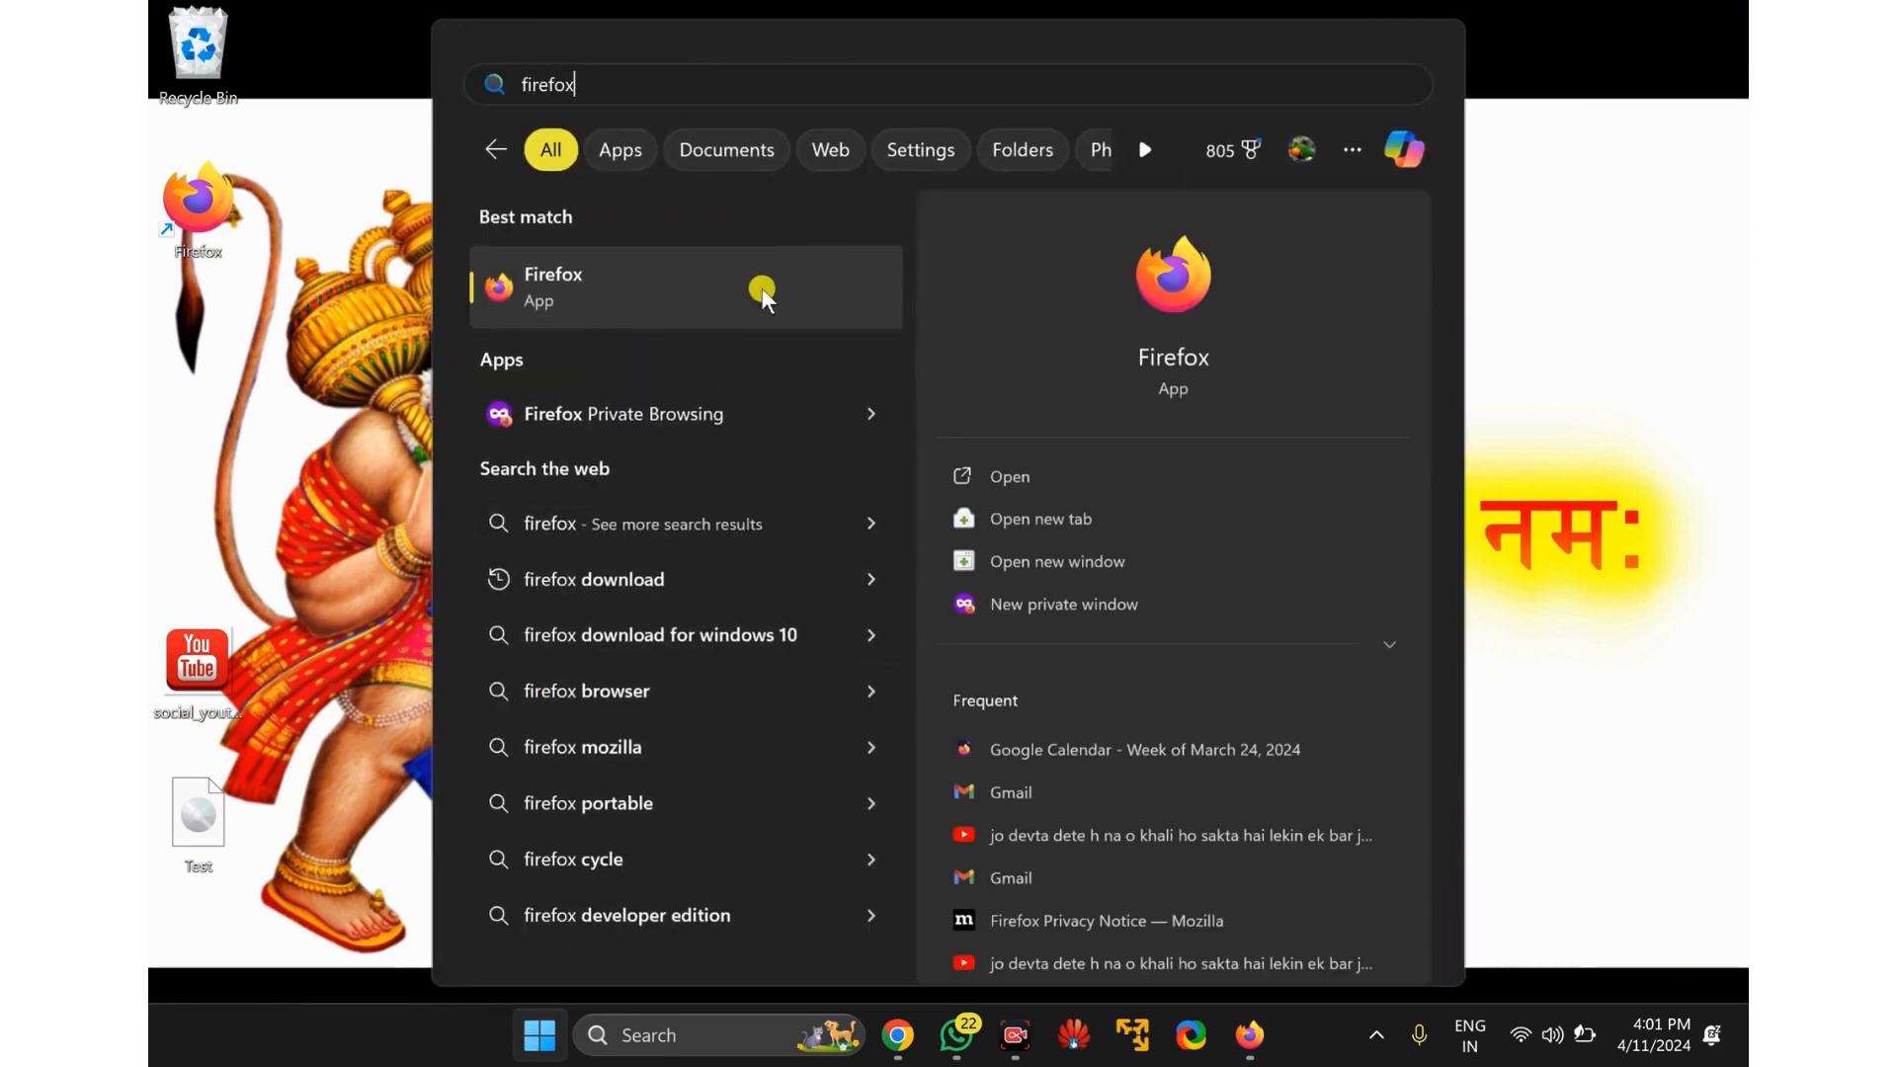
mouse_move(689, 317)
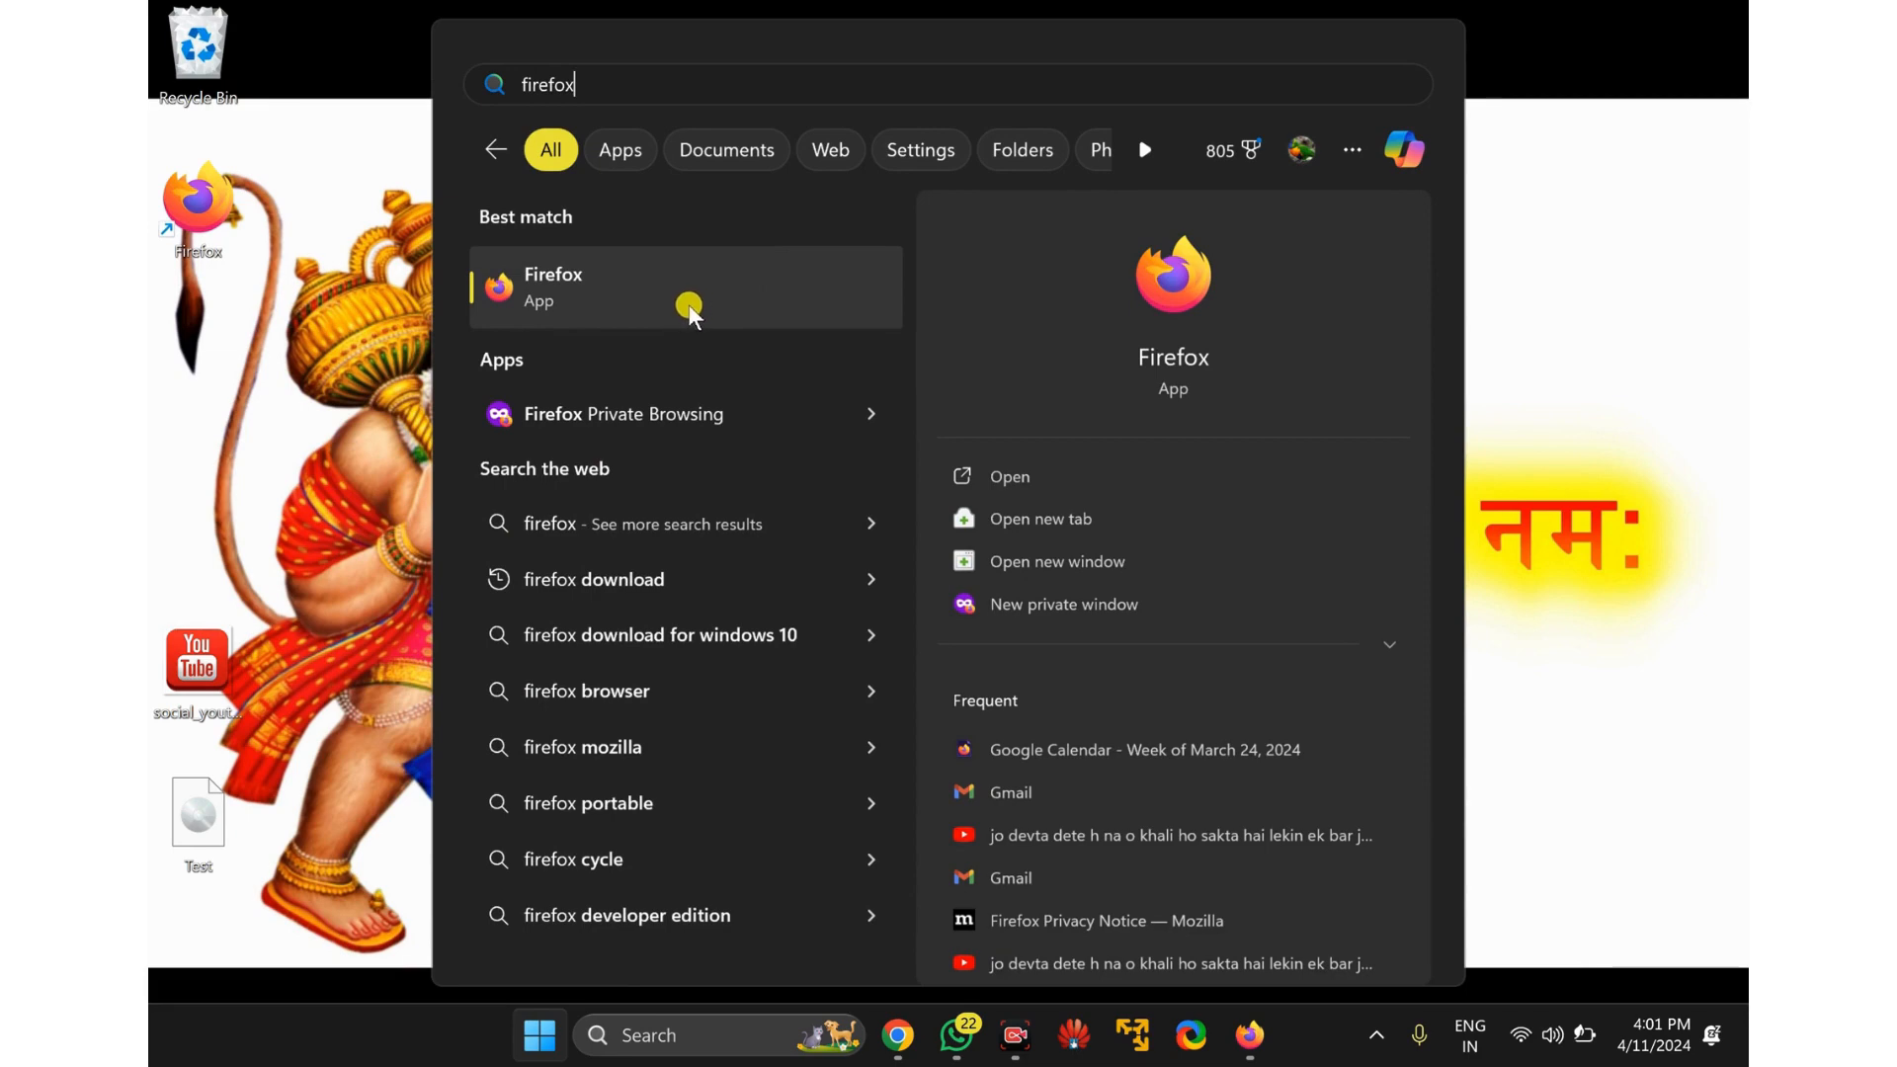
right_click(688, 290)
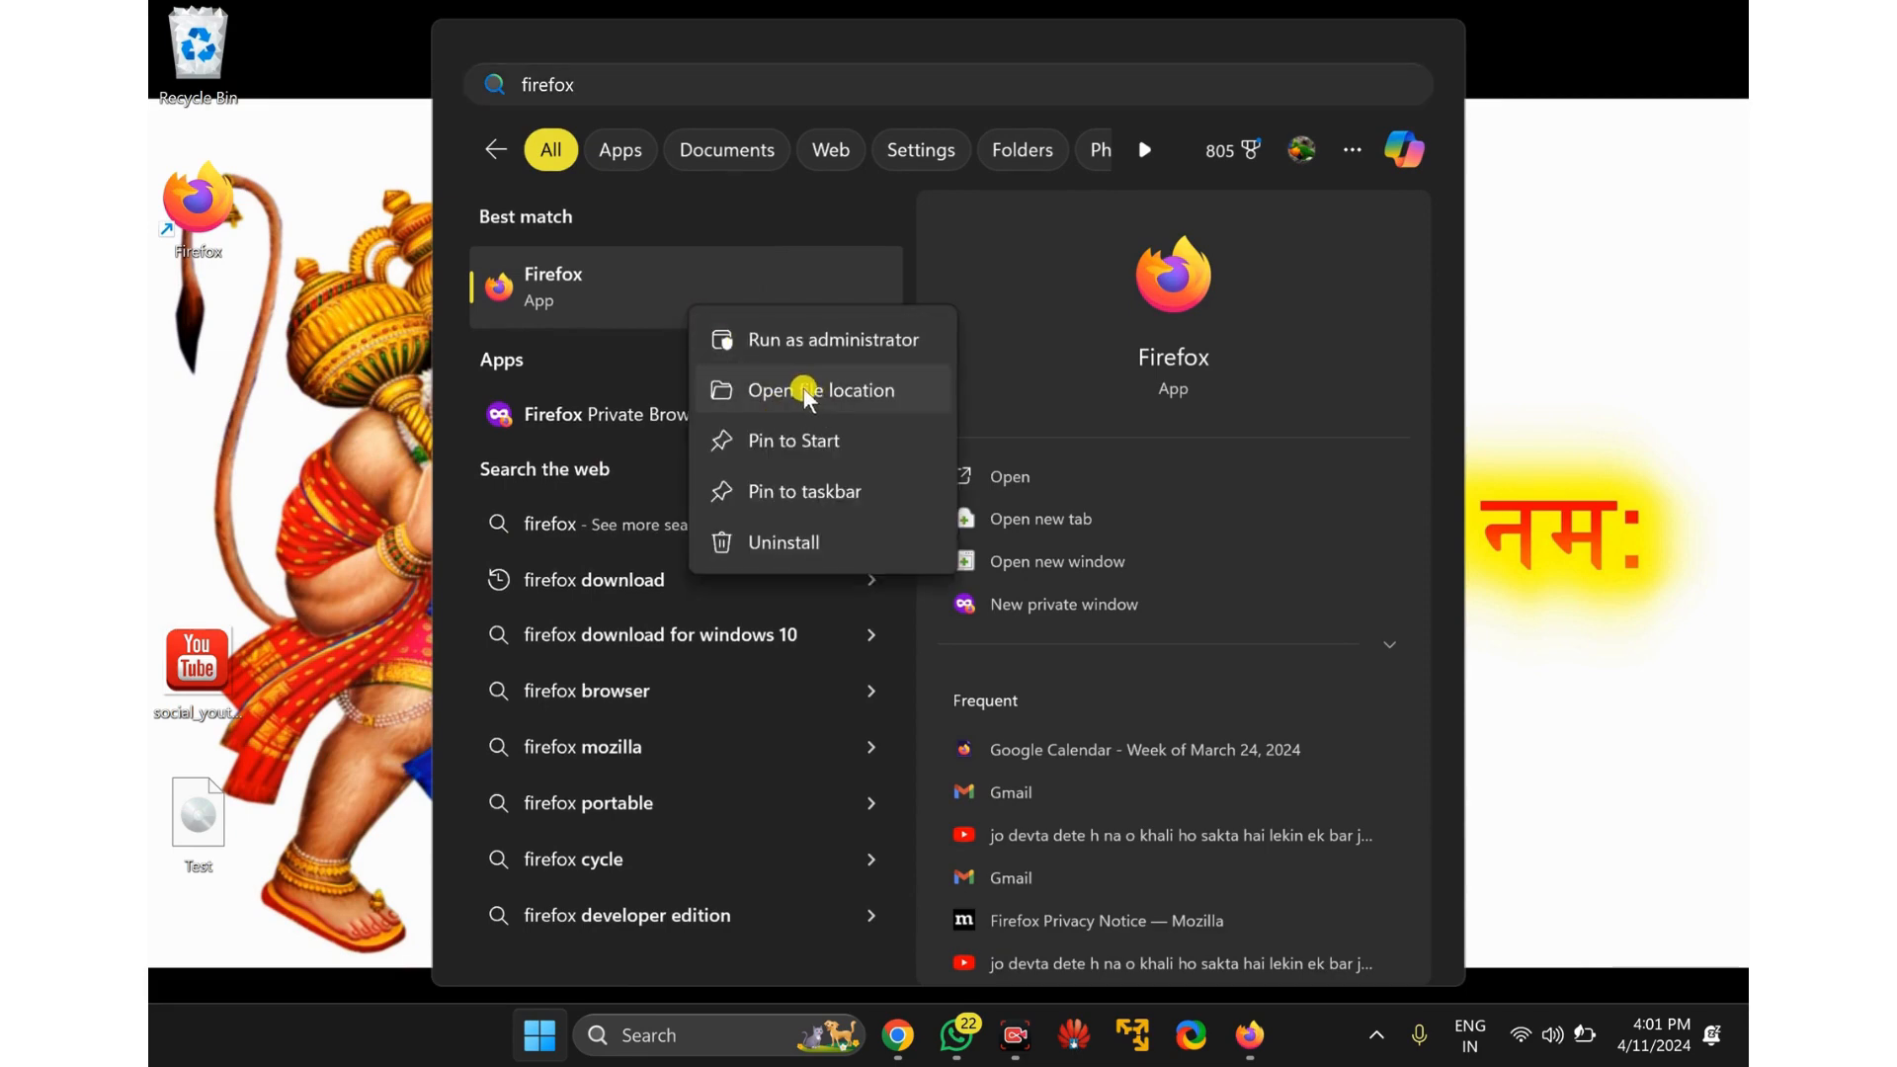
left_click(820, 389)
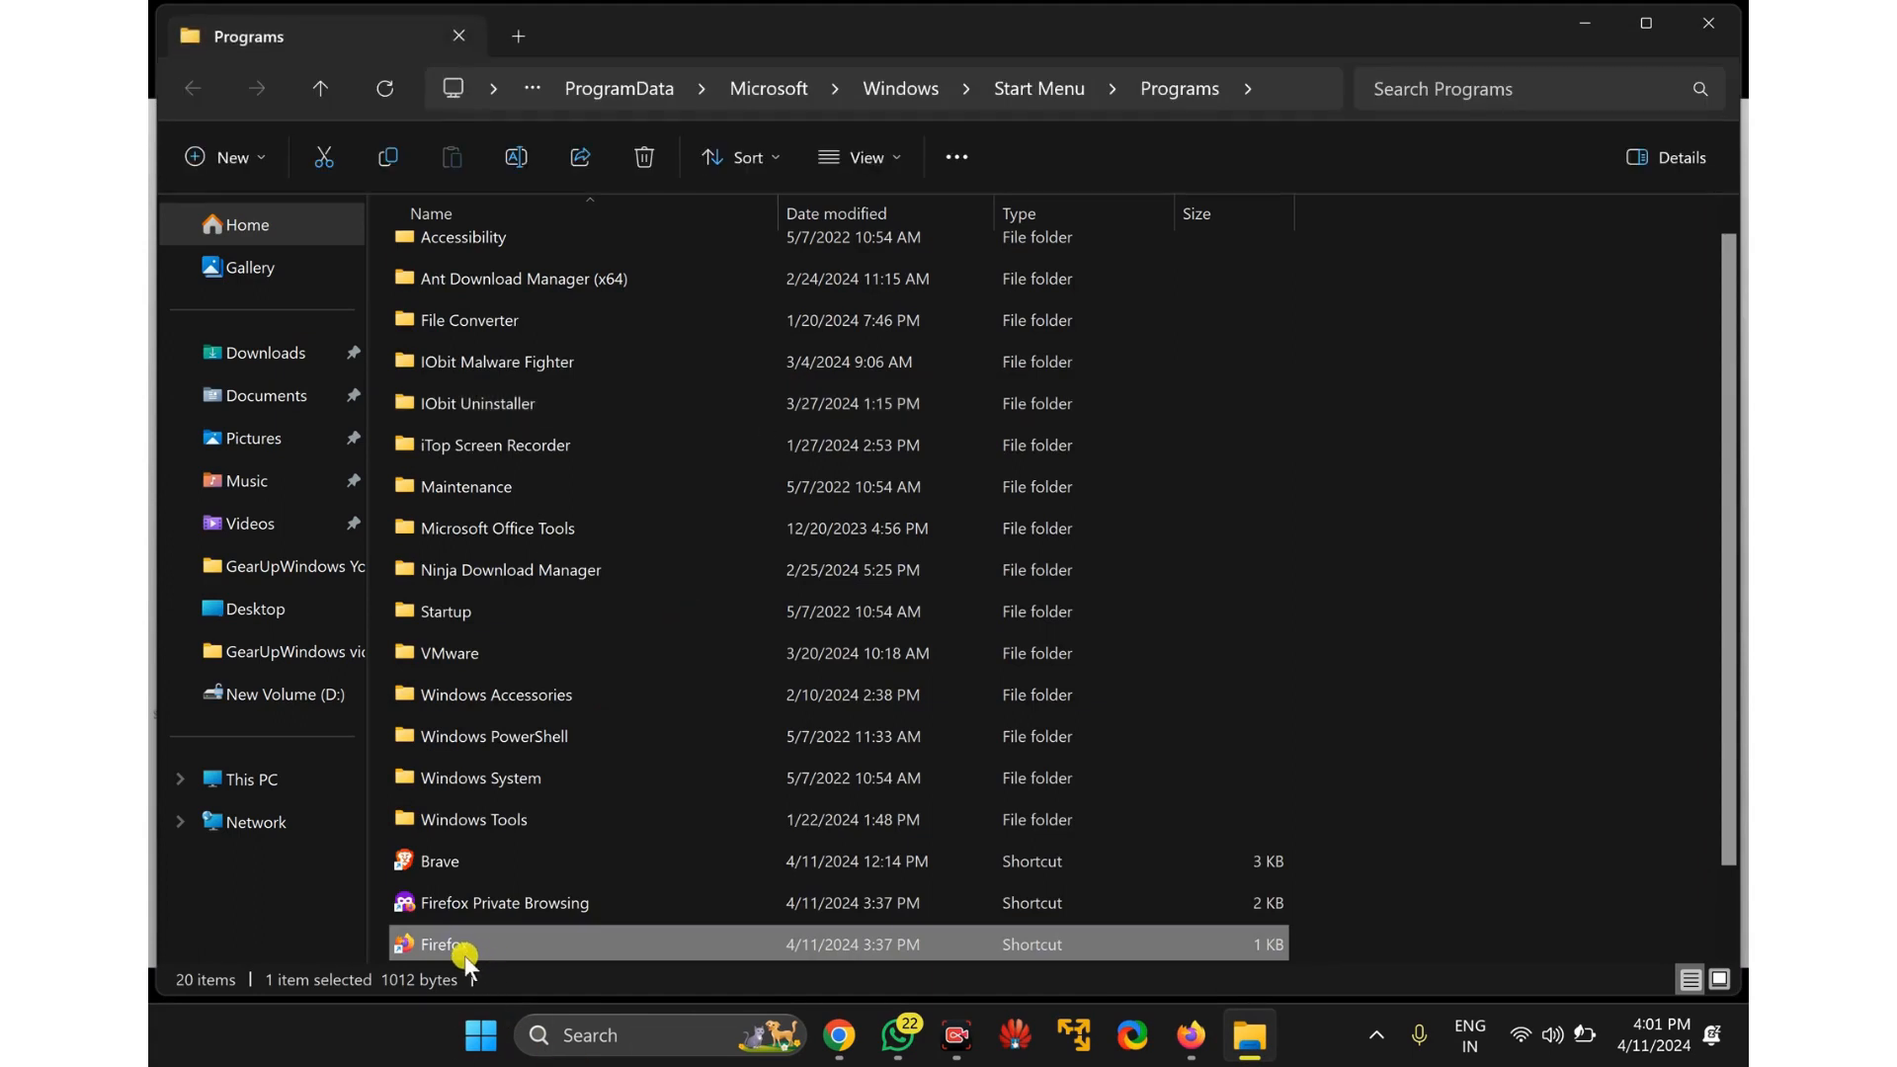
mouse_move(441, 943)
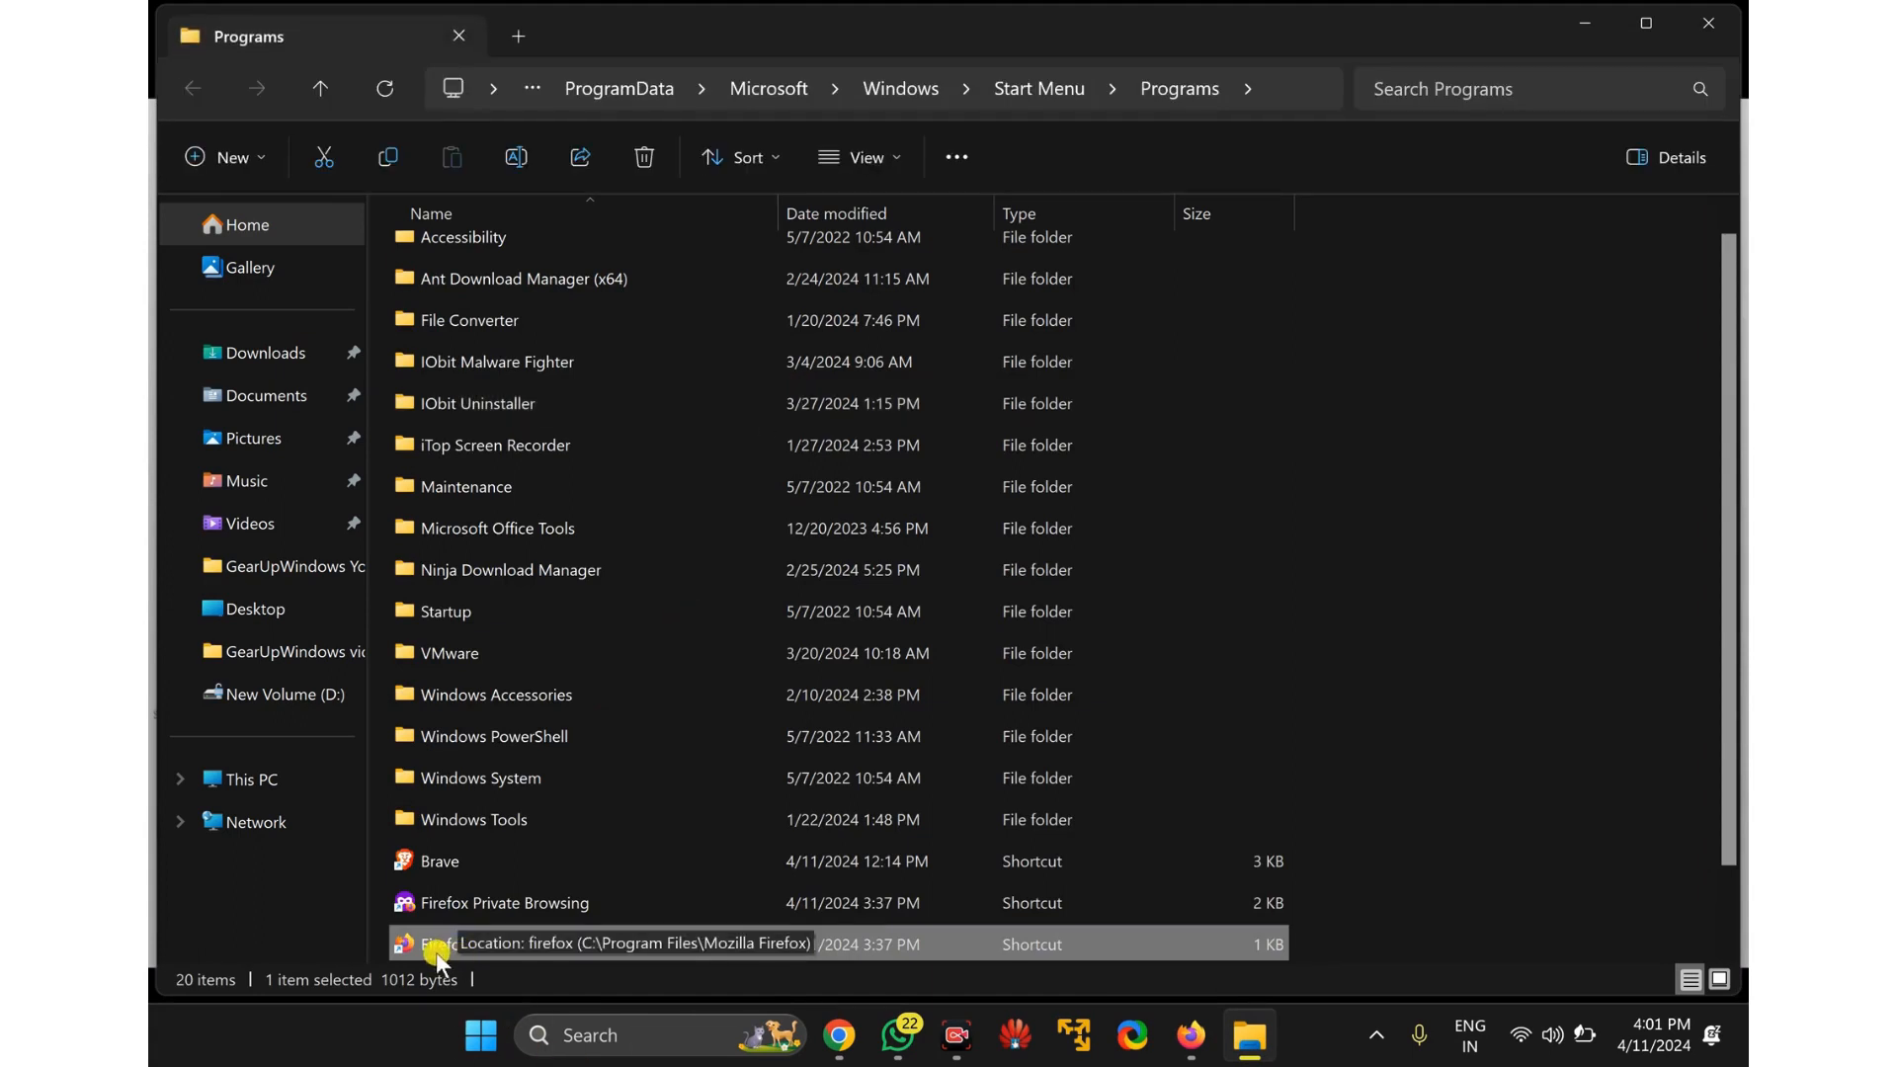
Follow the Firefox shortcut to firefox.exe in Program Files\Mozilla Firefox.
right_click(436, 944)
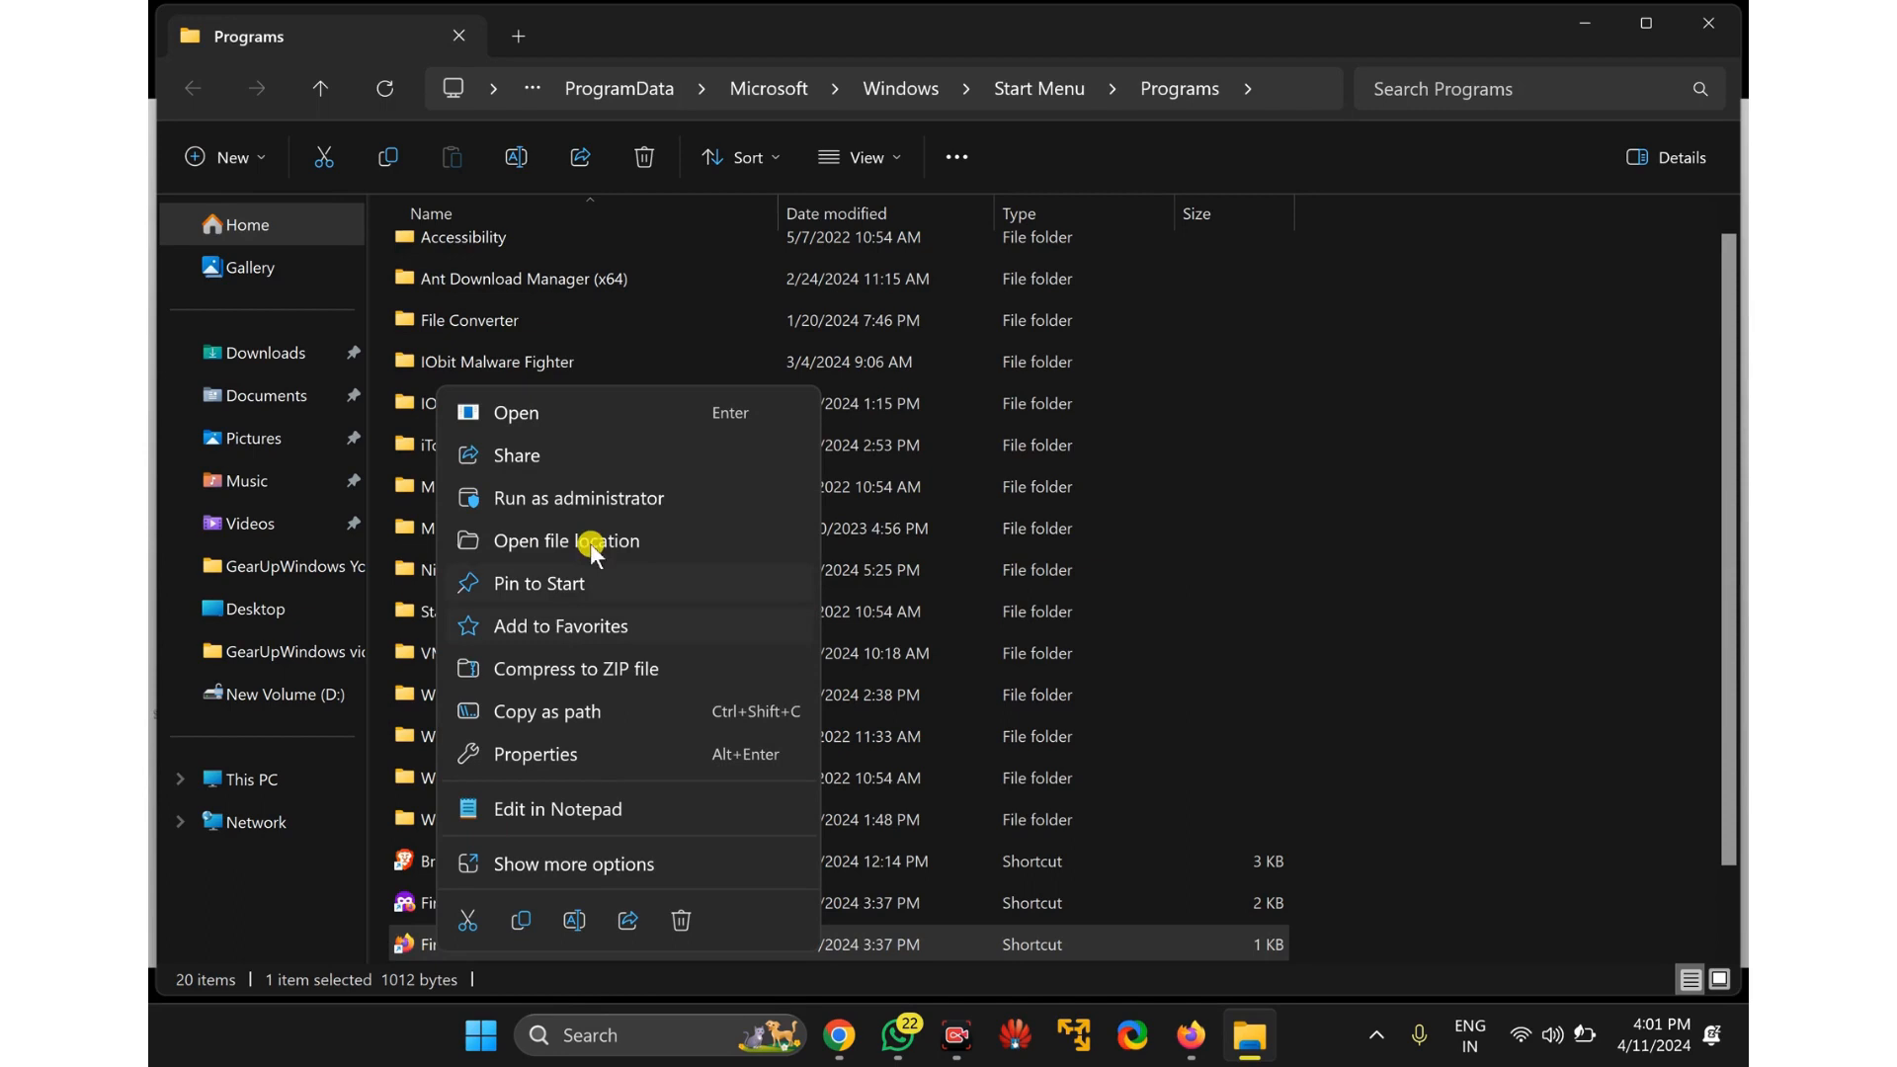
left_click(564, 540)
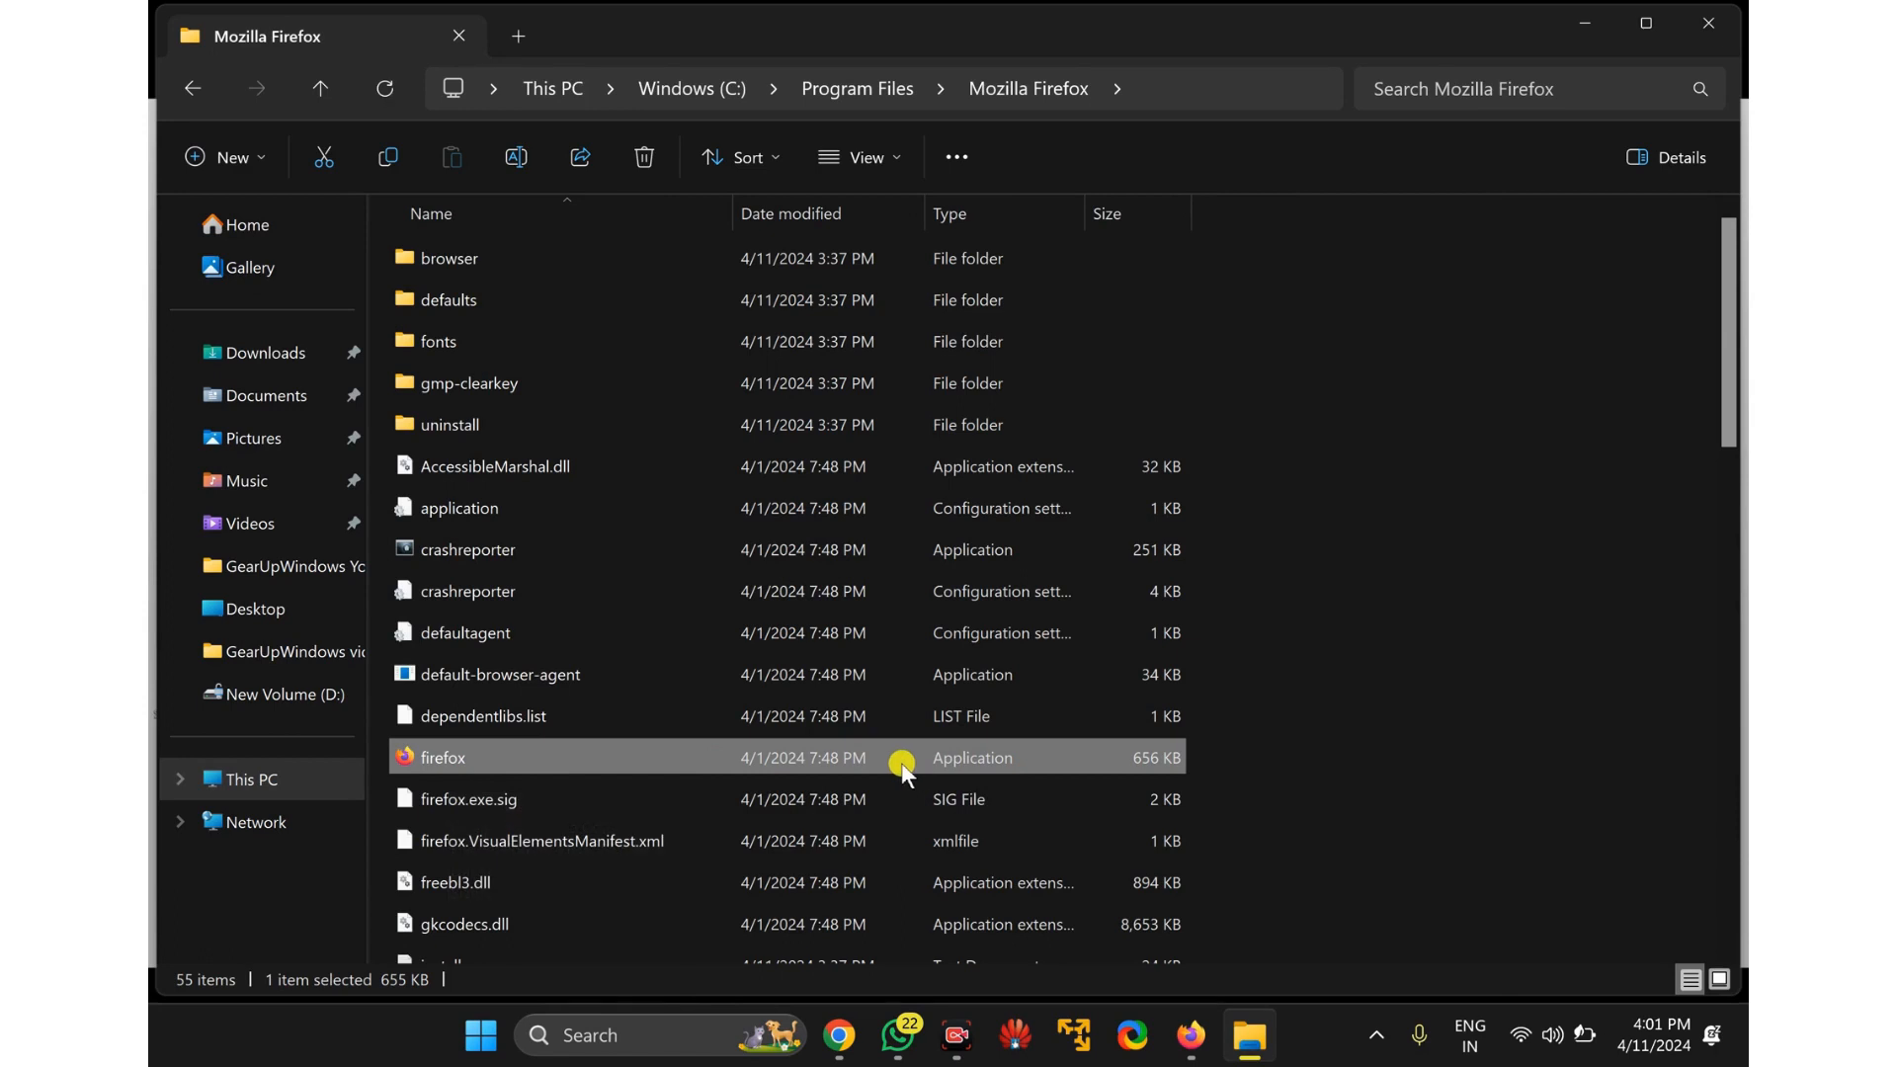
mouse_move(895, 771)
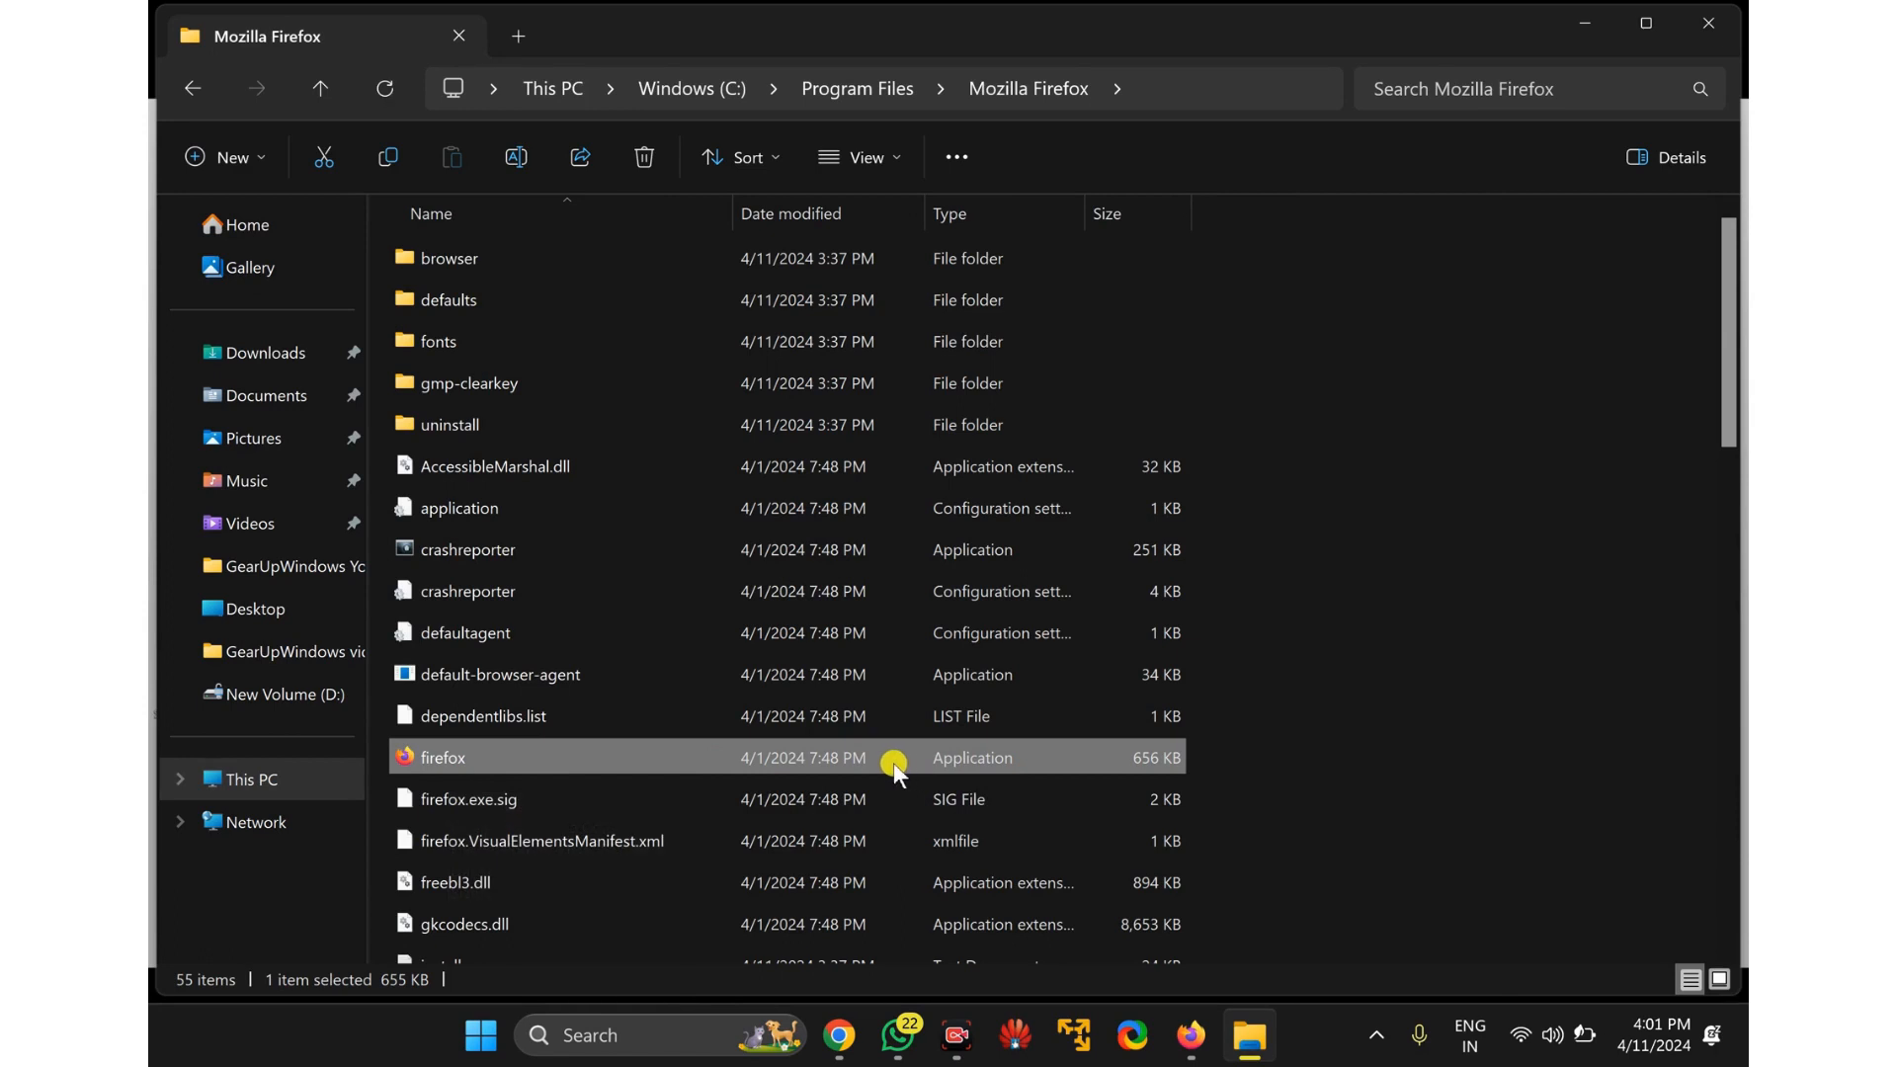
mouse_move(711, 768)
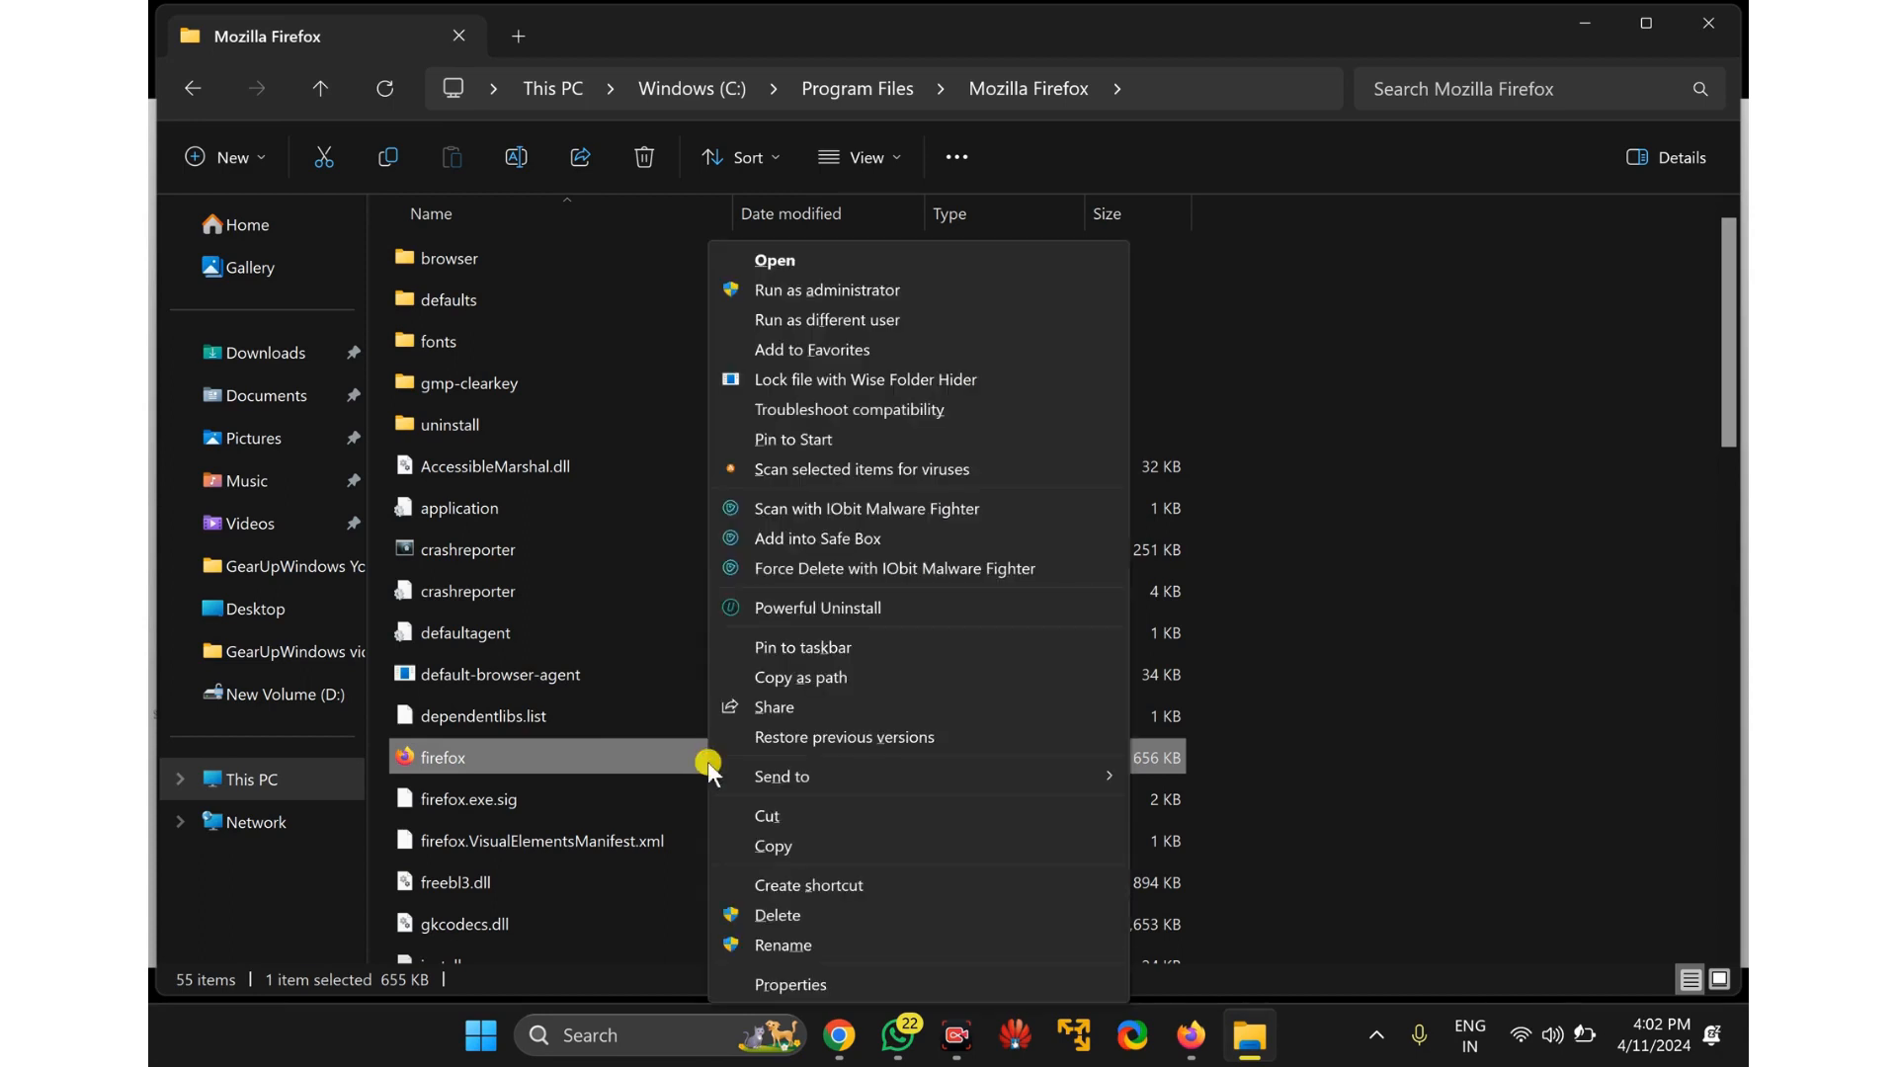
mouse_move(847, 678)
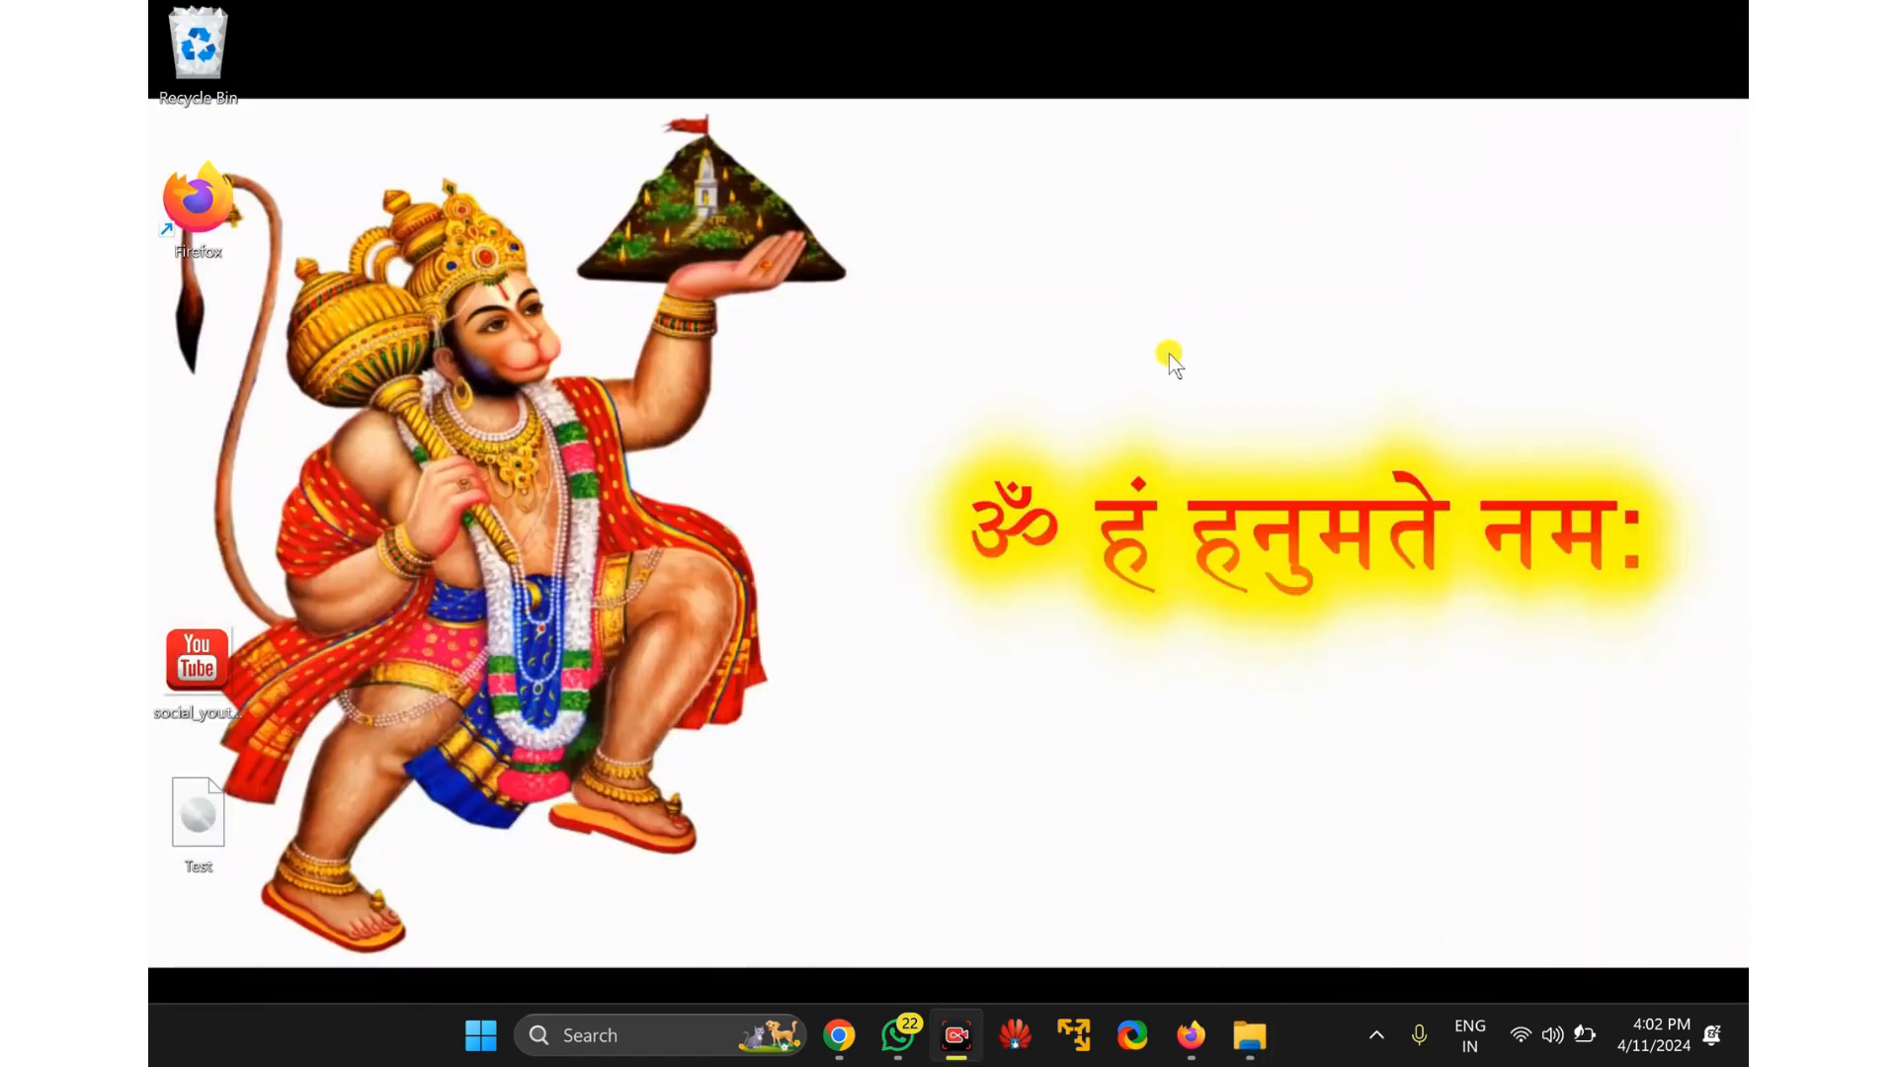
mouse_move(1074, 399)
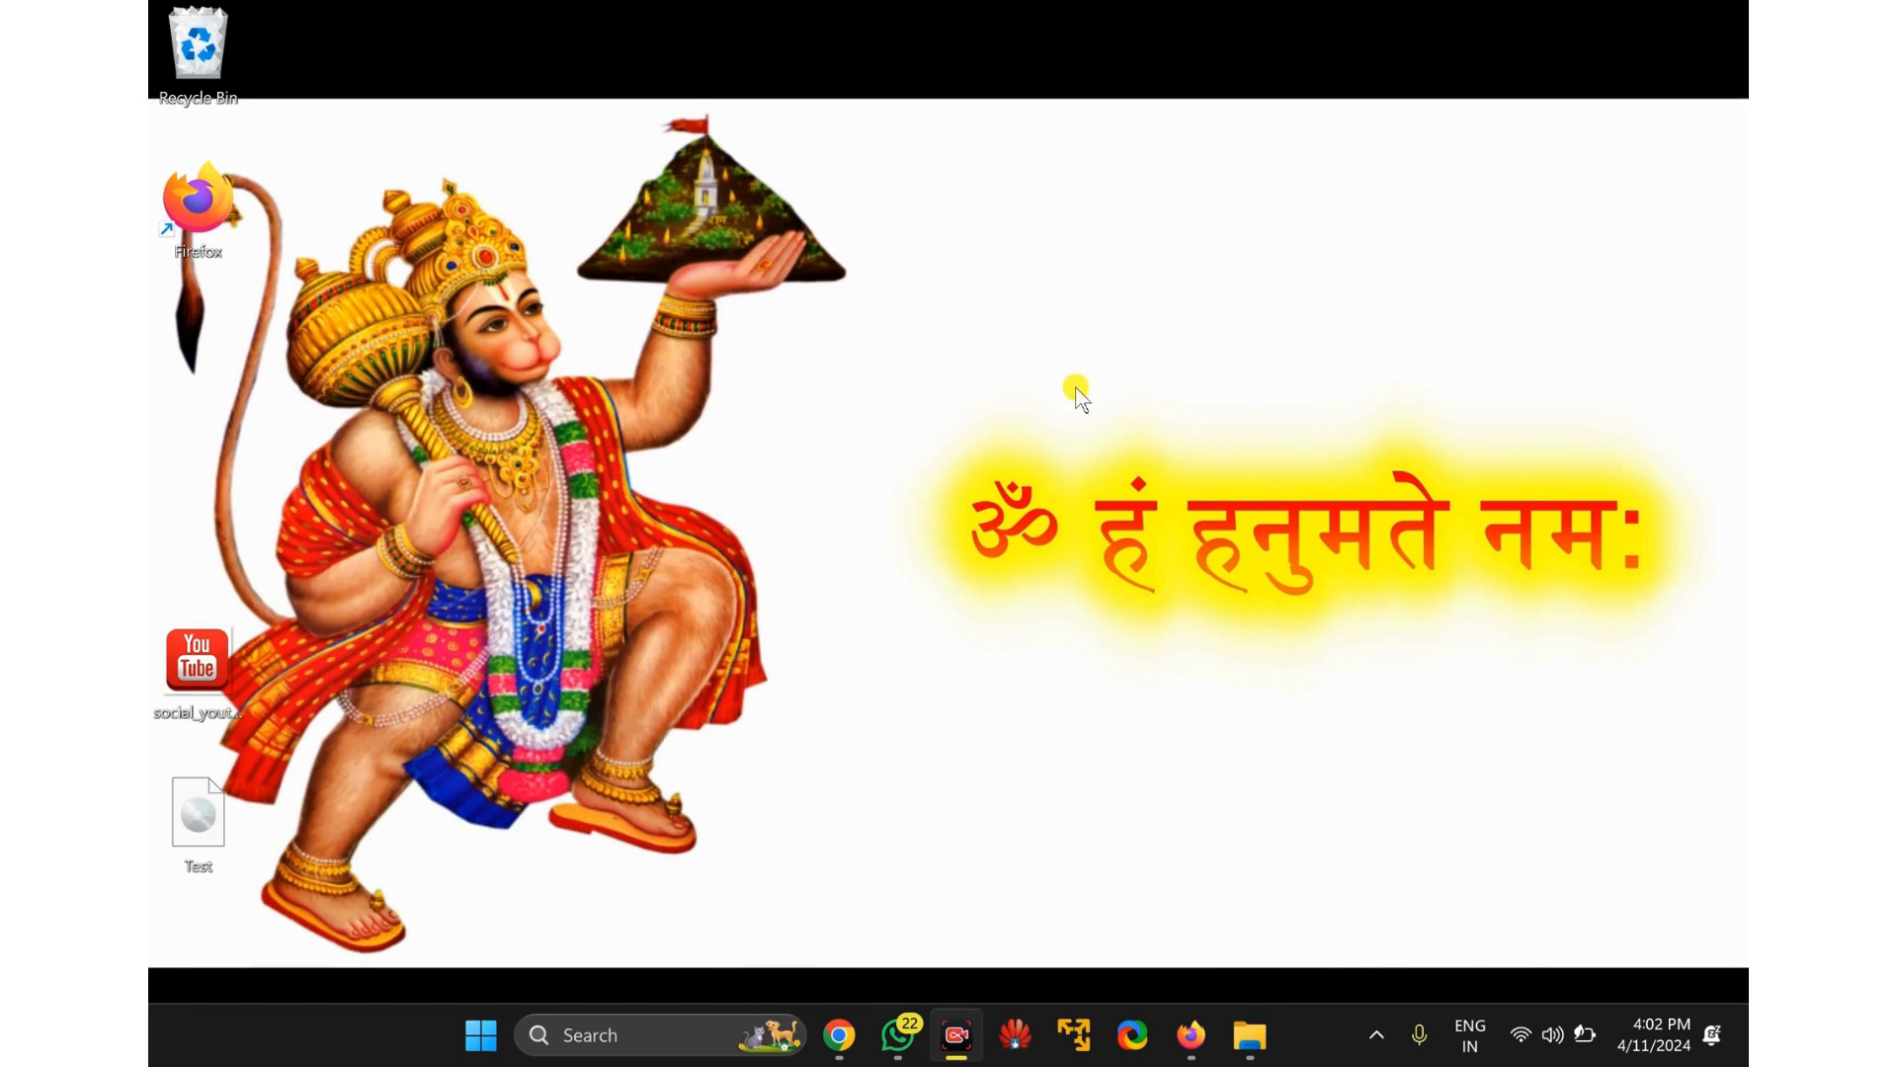
Start a new desktop shortcut targeting "C:\Program Files\Mozilla Firefox\firefox.exe" -url.
right_click(1074, 391)
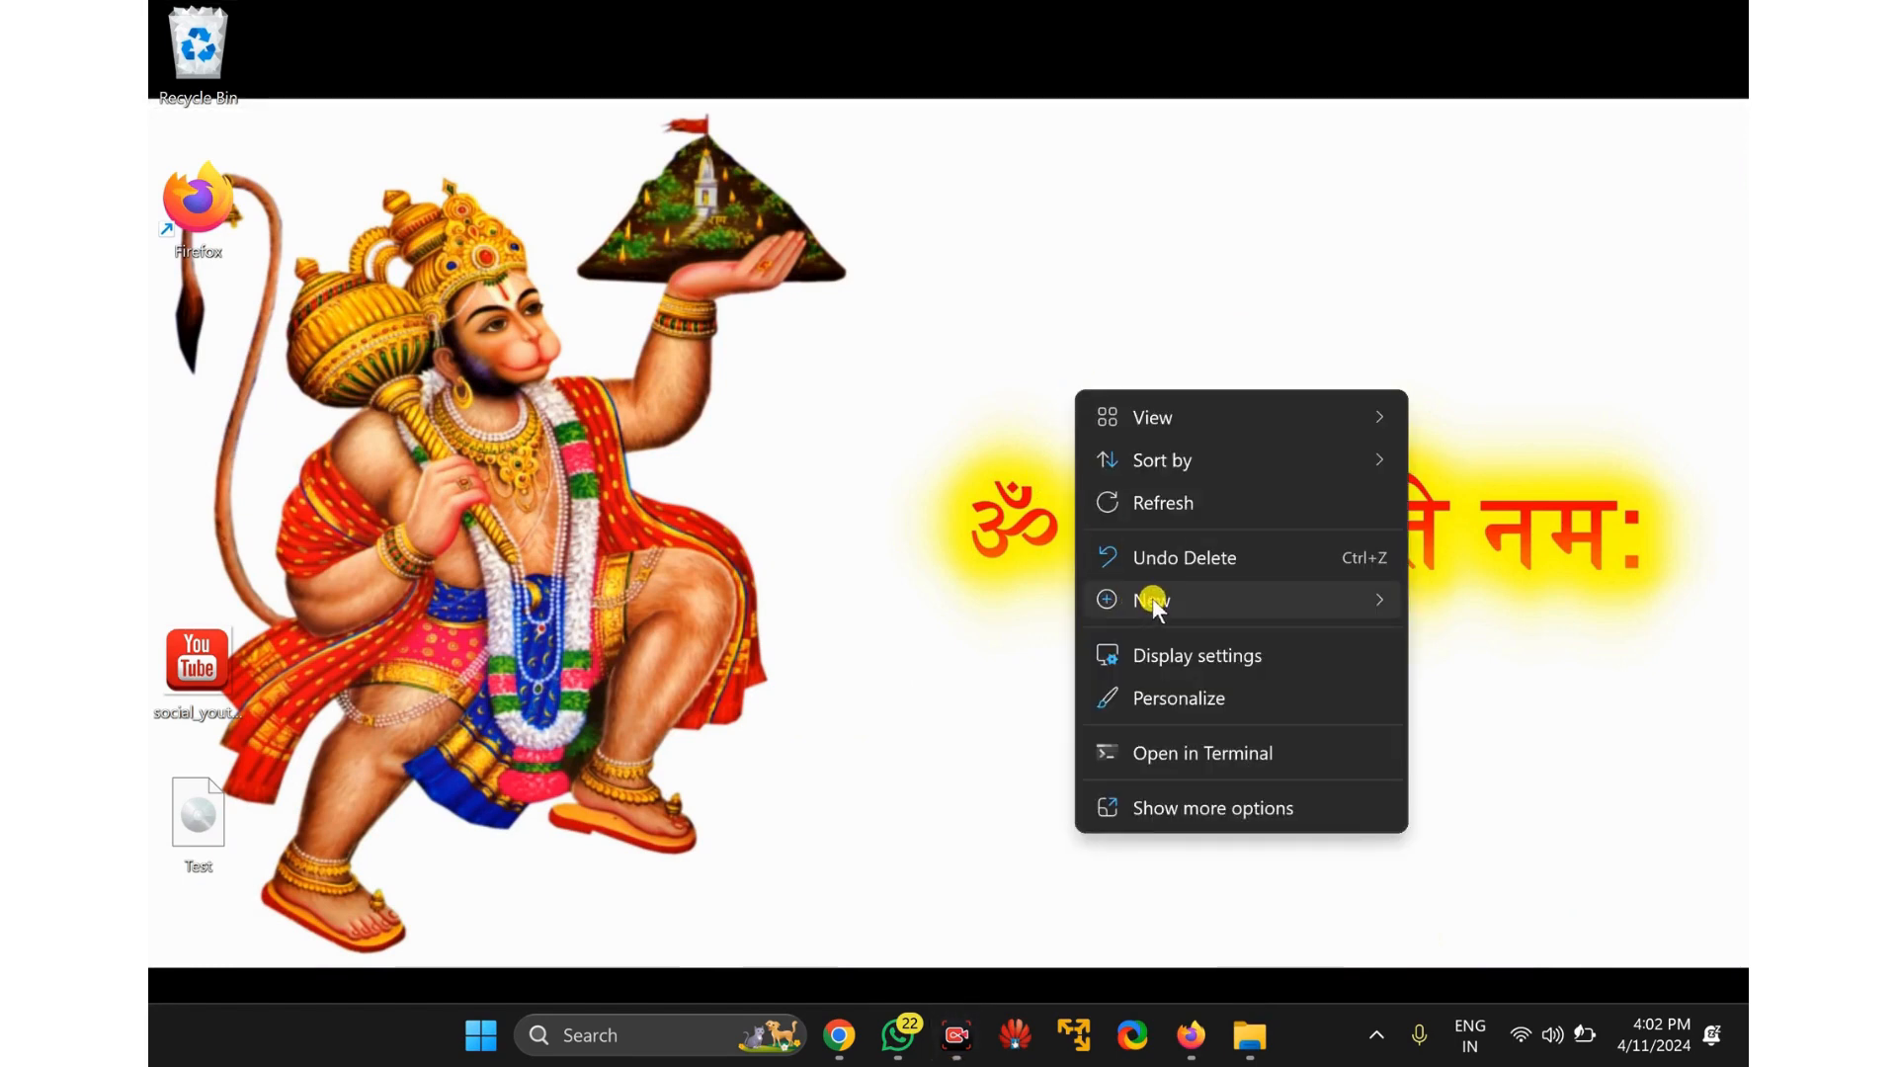
left_click(1150, 599)
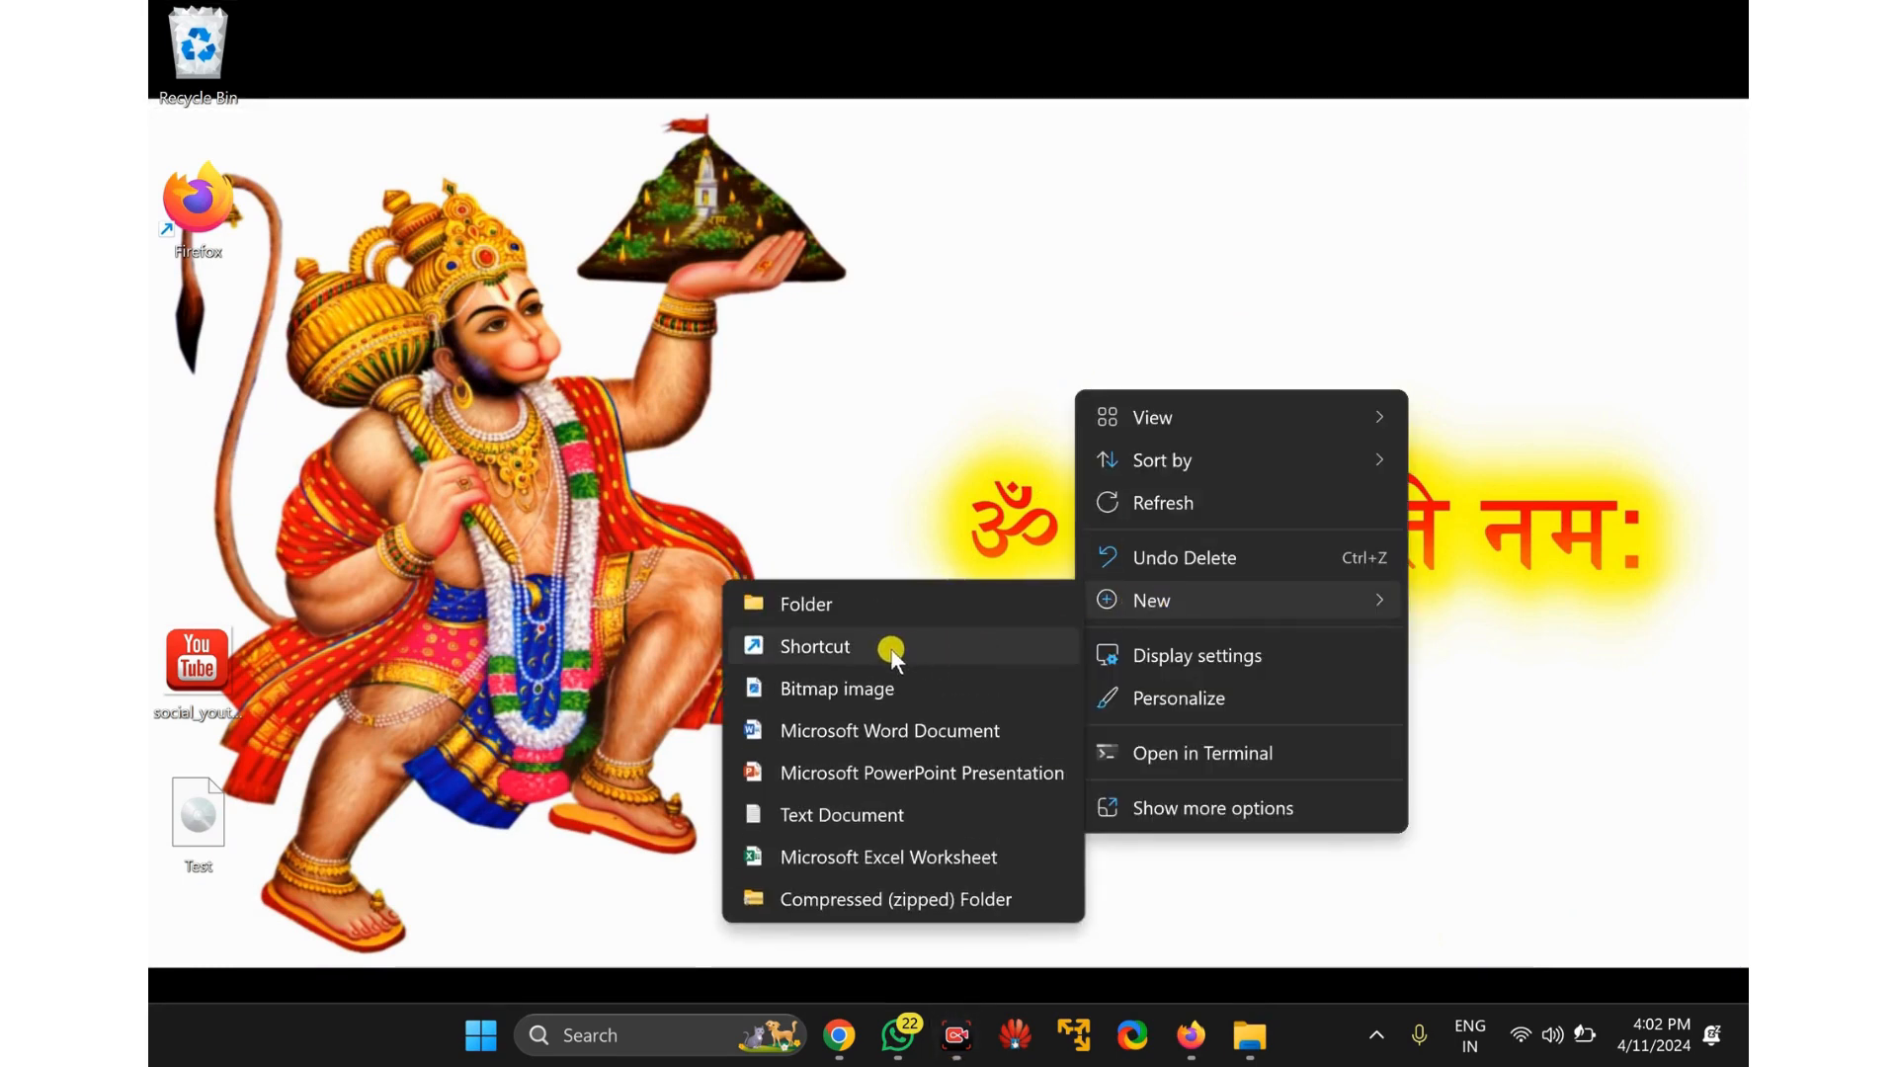
left_click(813, 647)
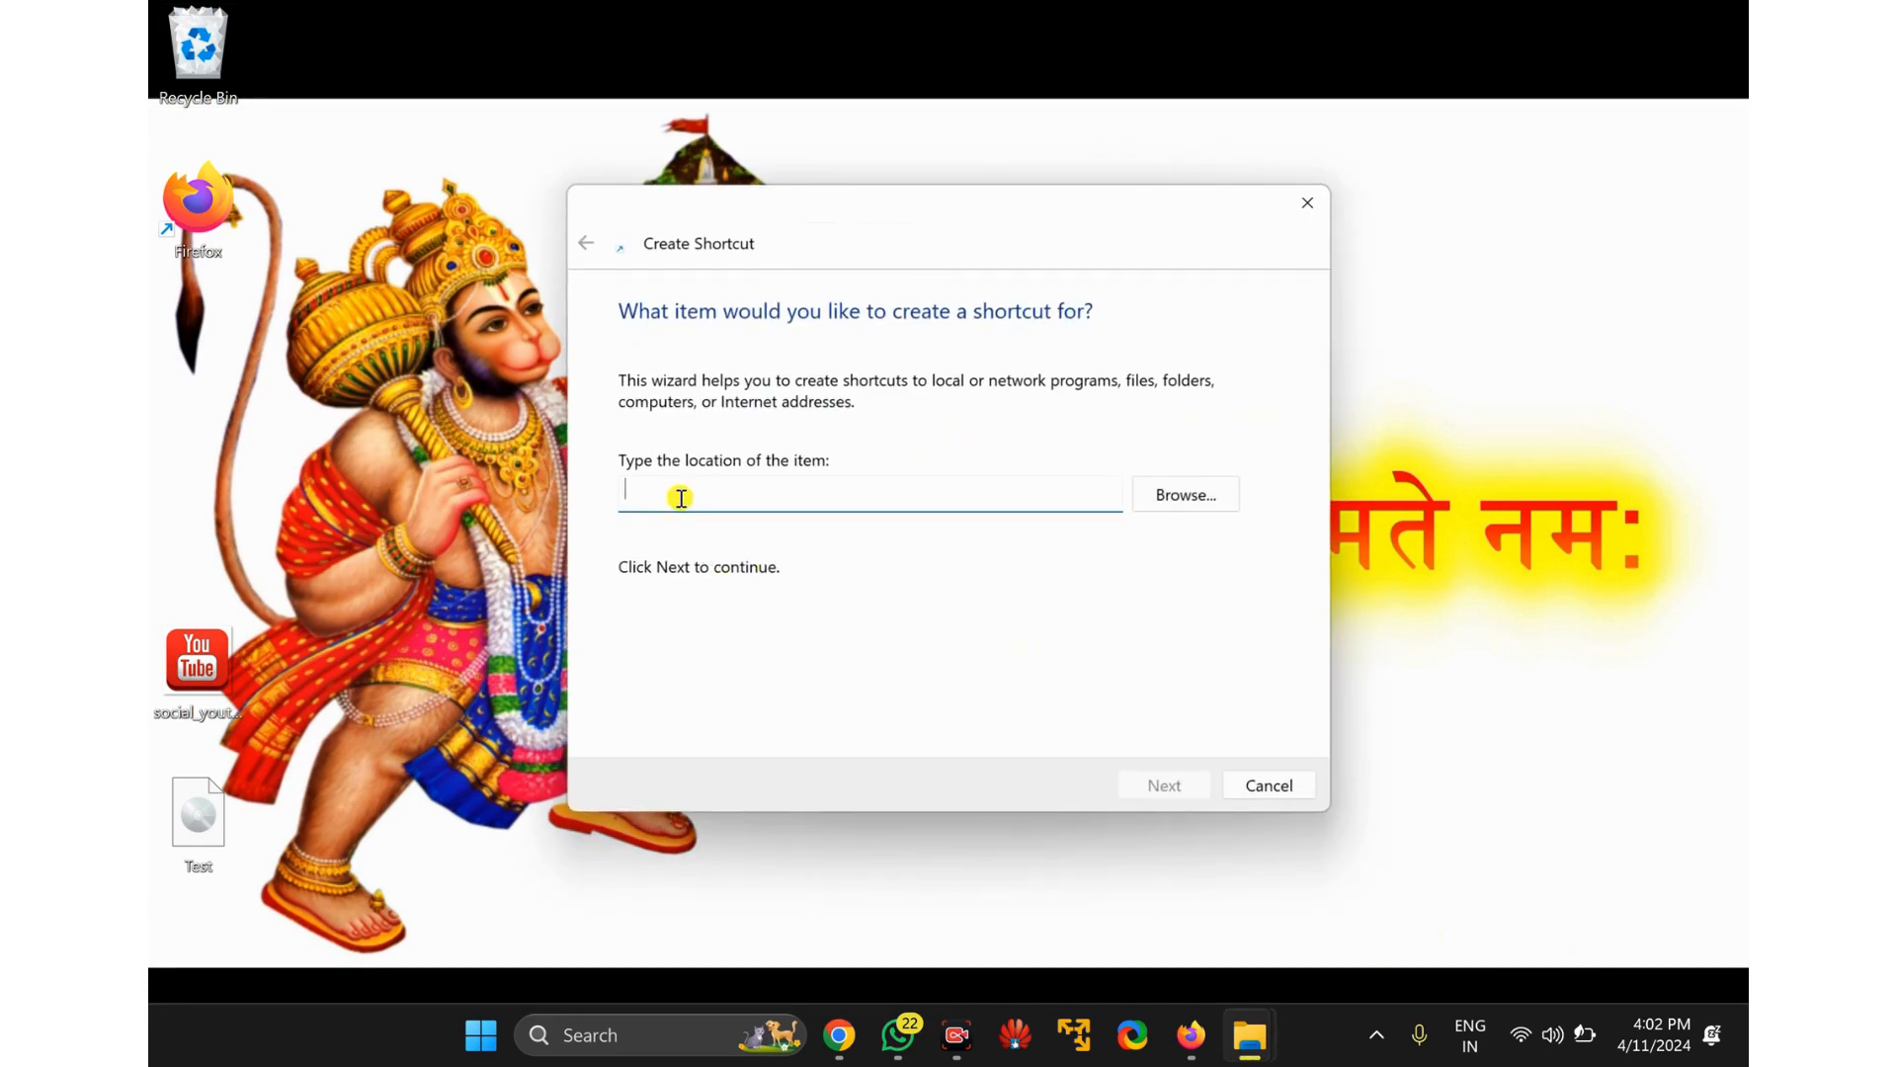
type("\"C:\\Program Files\\Mozilla Firefox\\firefox.exe\" -")
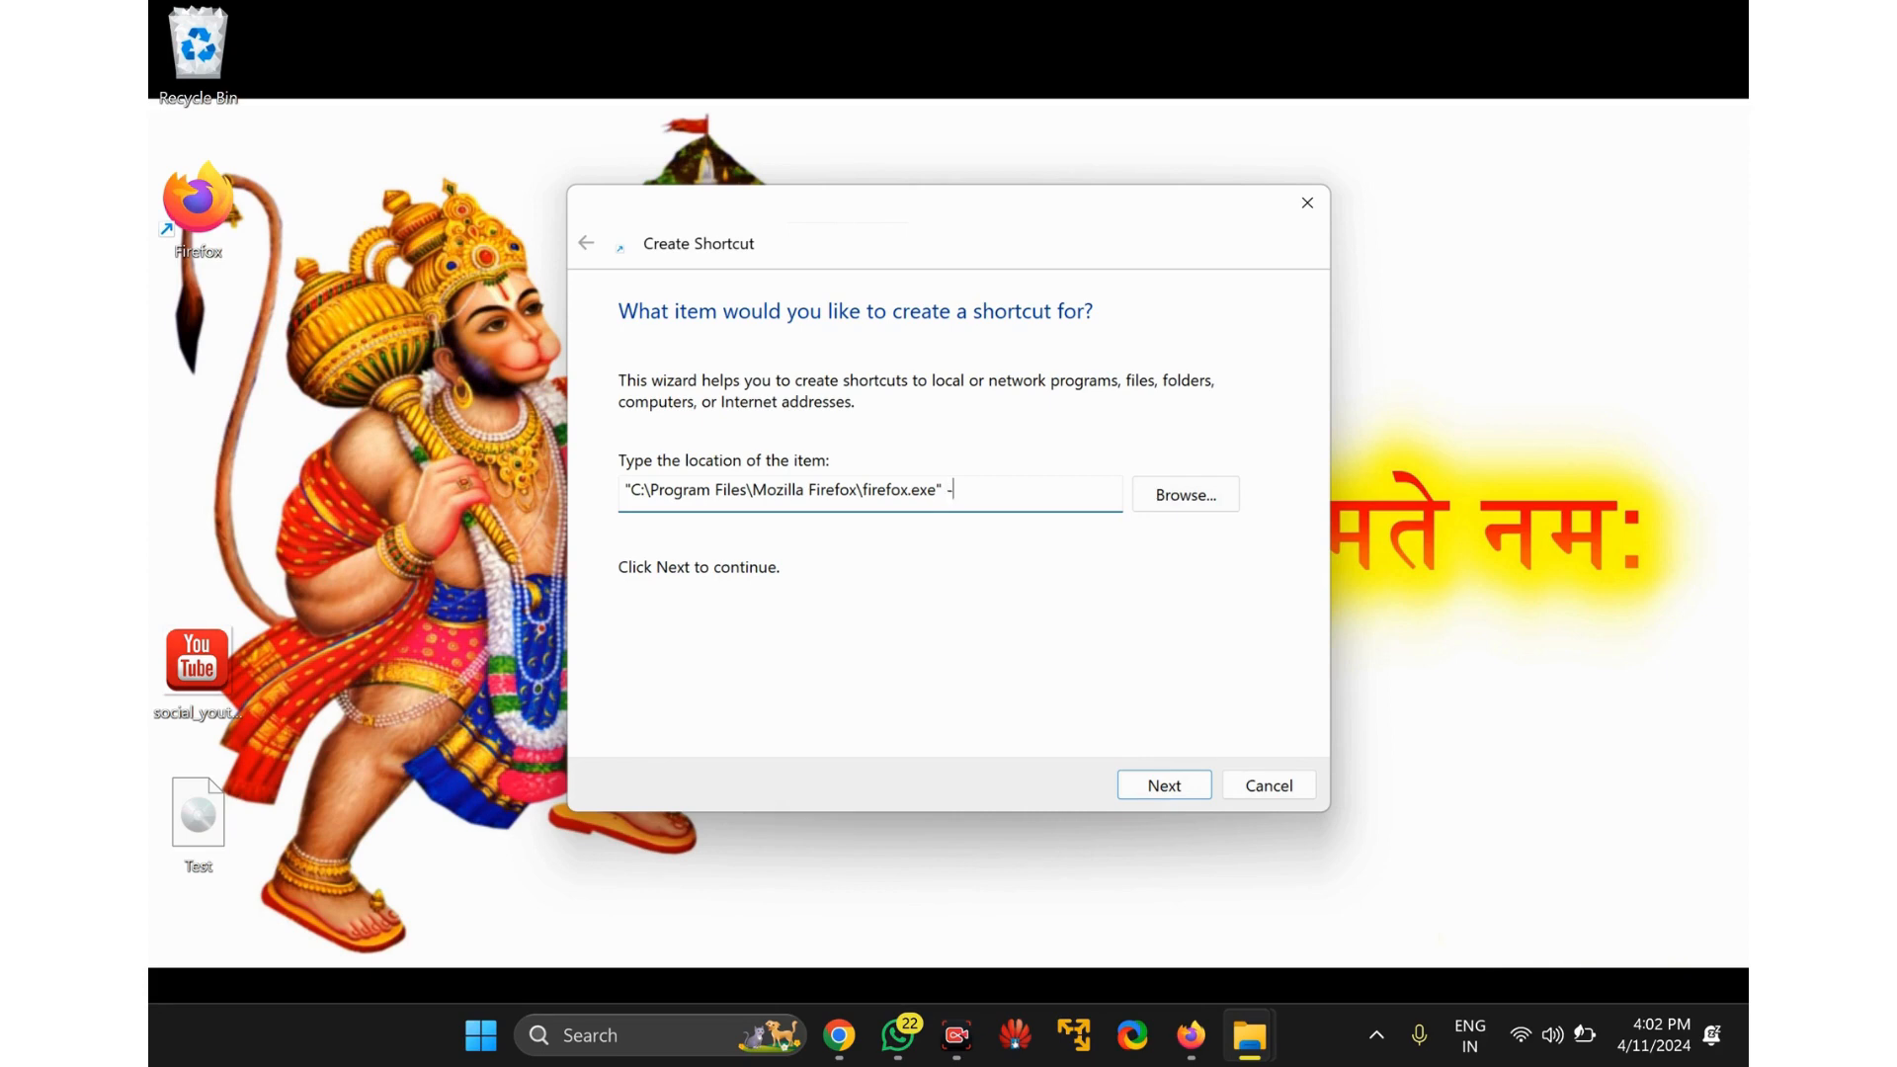
type("url")
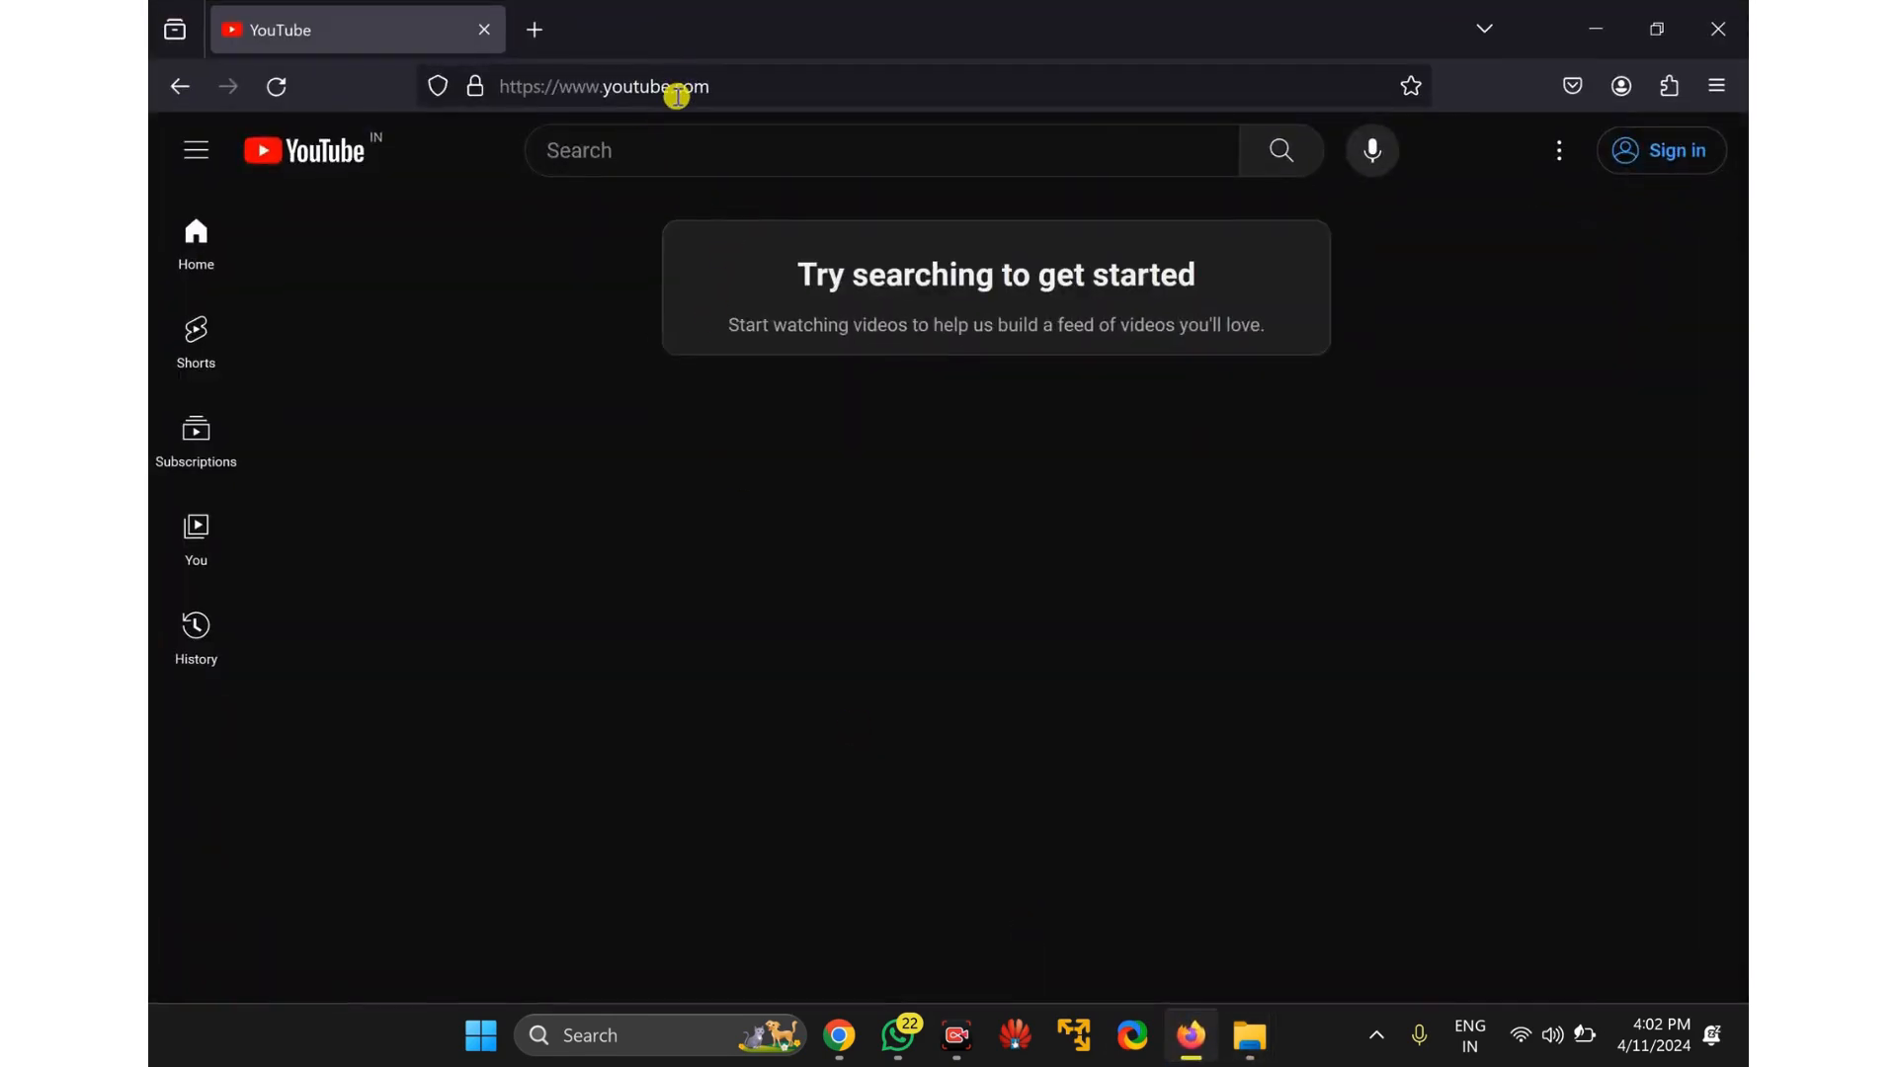
Copy the youtube.com address from the Firefox address bar.
right_click(678, 86)
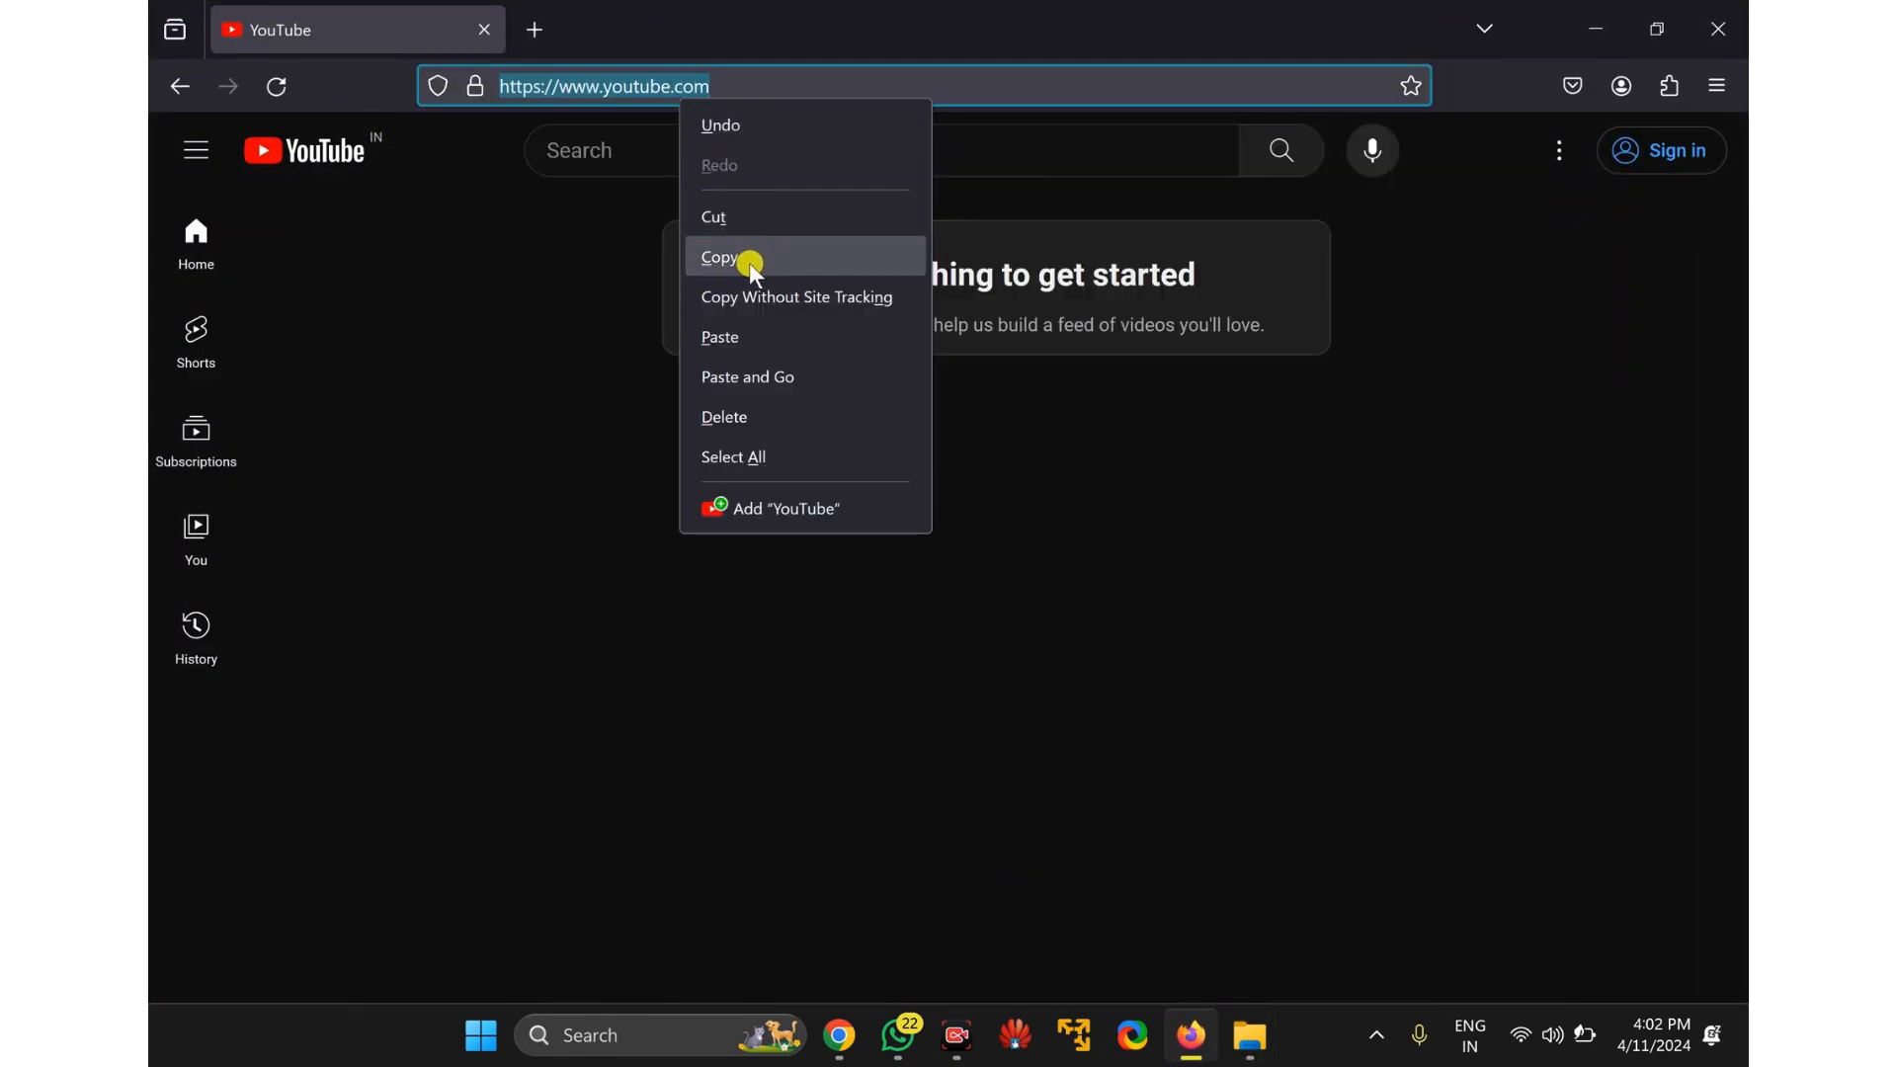
left_click(721, 257)
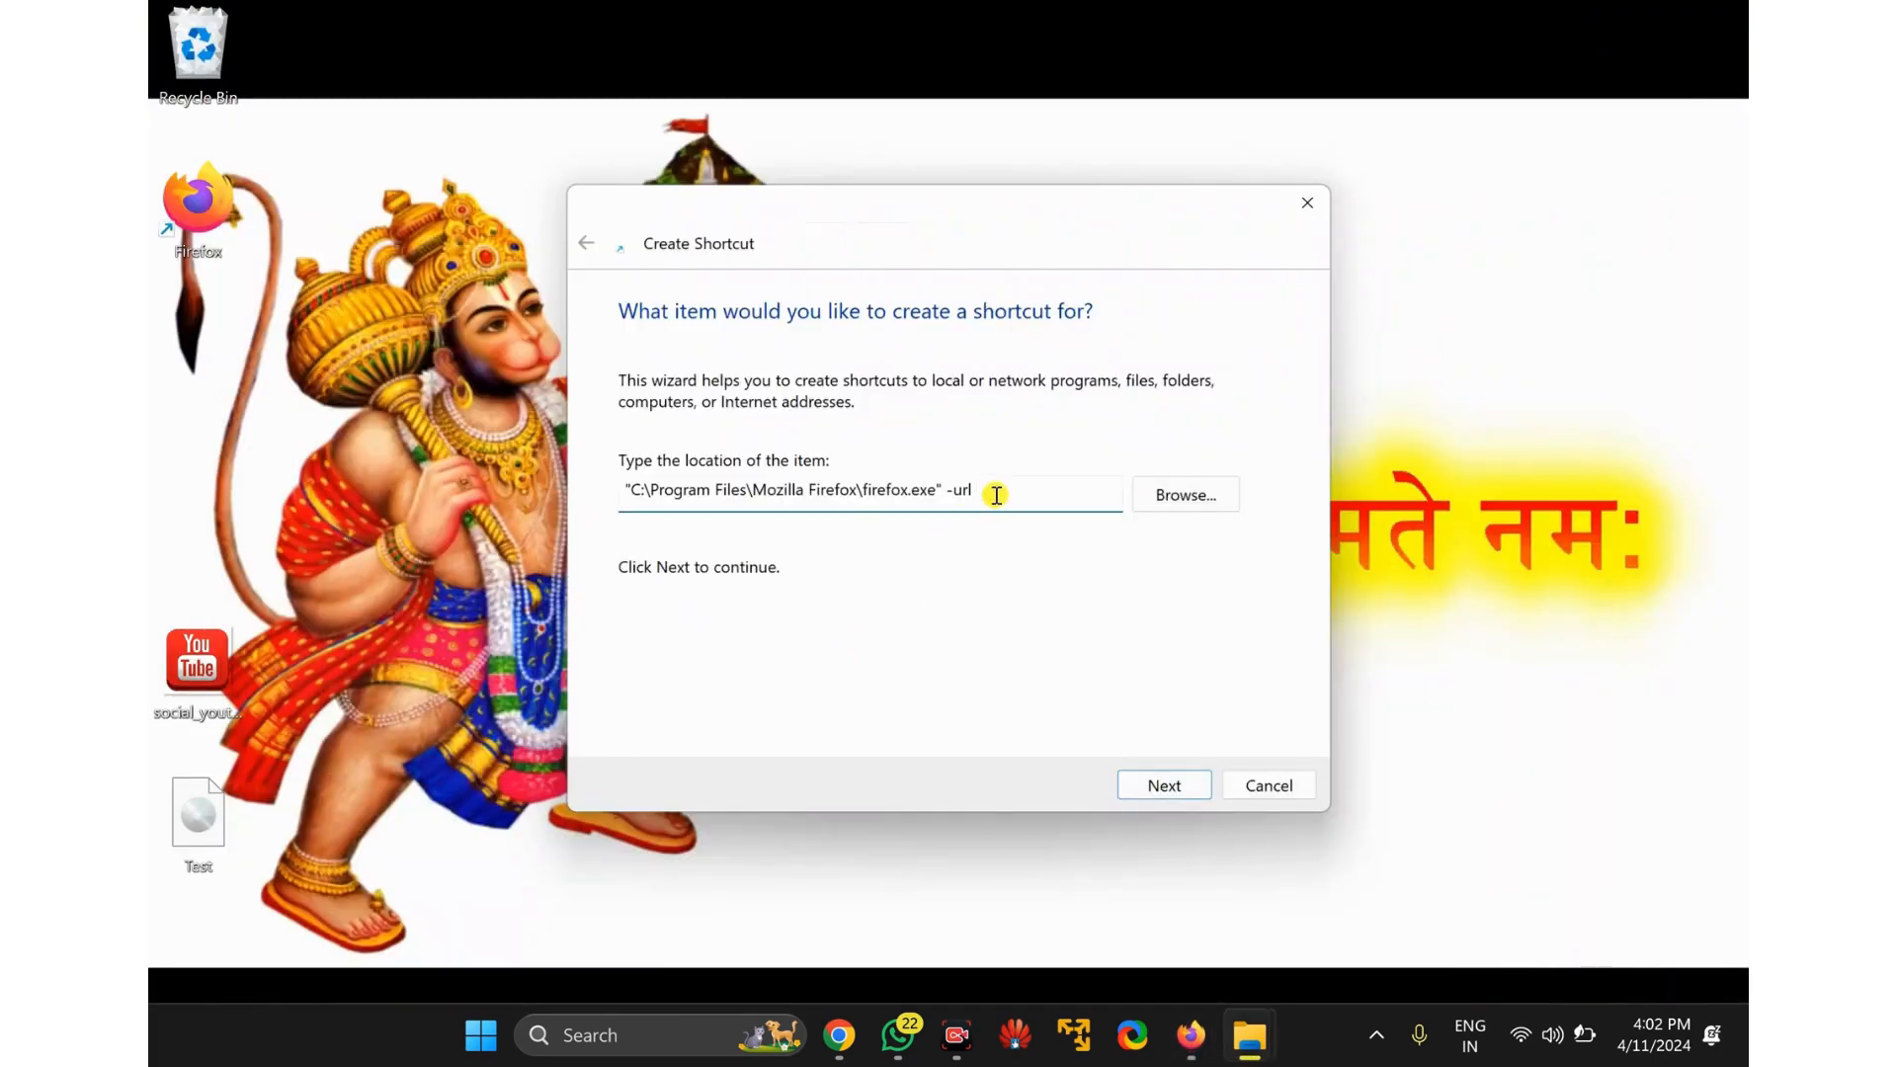
type("https://www.youtube.com/")
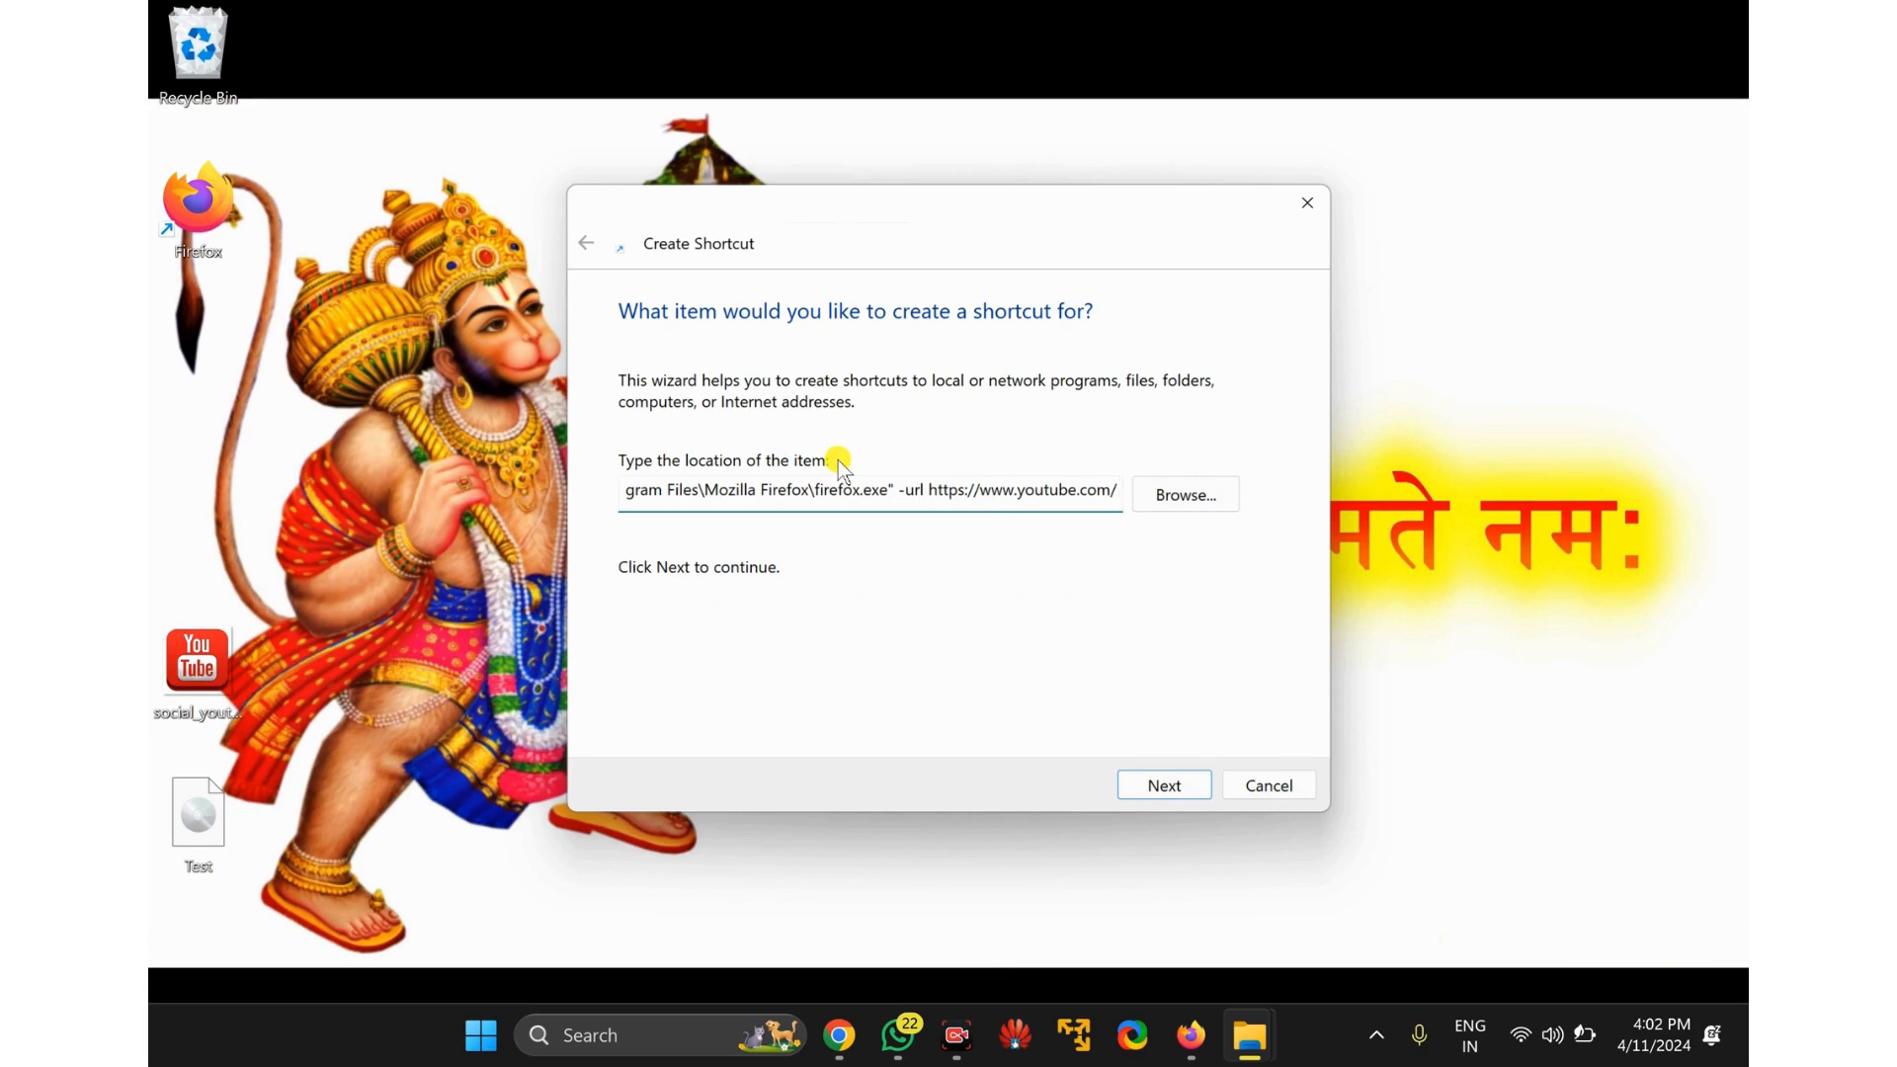
mouse_move(1163, 786)
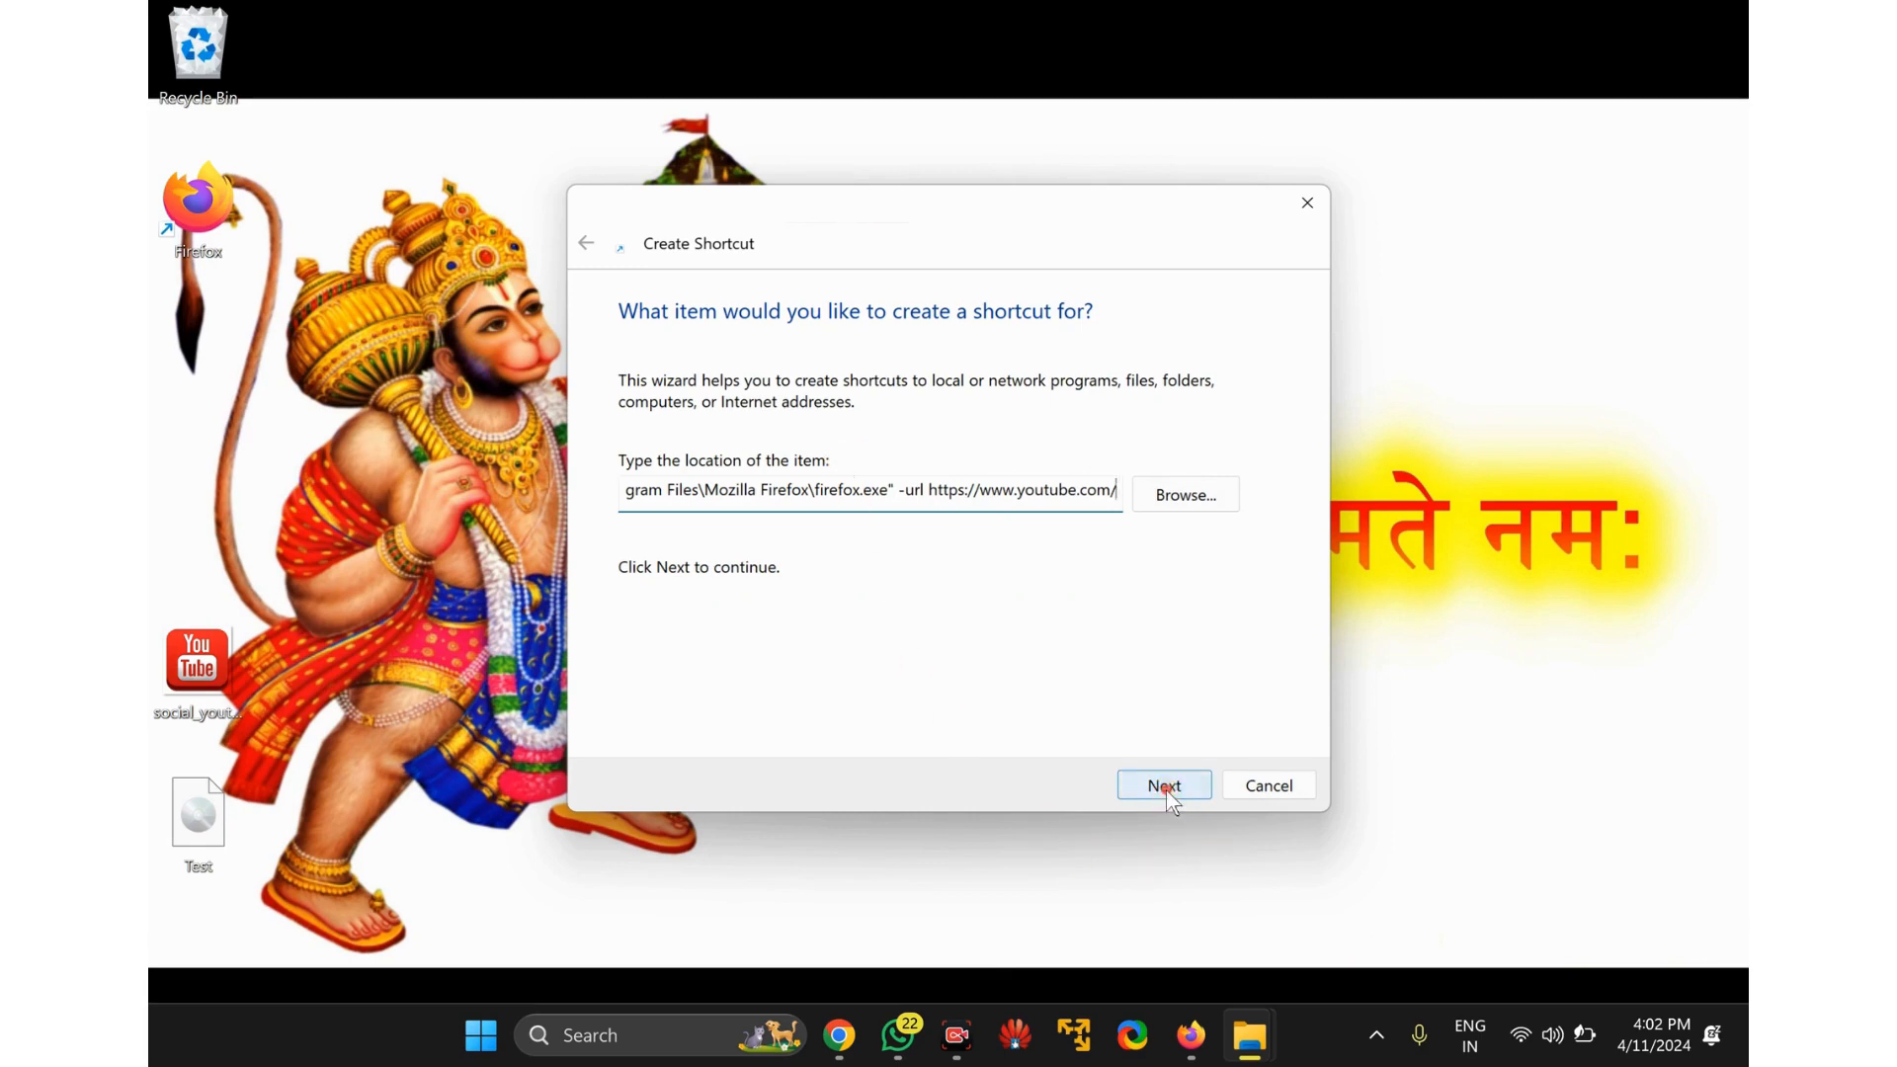
left_click(1162, 785)
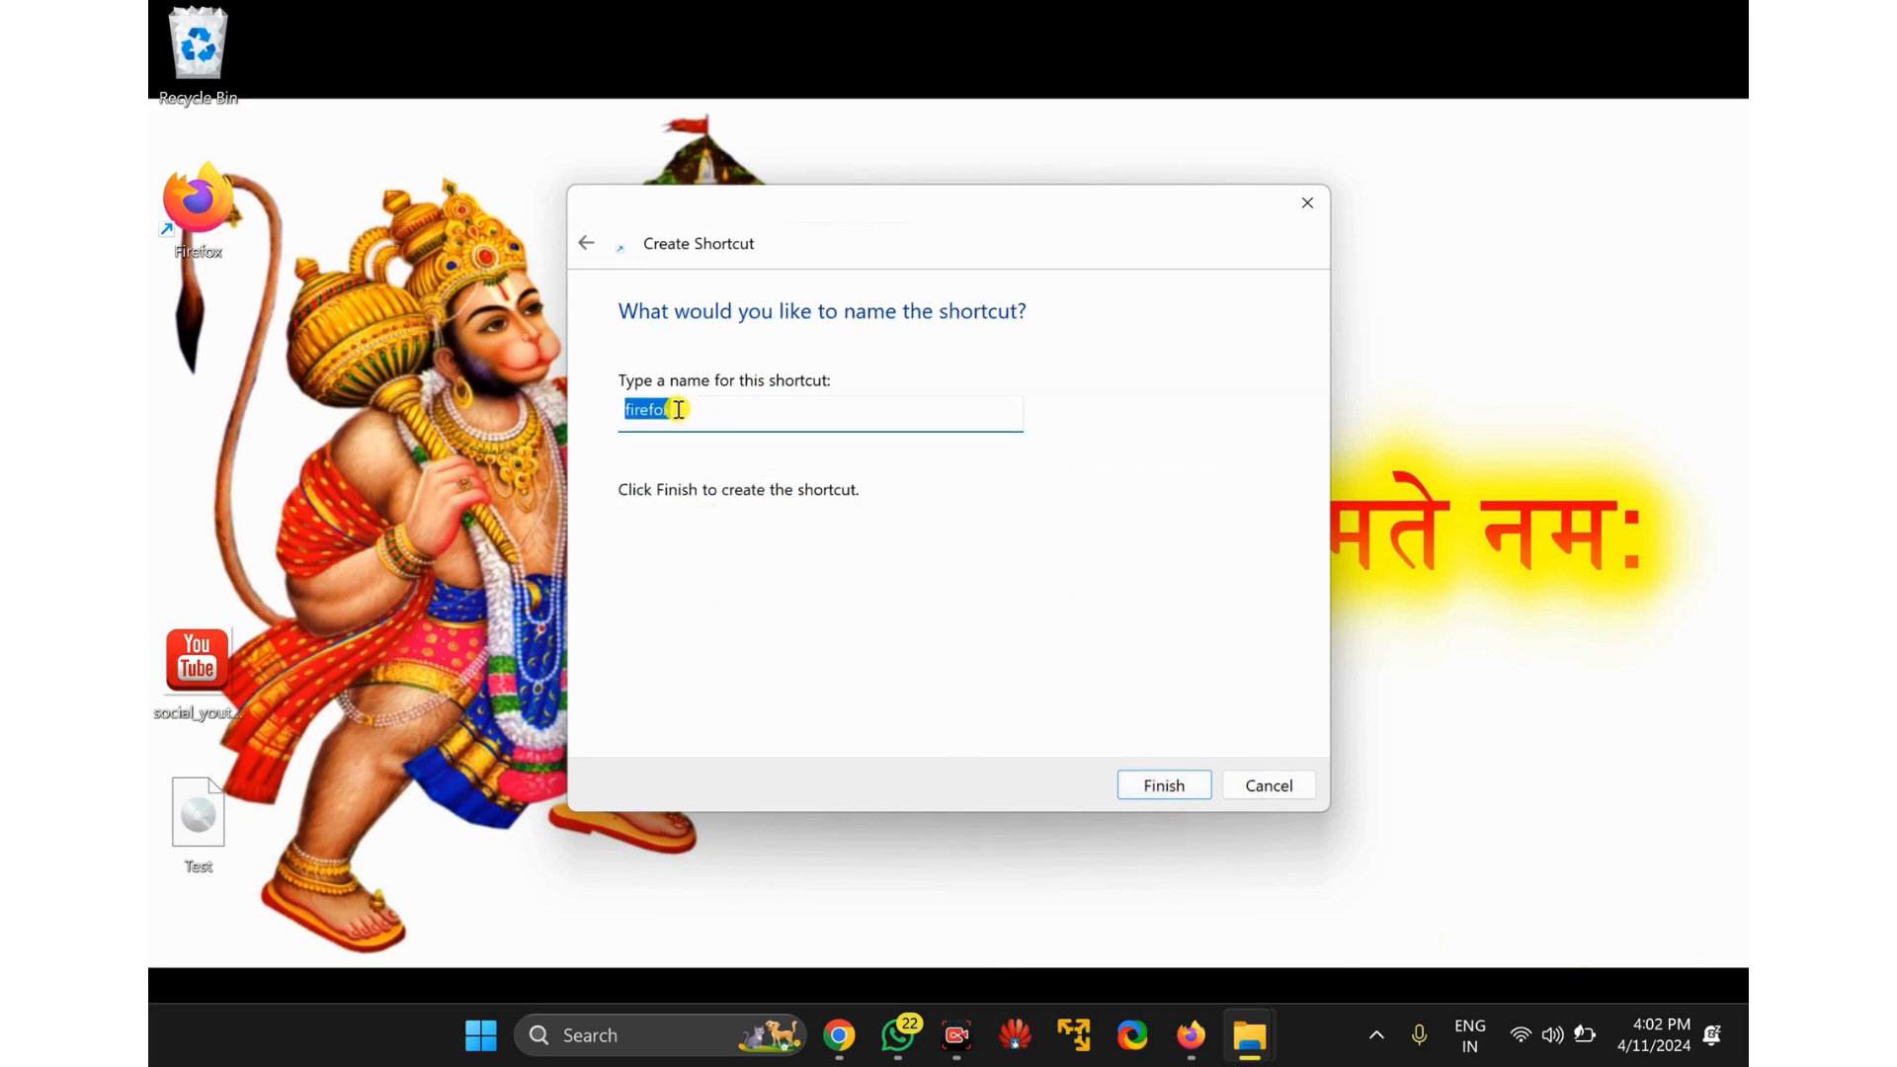
type("You")
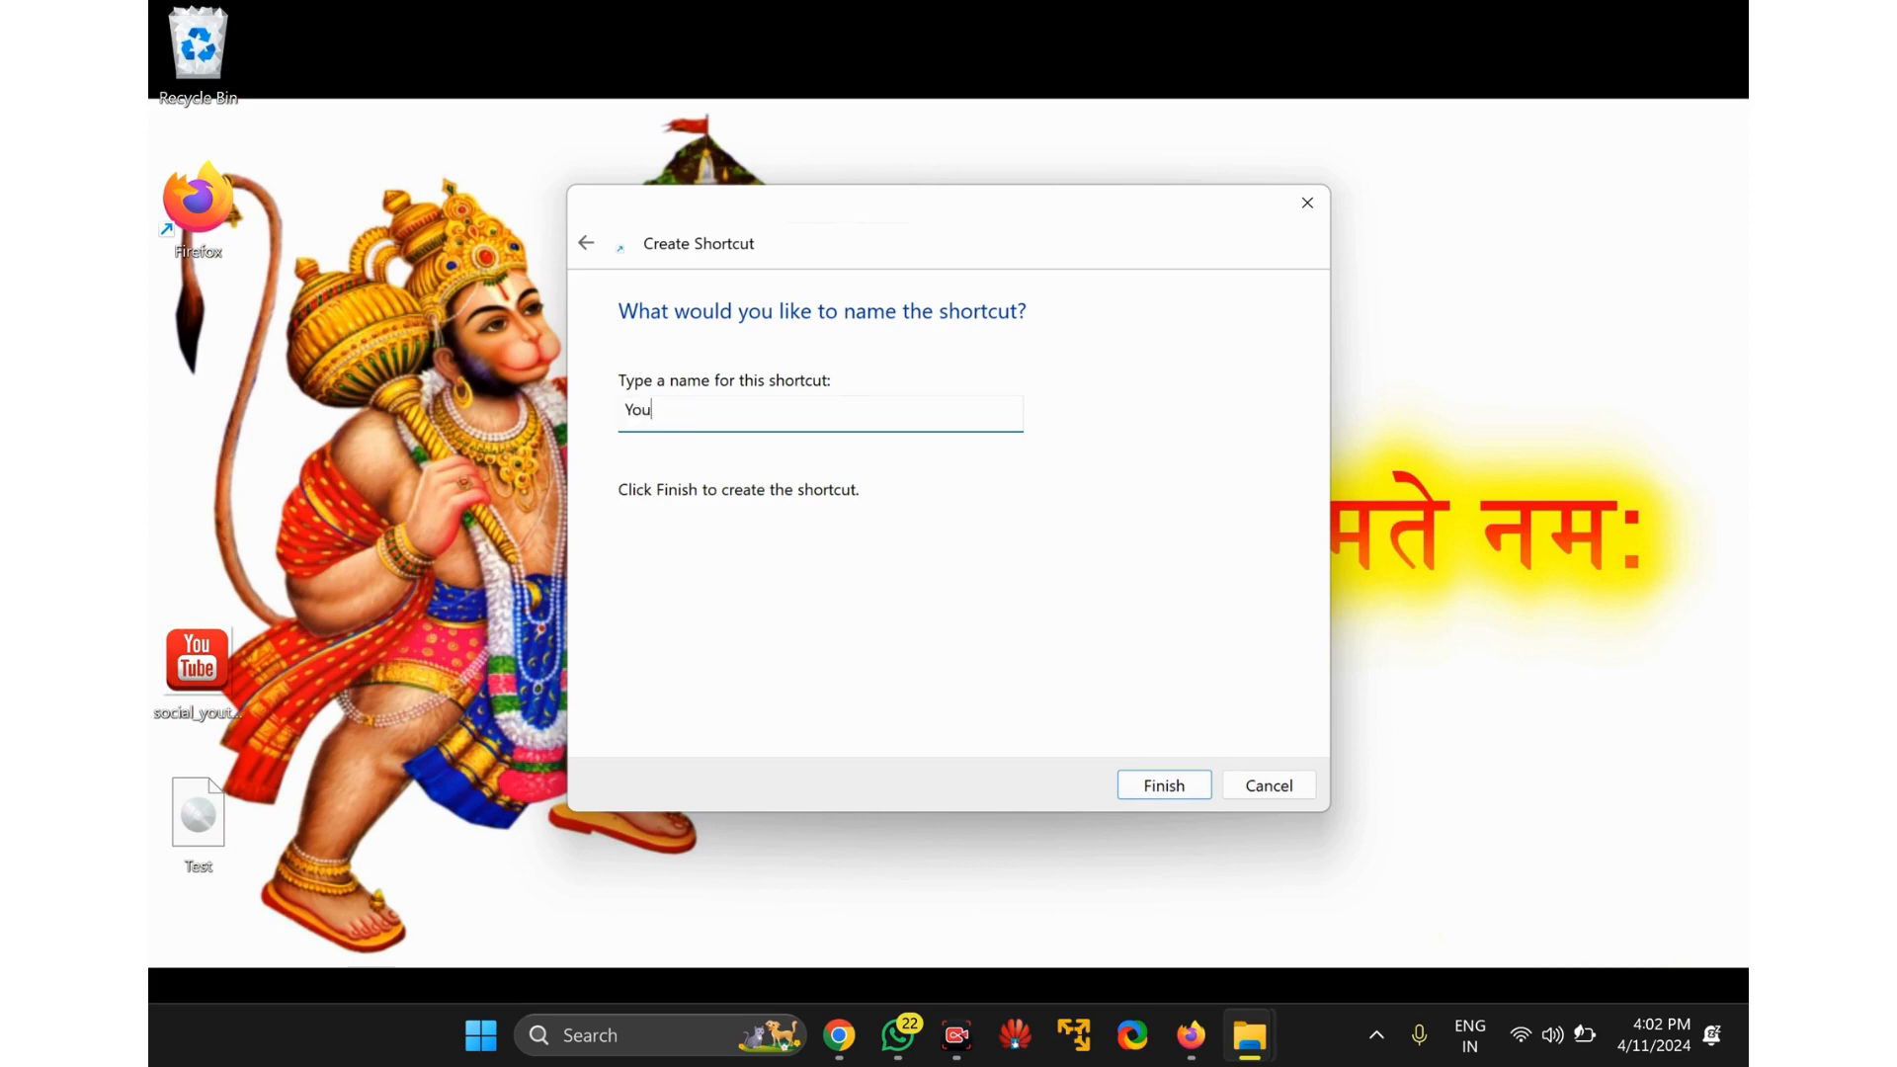
type("tube")
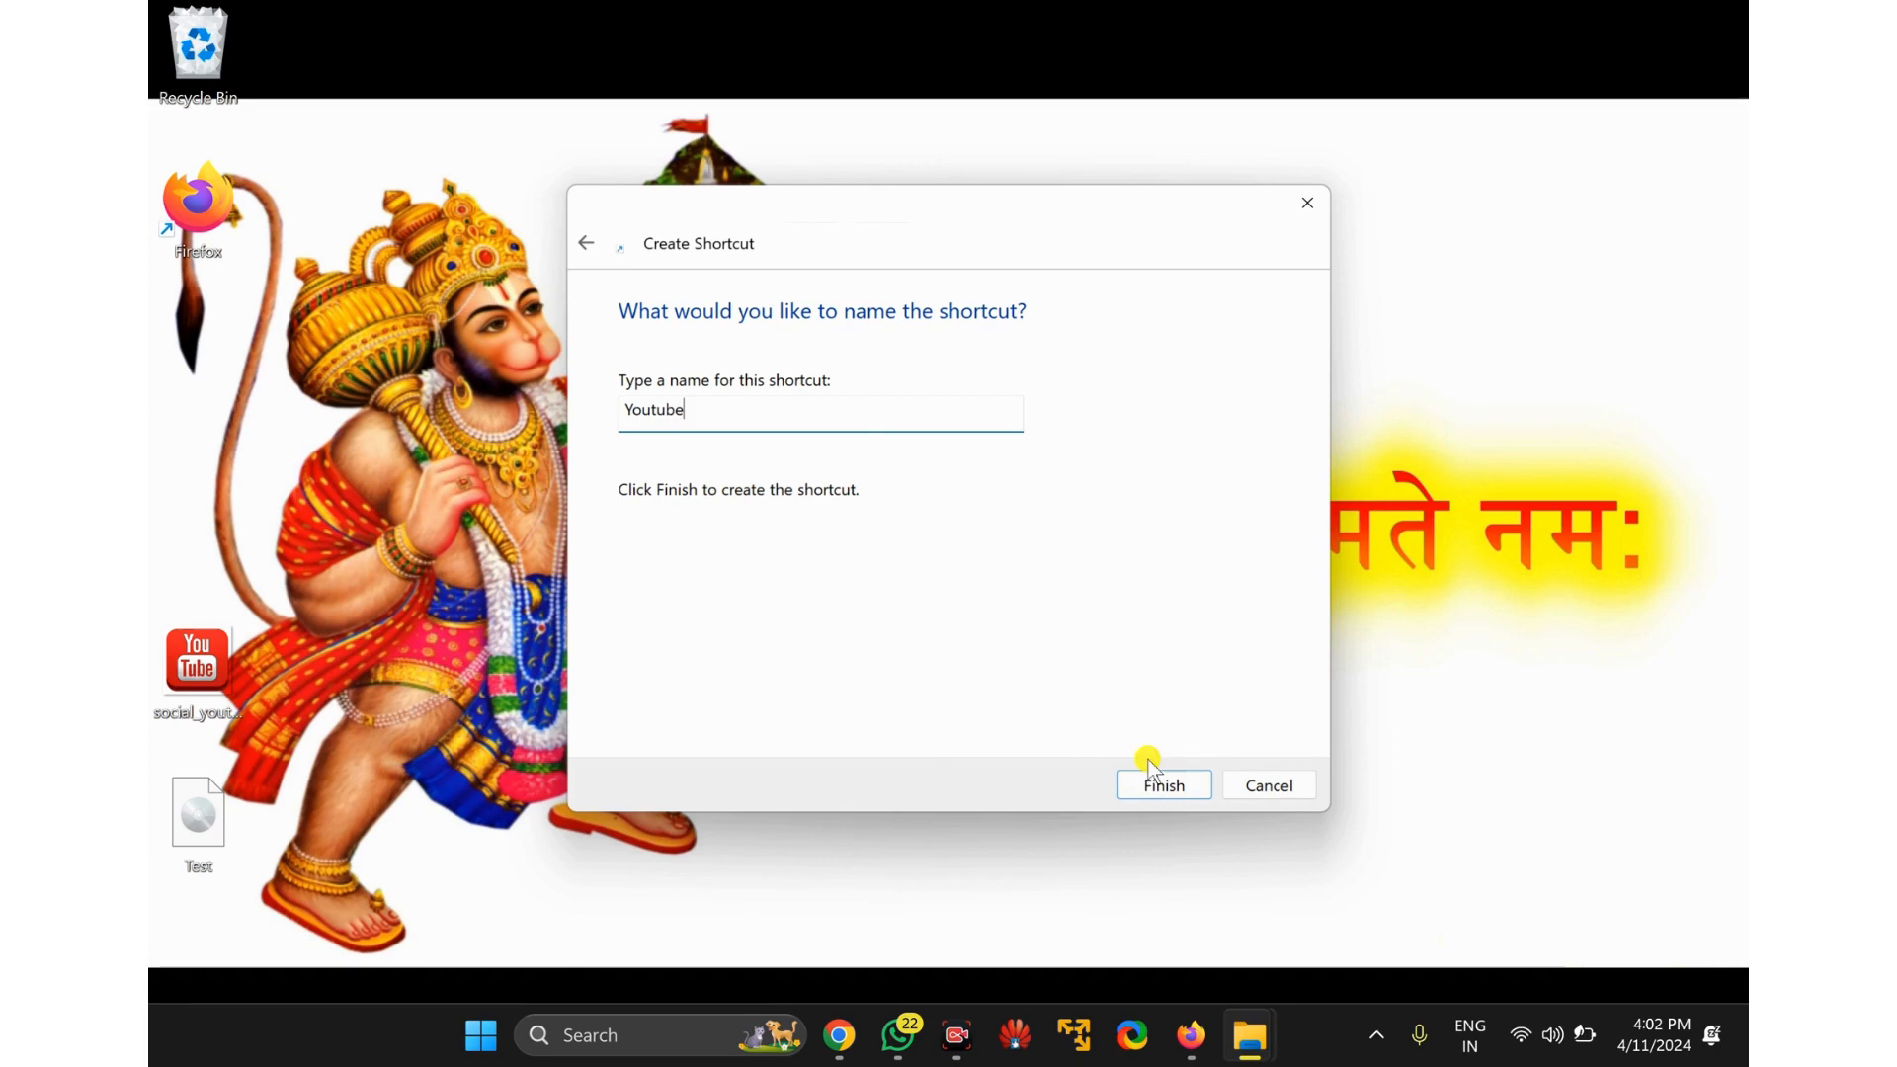
left_click(1162, 785)
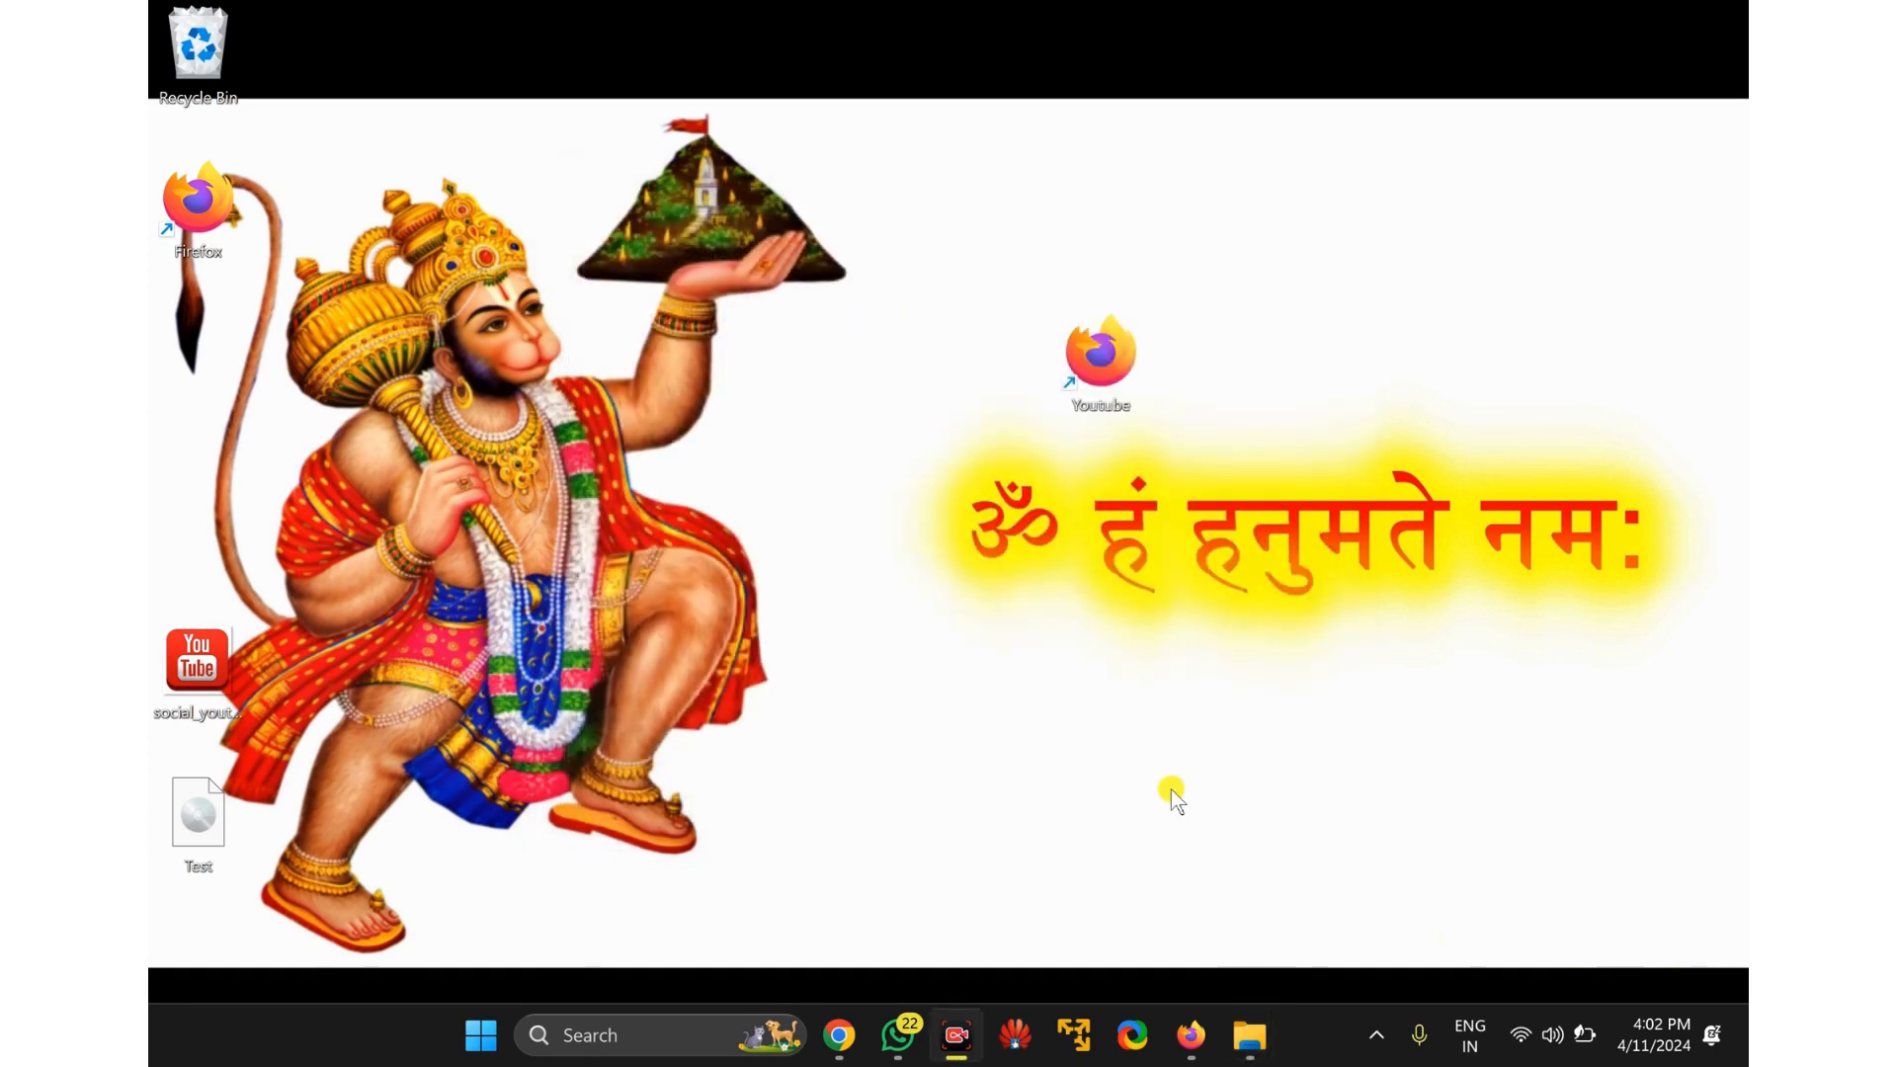
Drag the Youtube shortcut up to the top area of the desktop.
left_click_drag(1099, 357, 1031, 242)
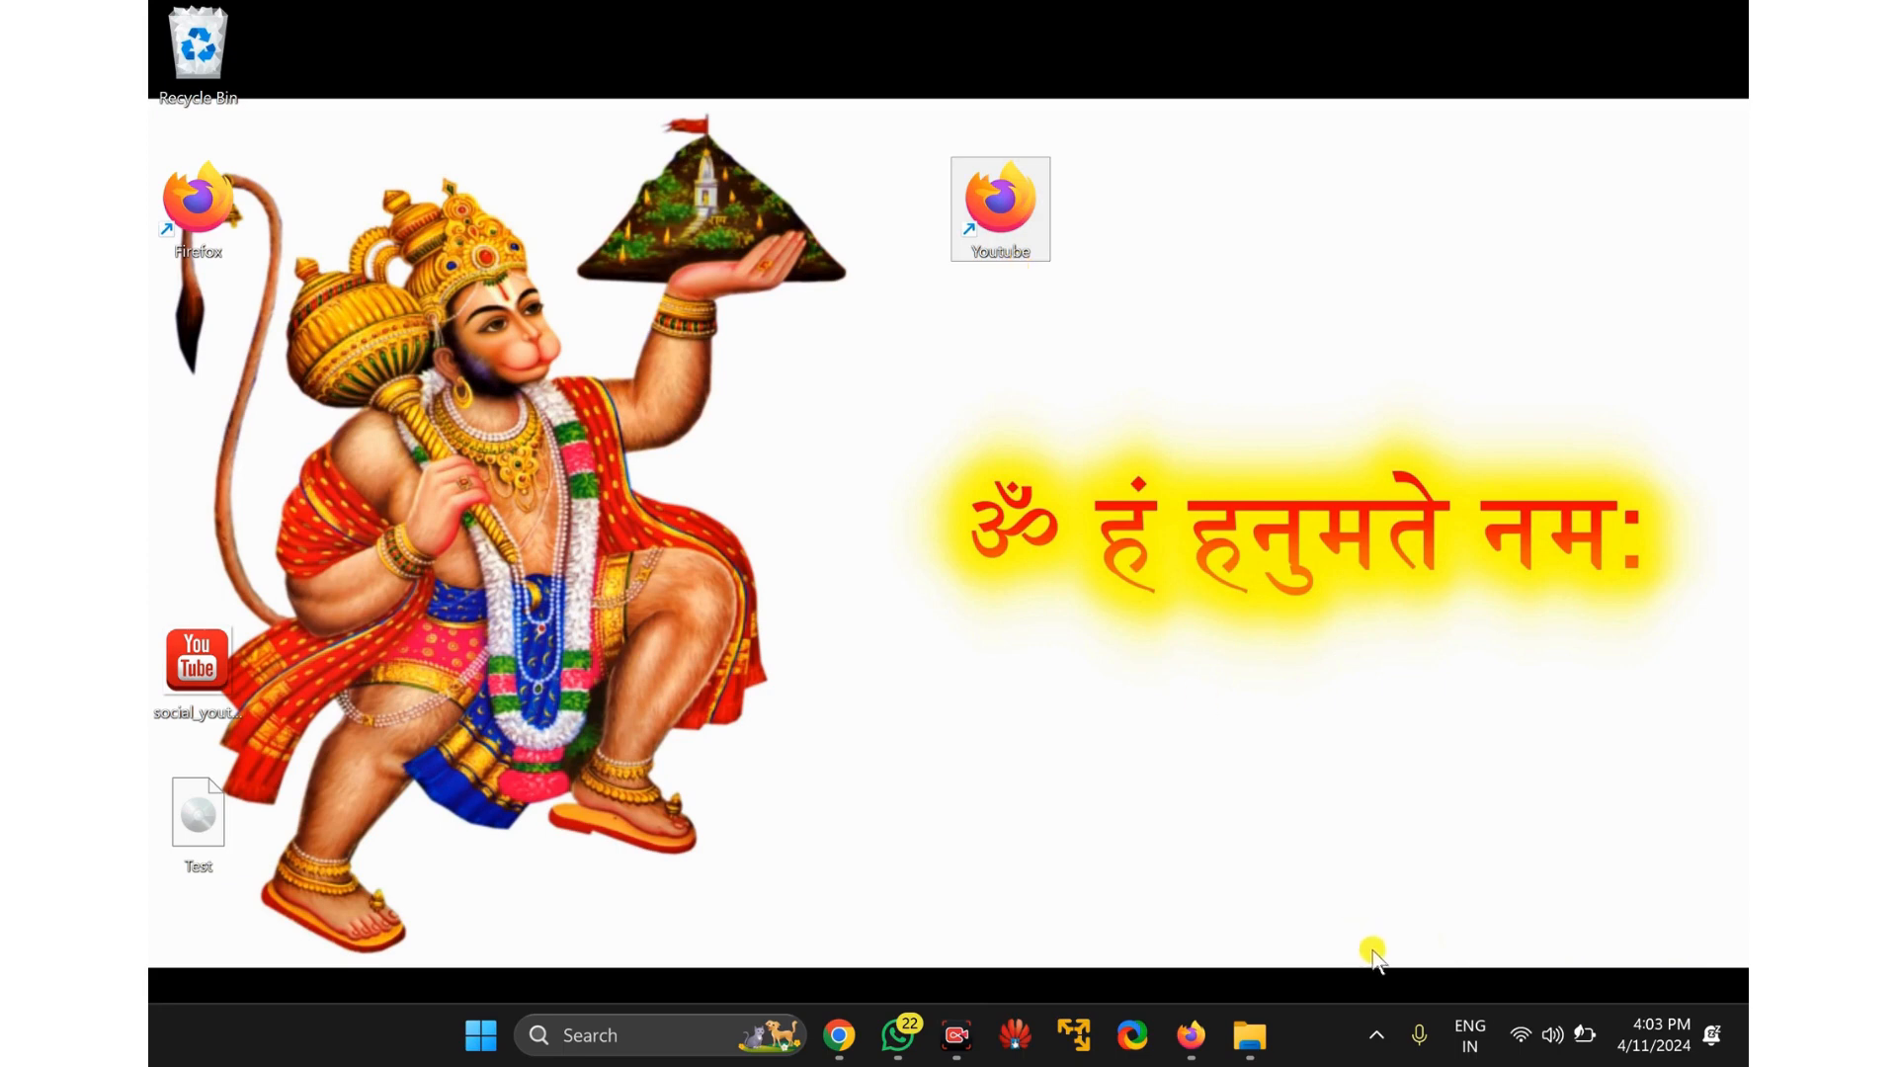
mouse_move(1060, 237)
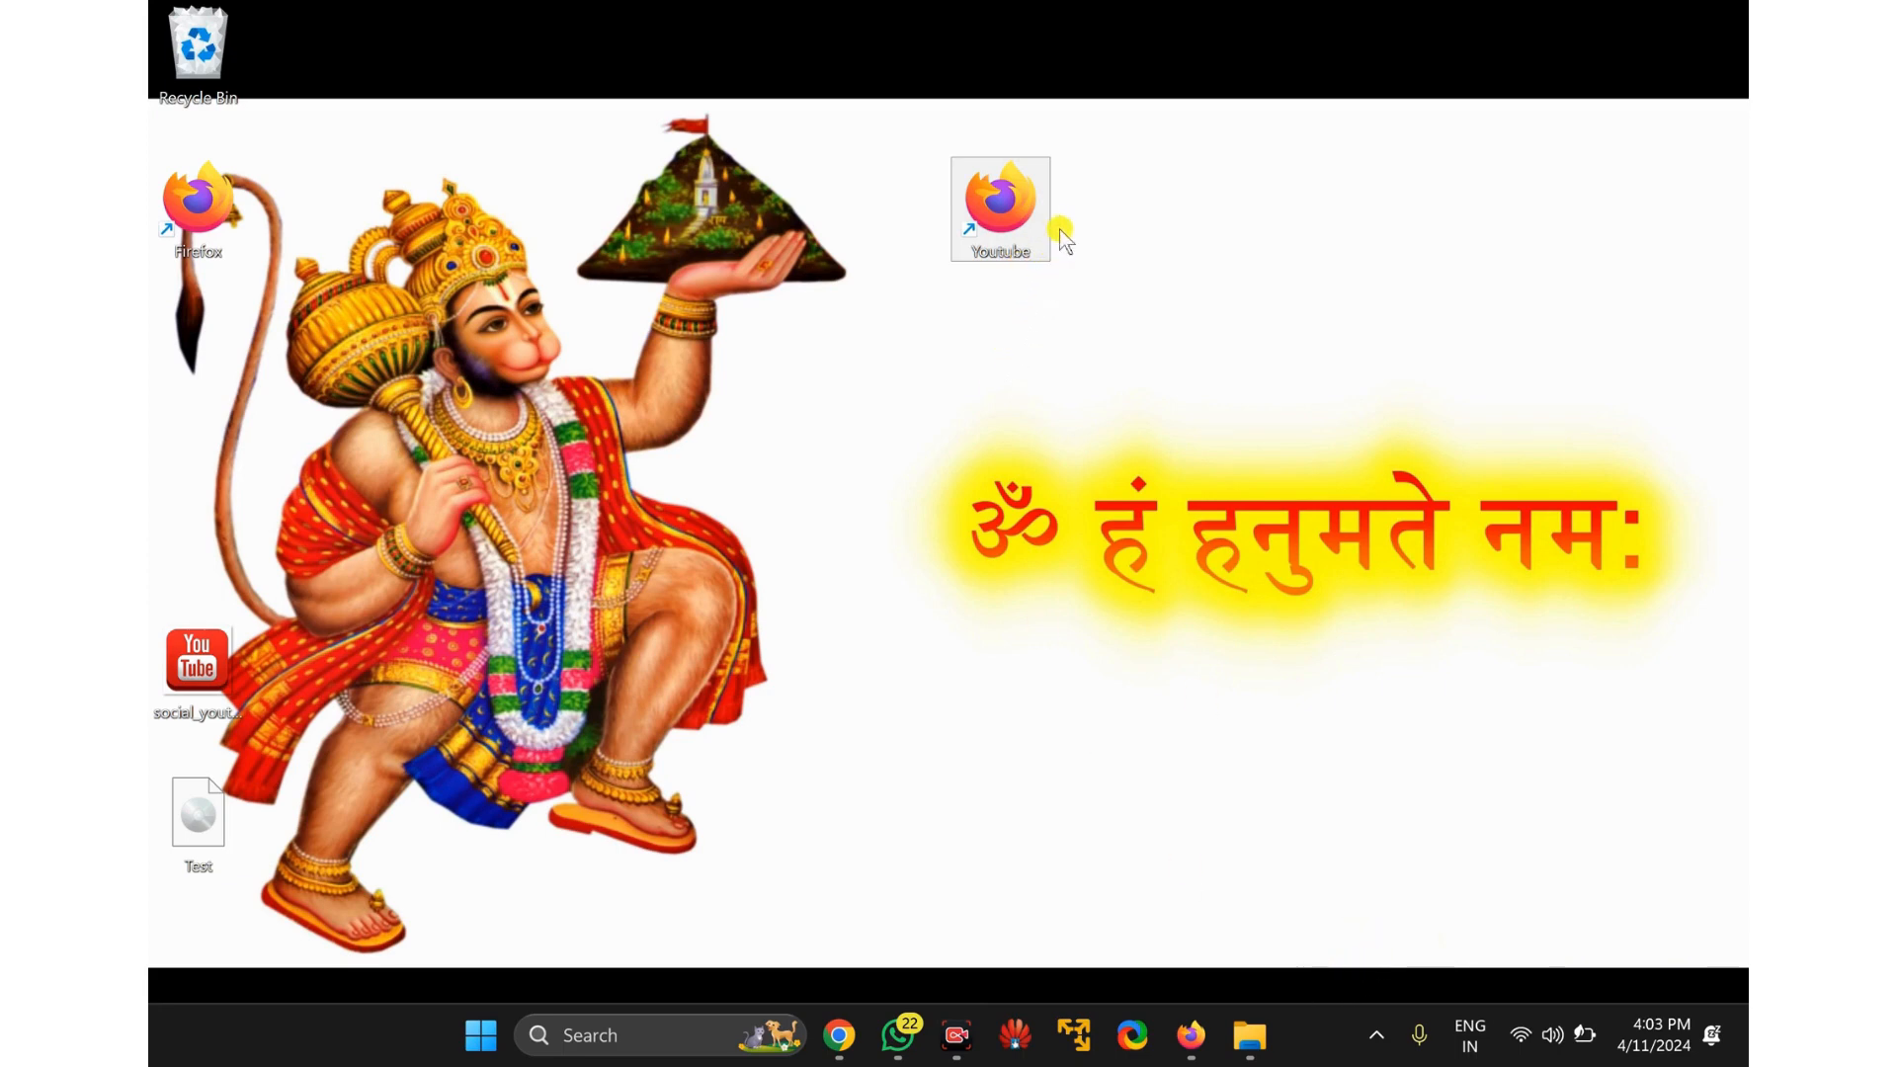
mouse_move(998, 225)
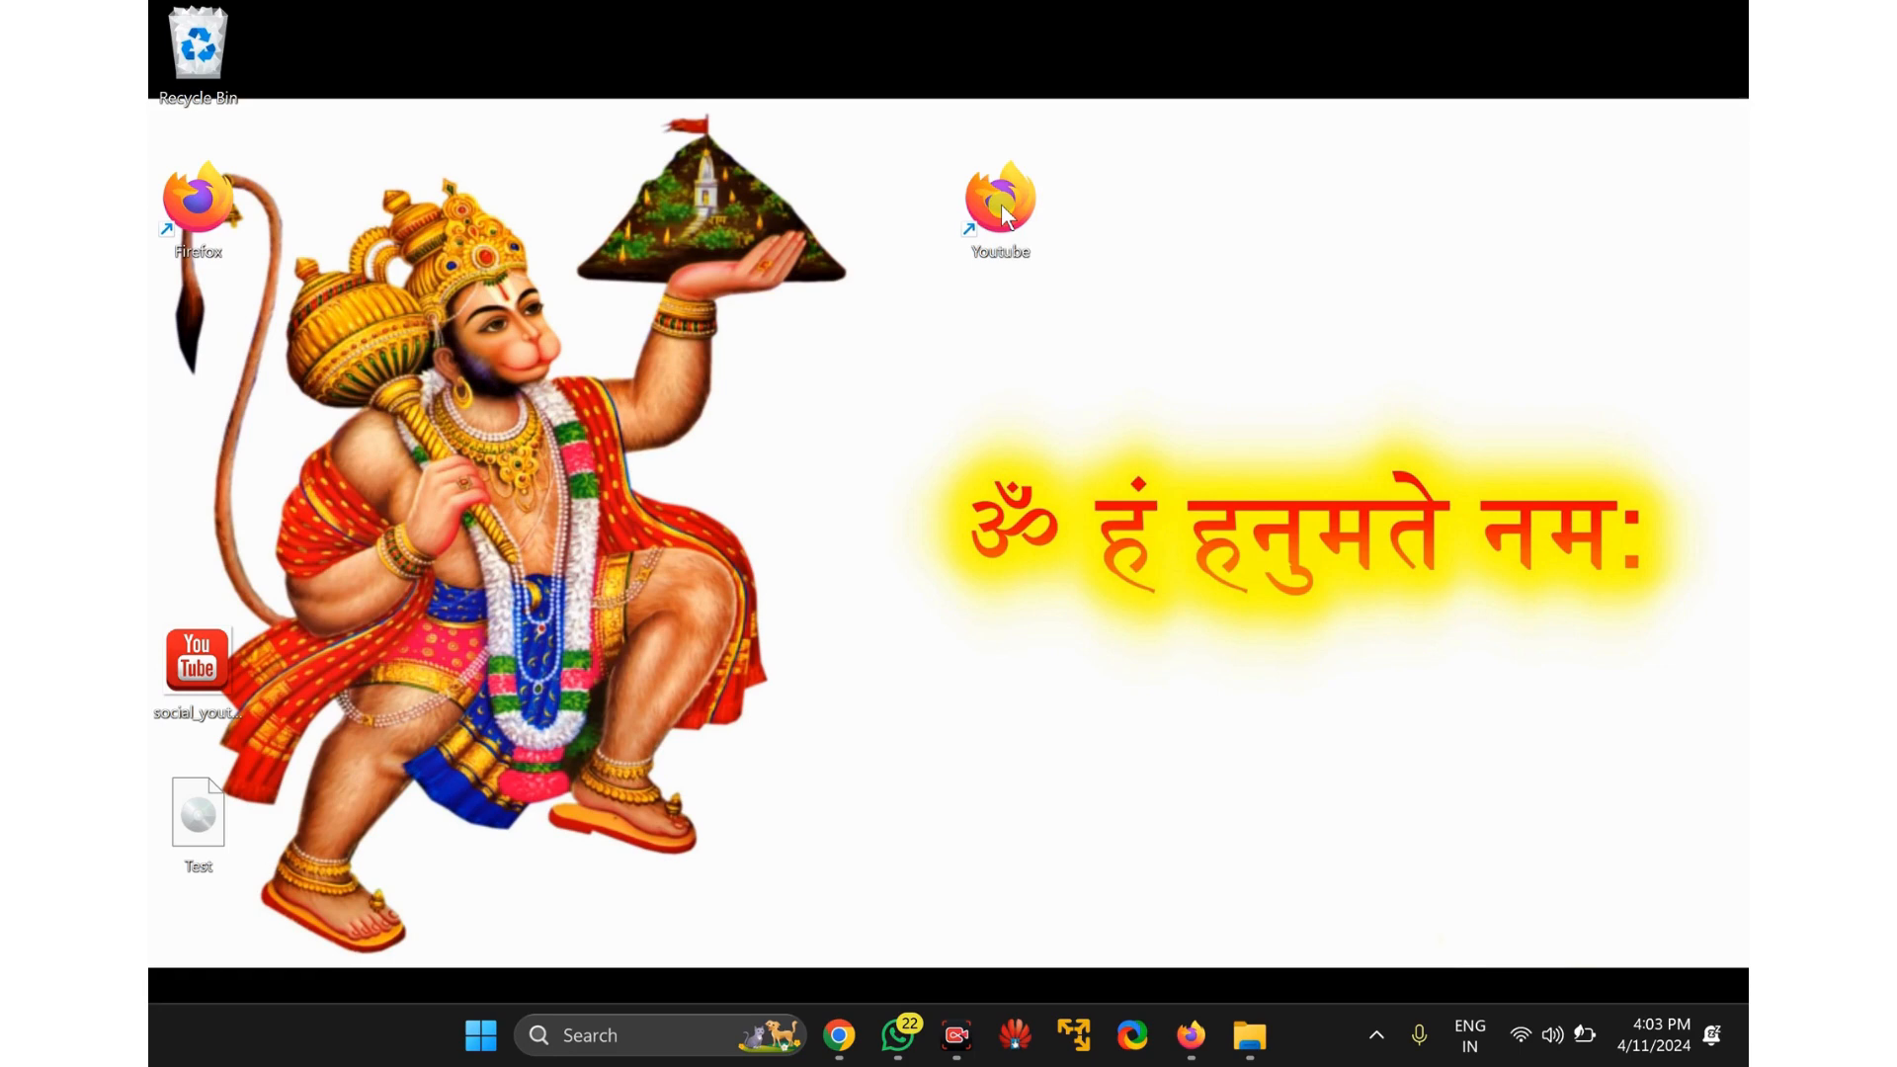
Open the Youtube shortcut's Properties and bring up its Change Icon list.
right_click(996, 199)
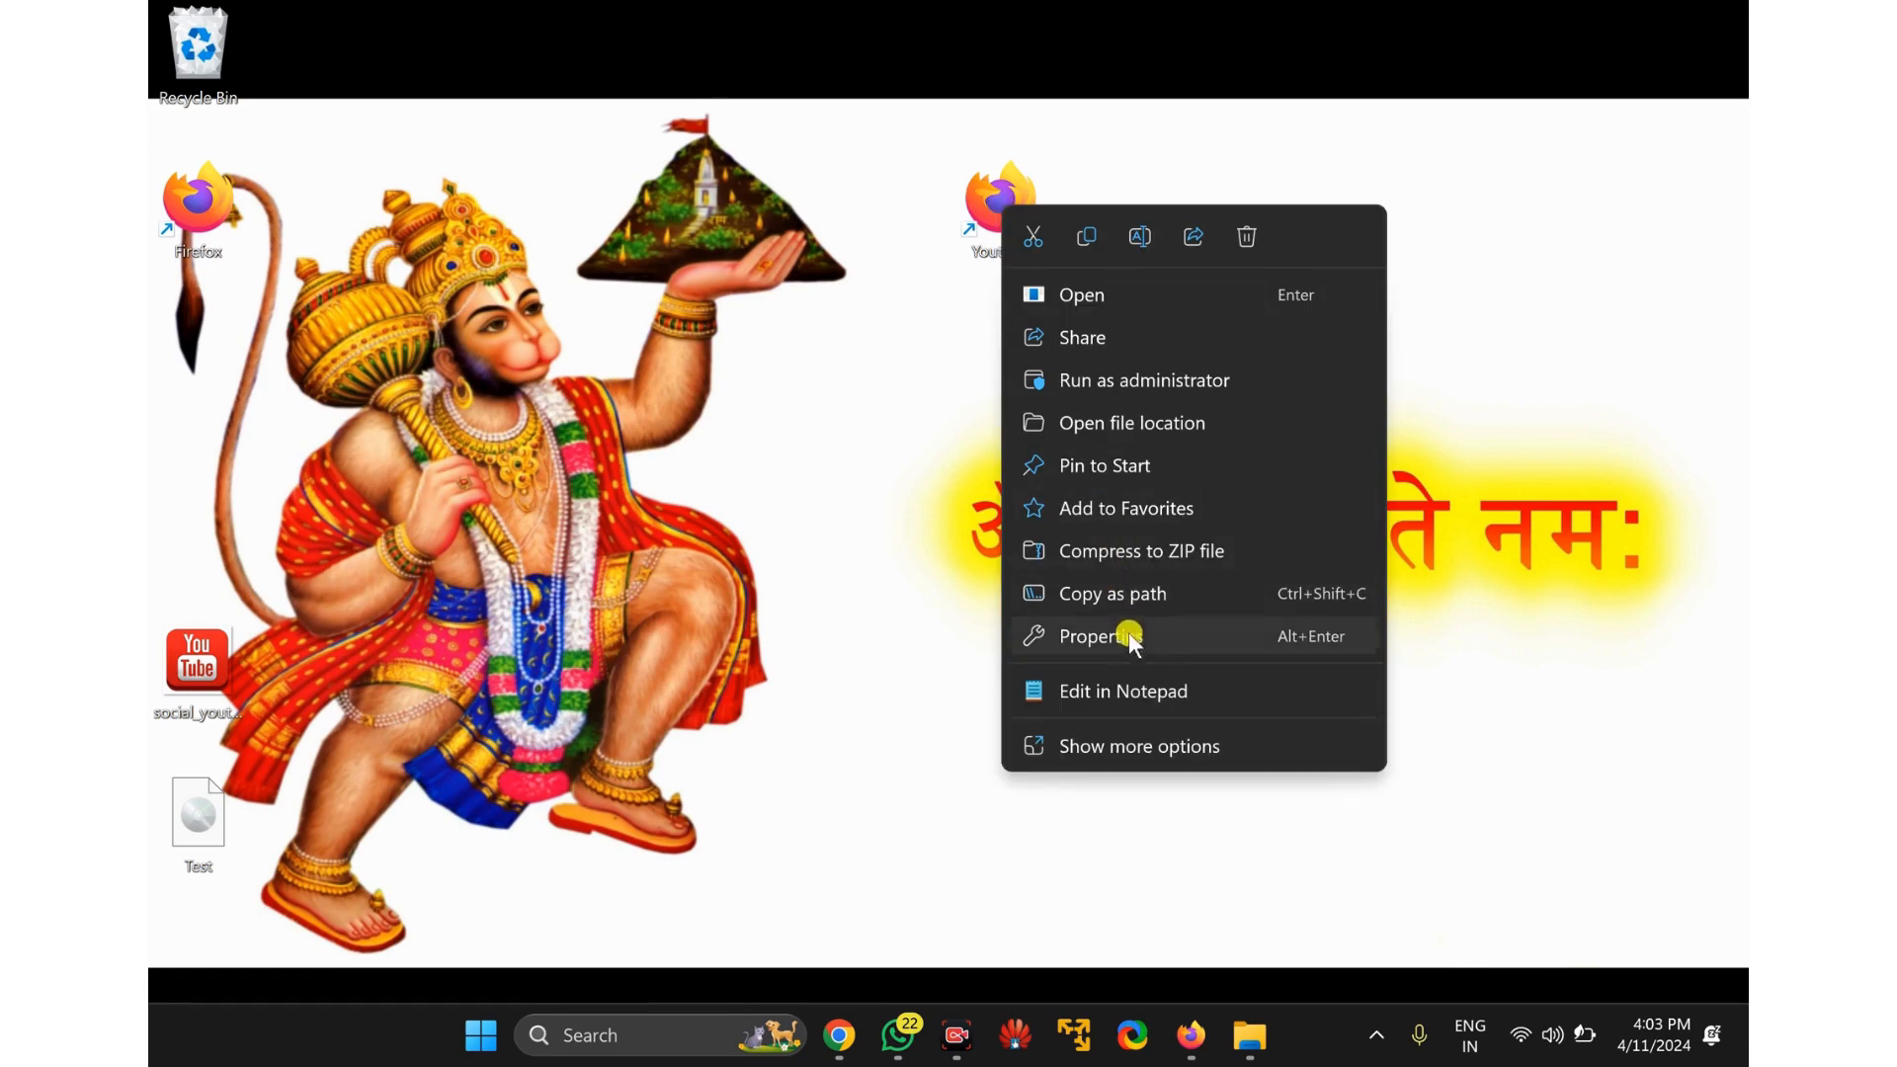
left_click(1125, 653)
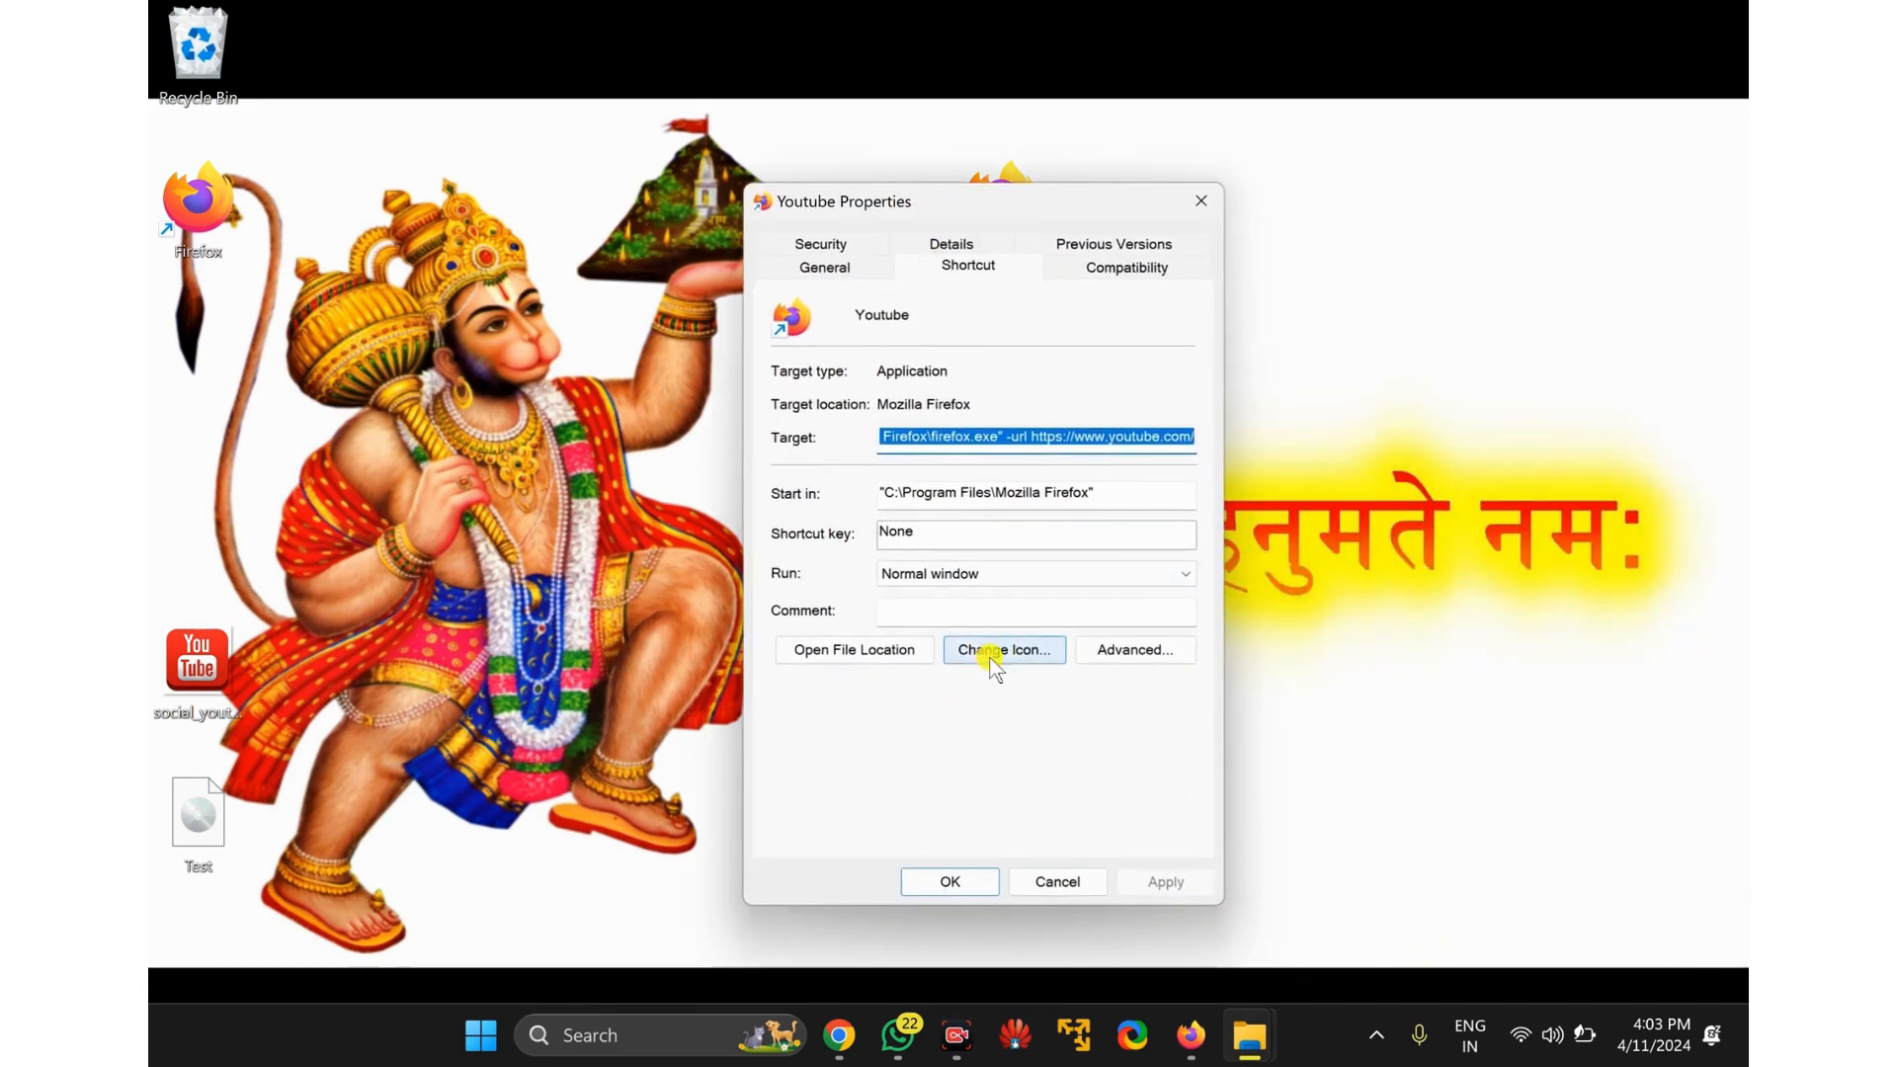
left_click(1002, 650)
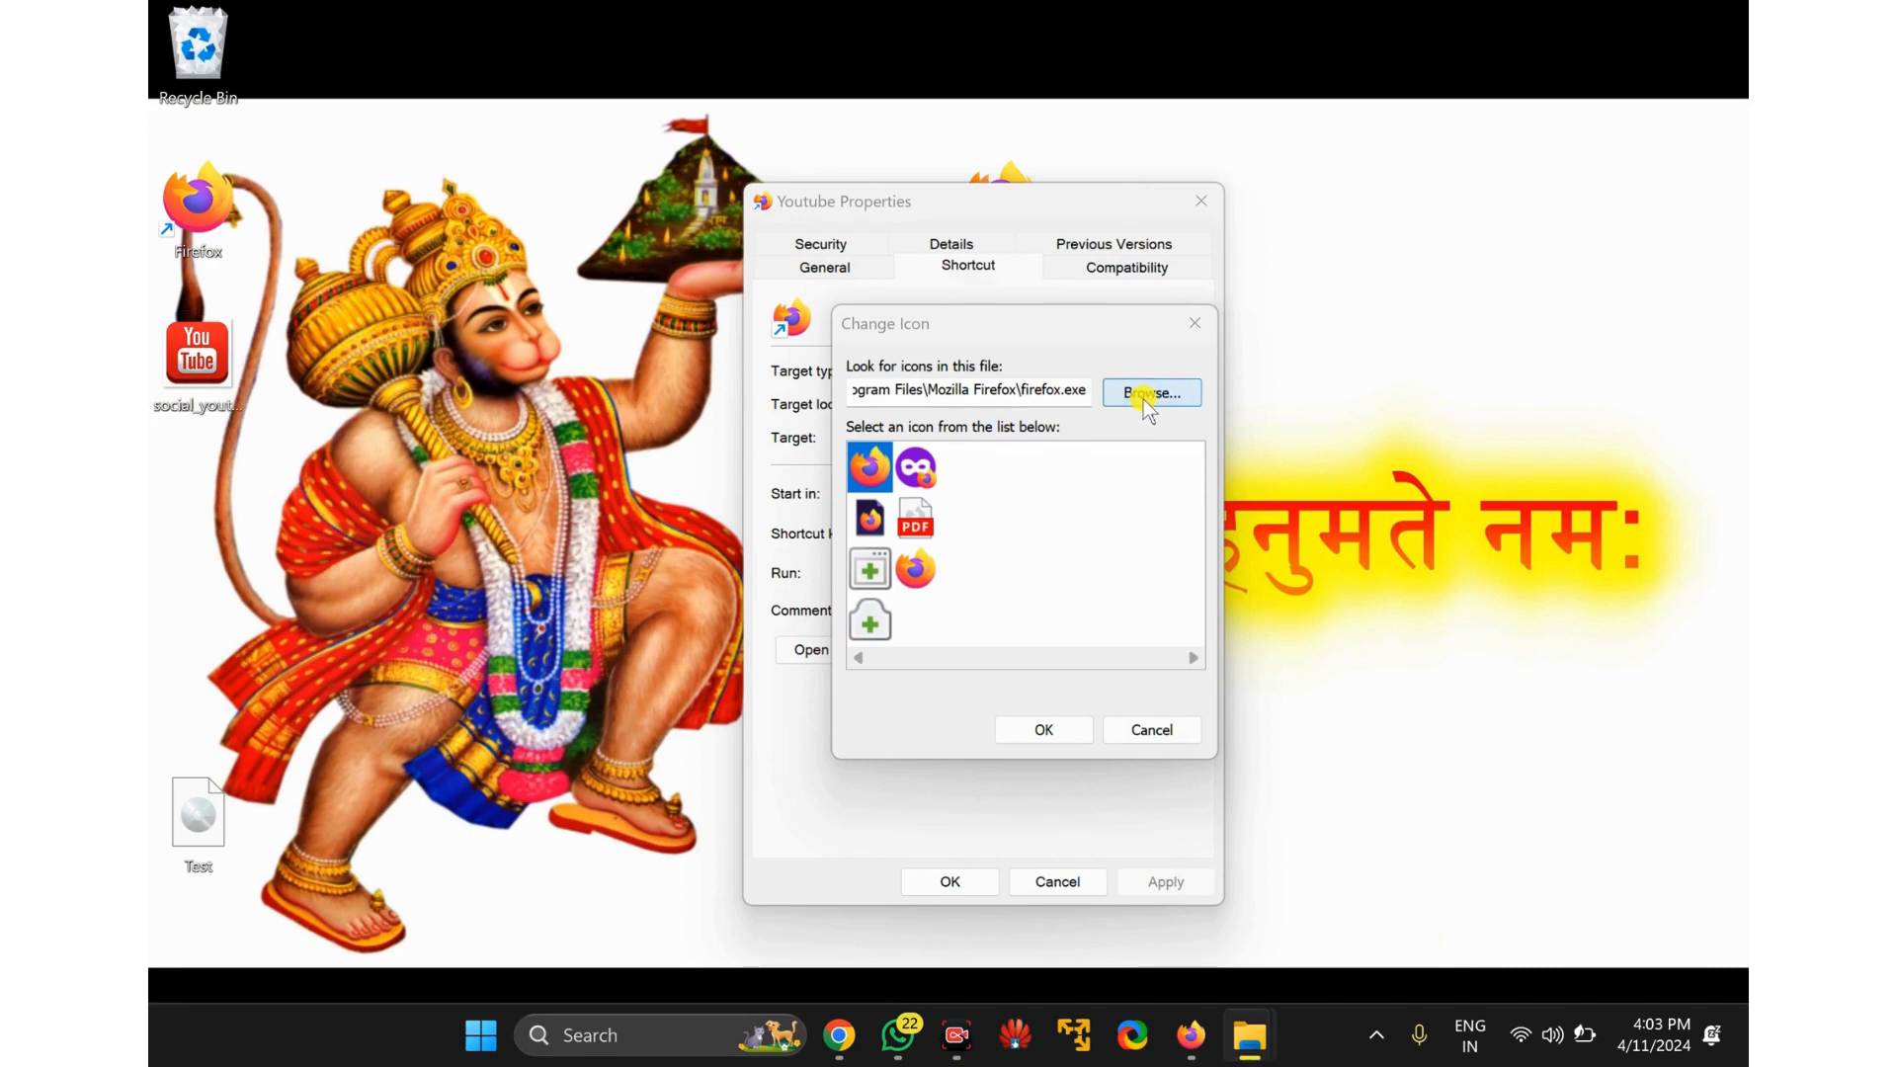
Load icons from the social_youtube_2756 file on the Desktop.
left_click(1148, 391)
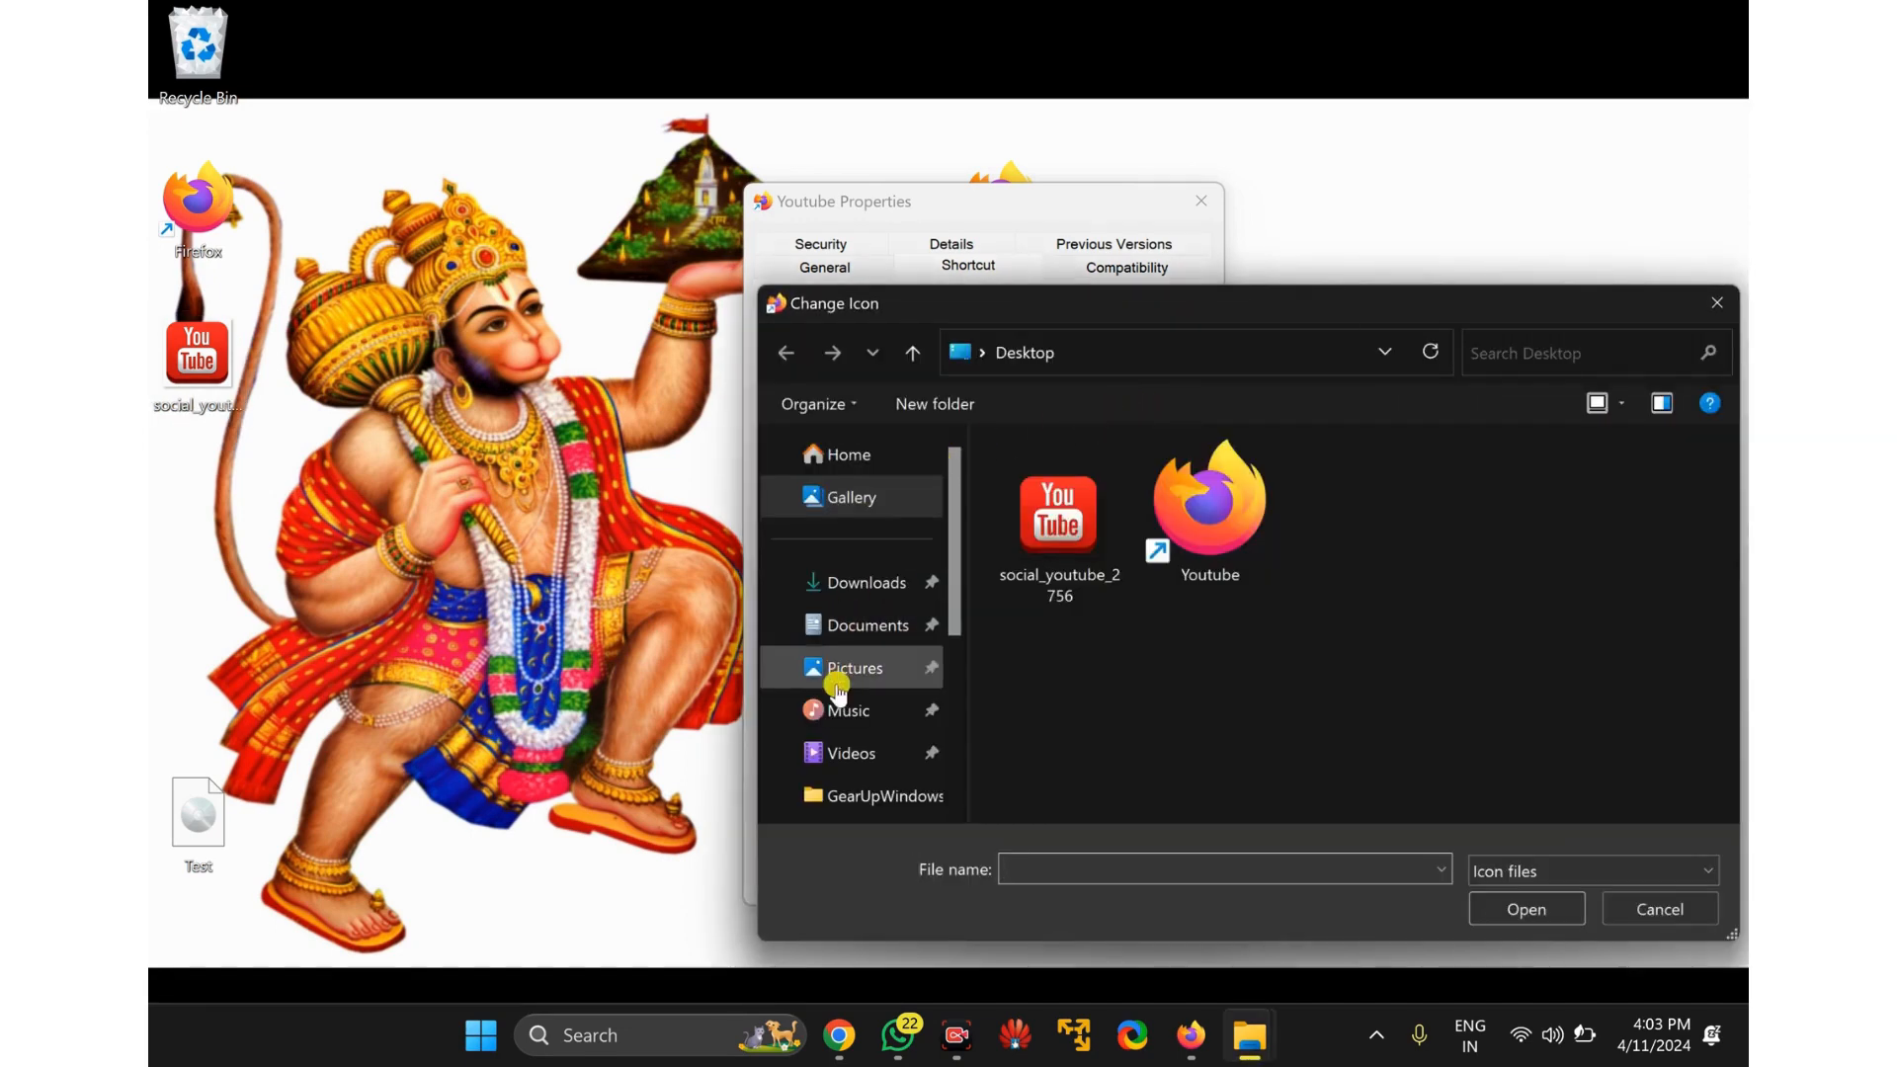
left_click(1057, 514)
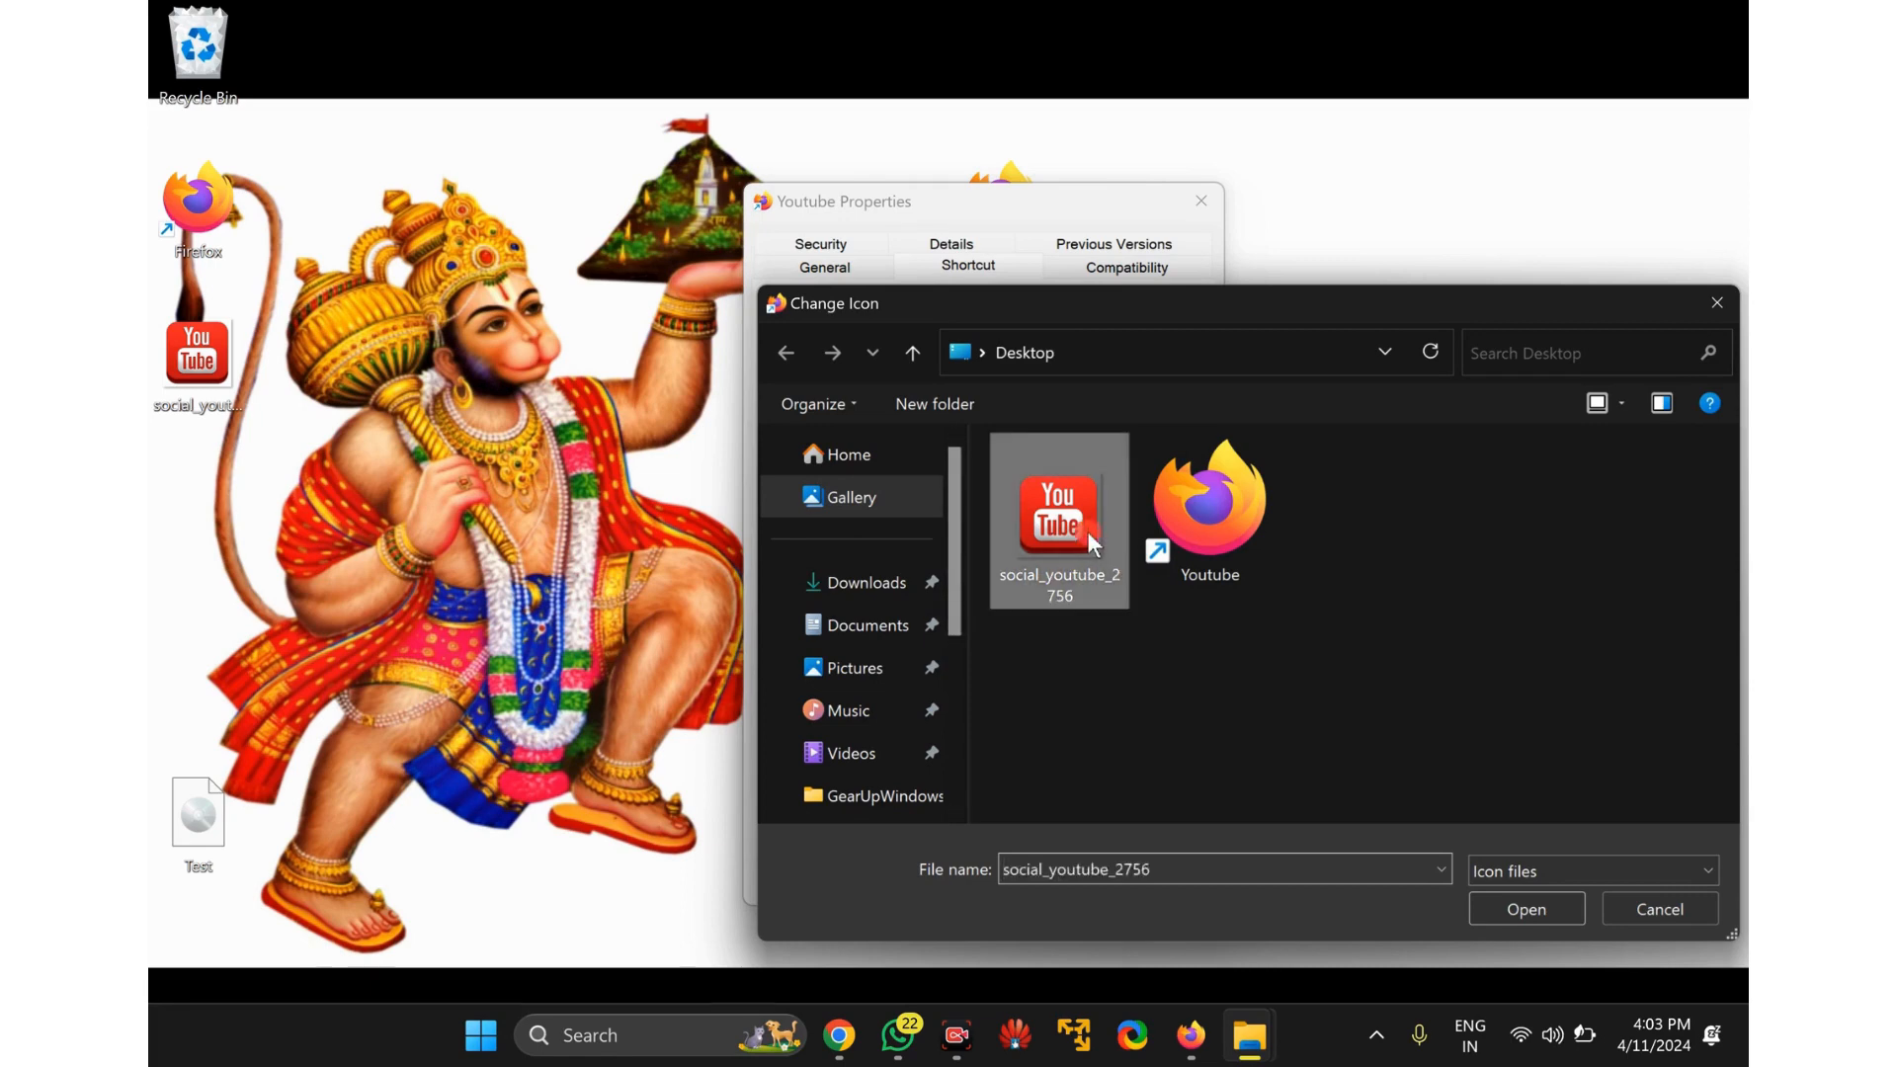
mouse_move(1058, 521)
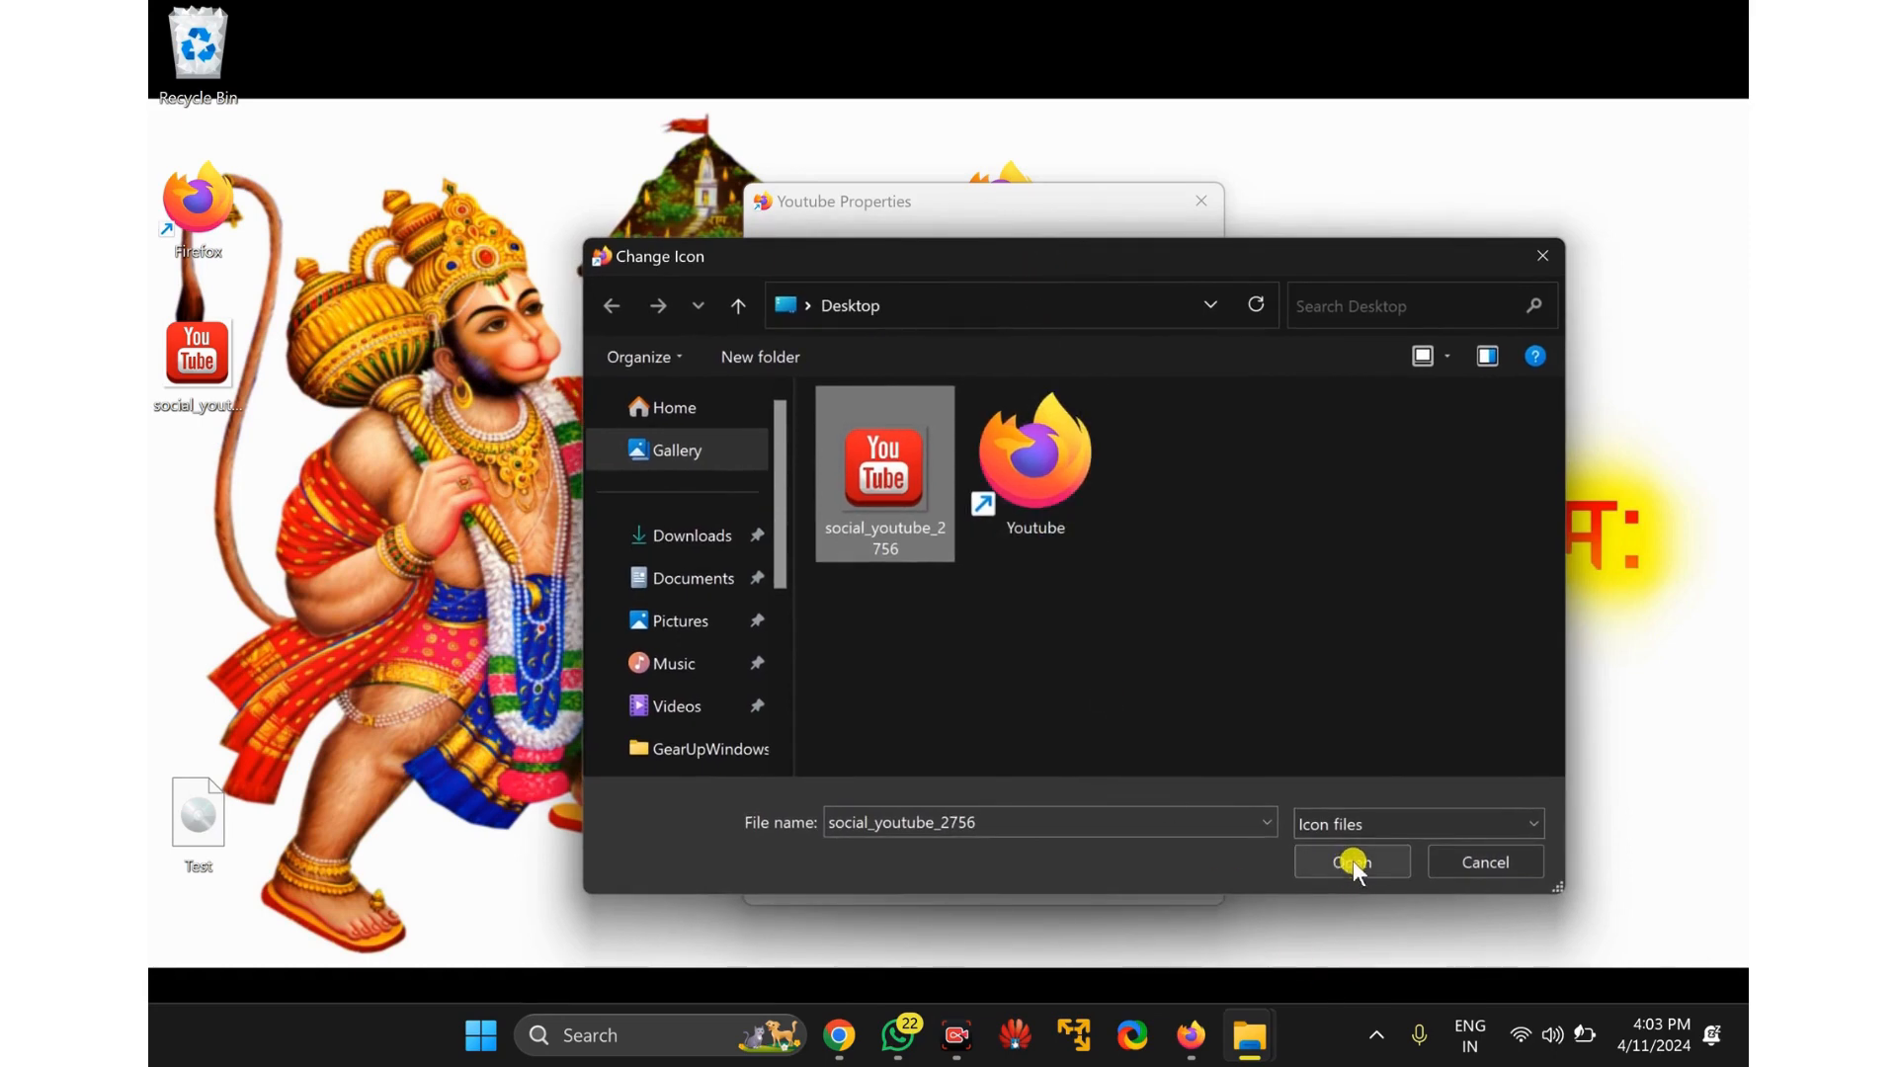
left_click(1351, 862)
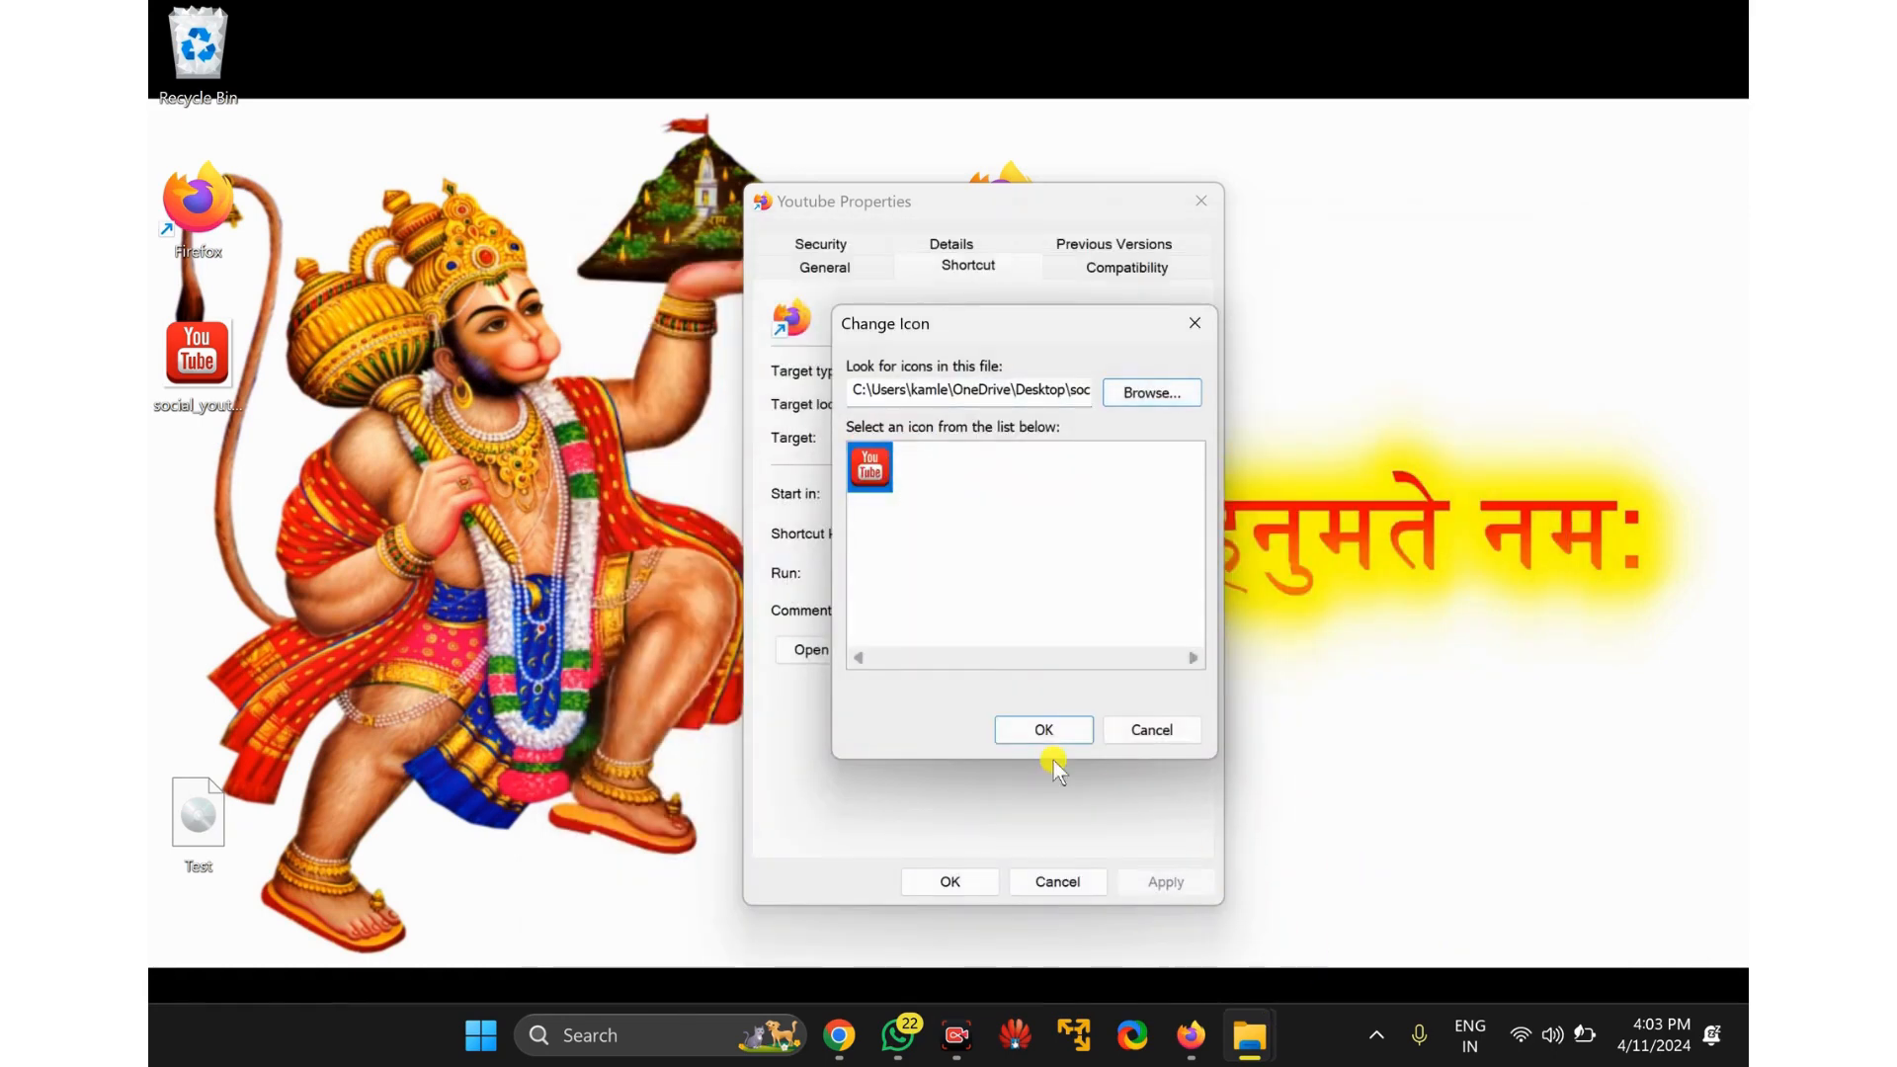
Accept the YouTube icon, apply it, and close the shortcut properties.
left_click(1041, 729)
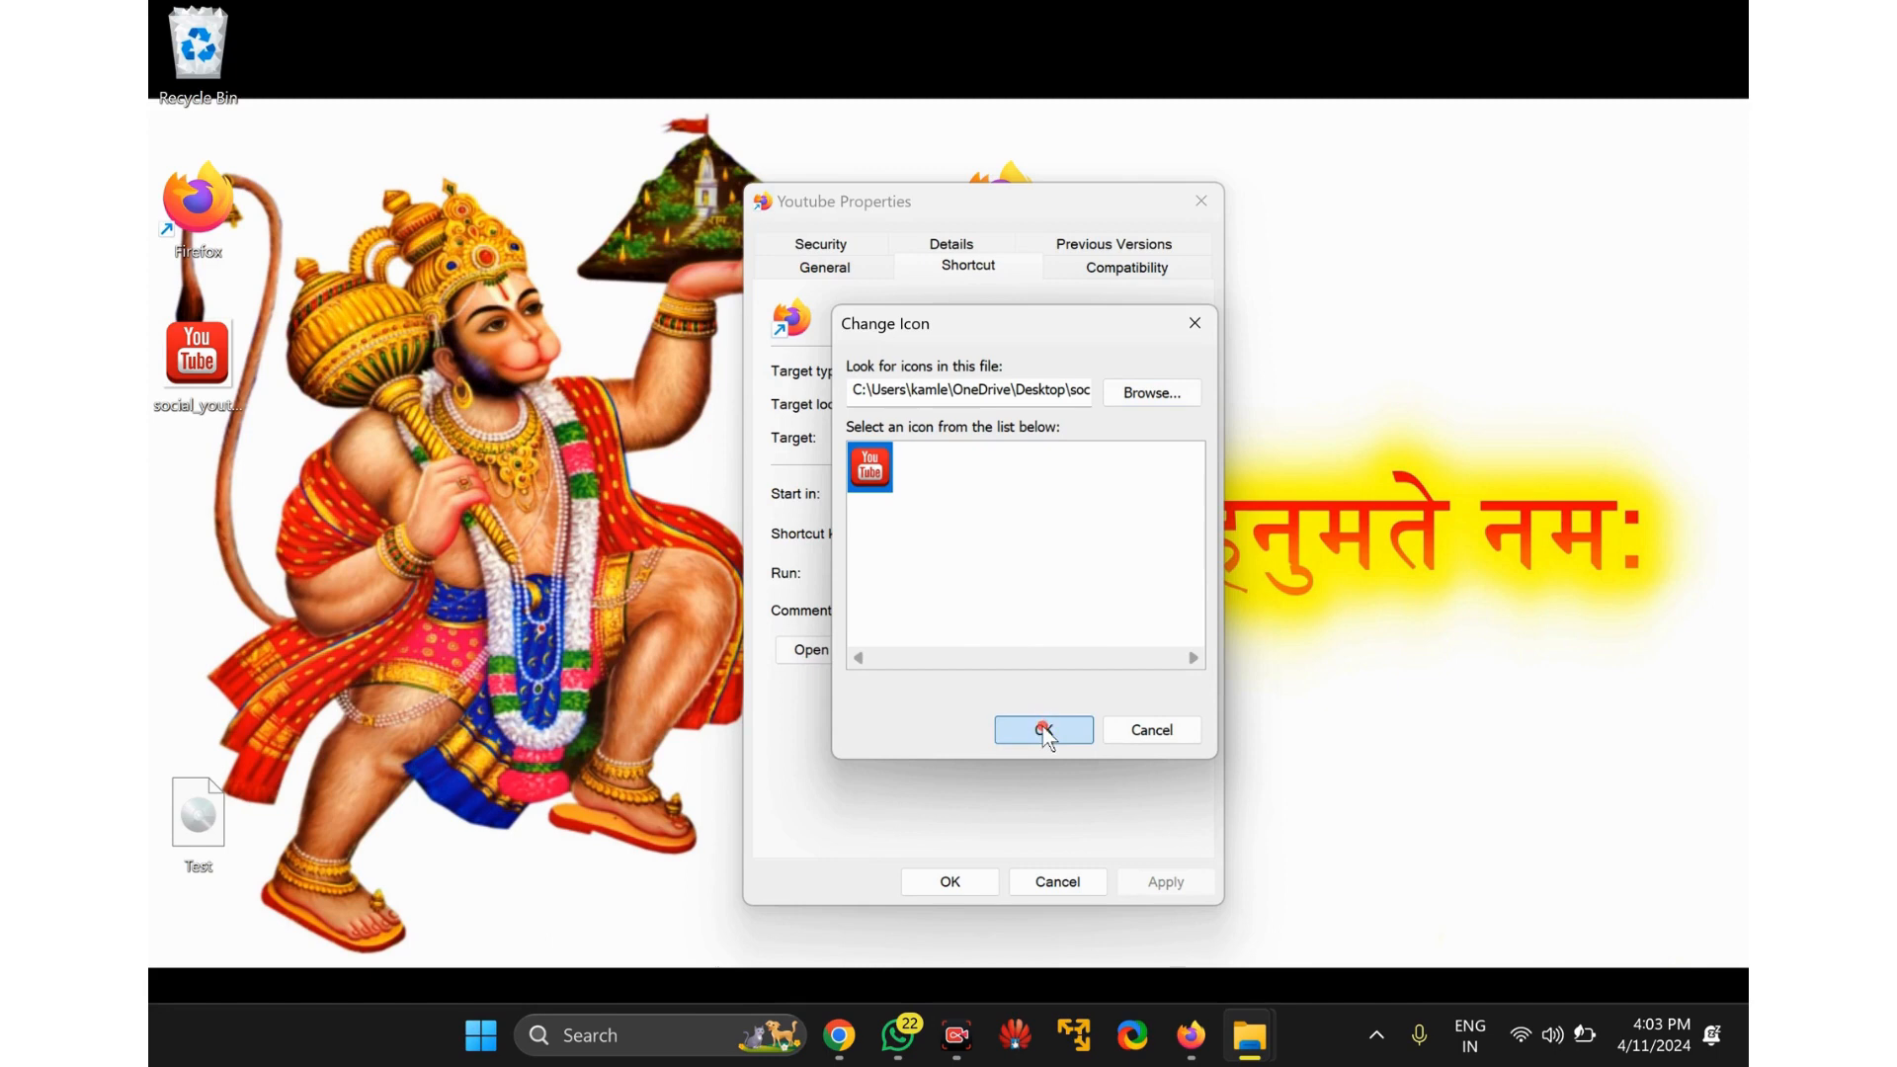
left_click(1043, 729)
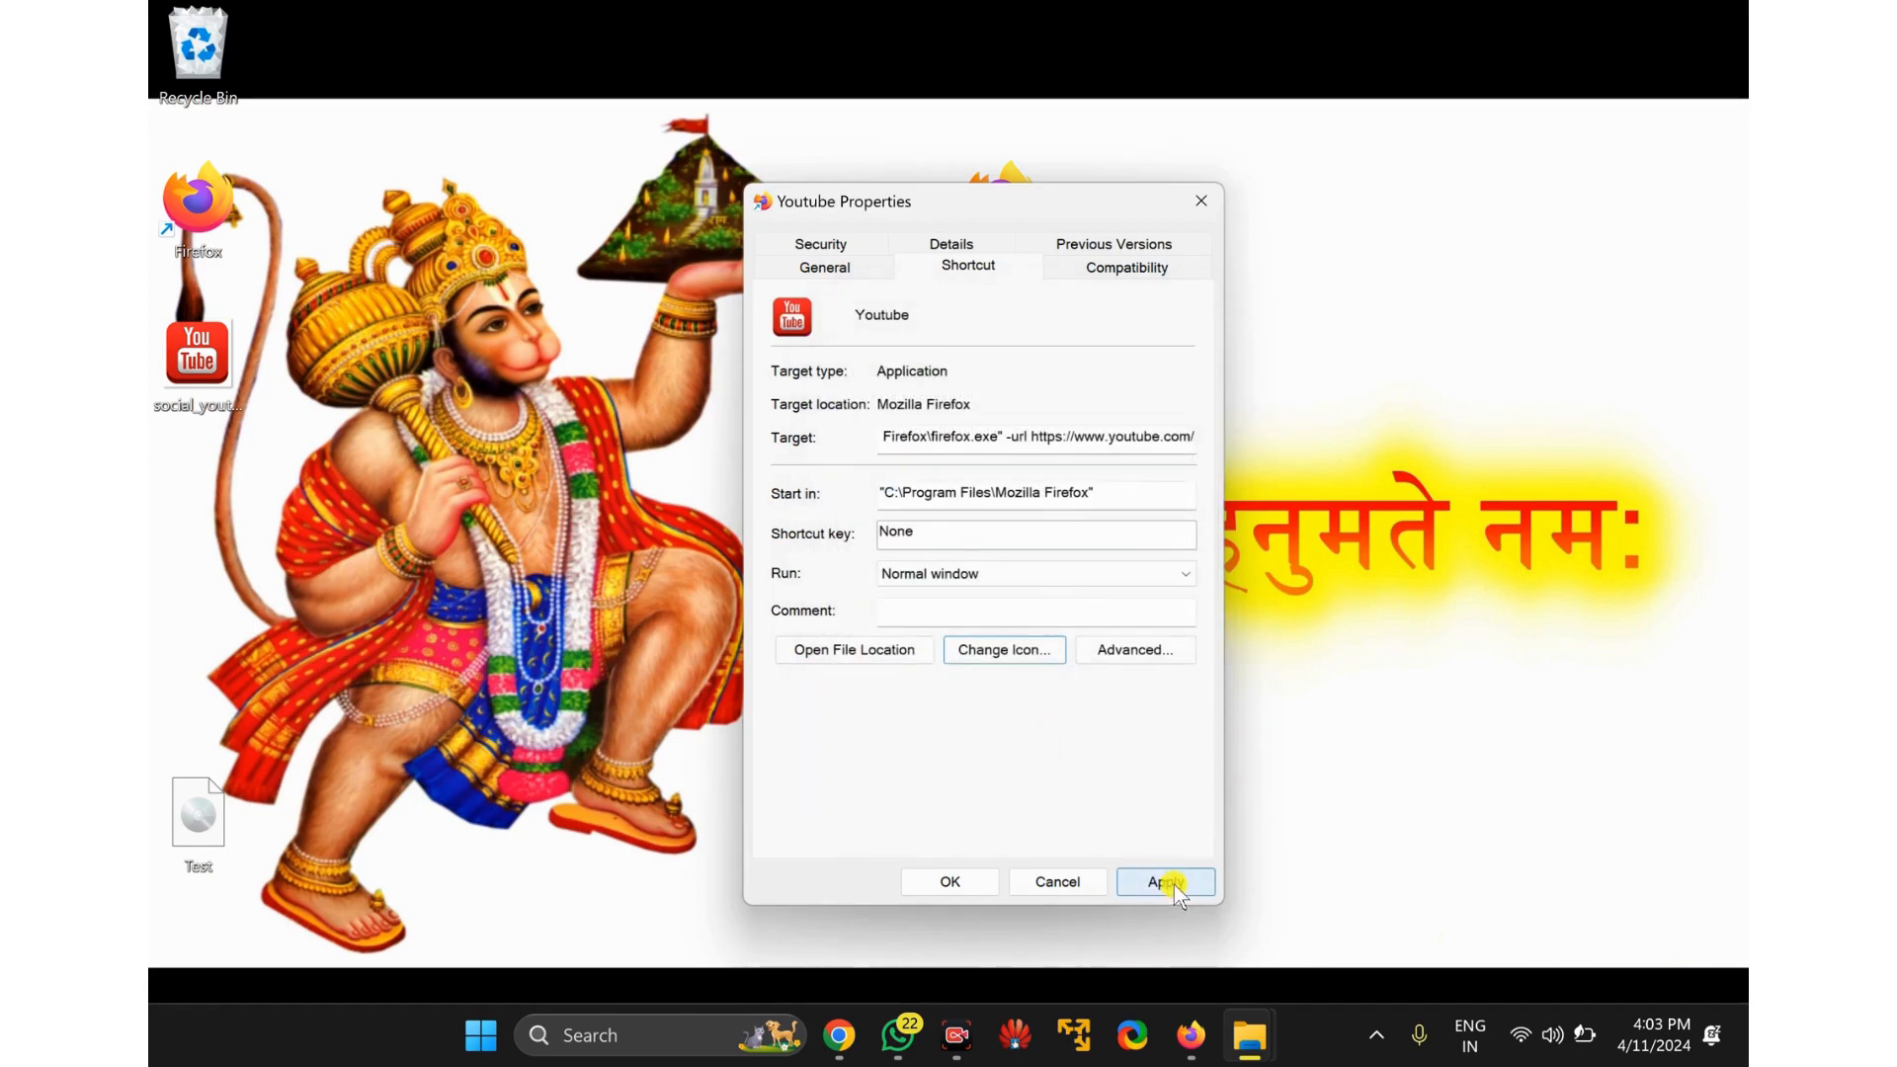
left_click(1164, 880)
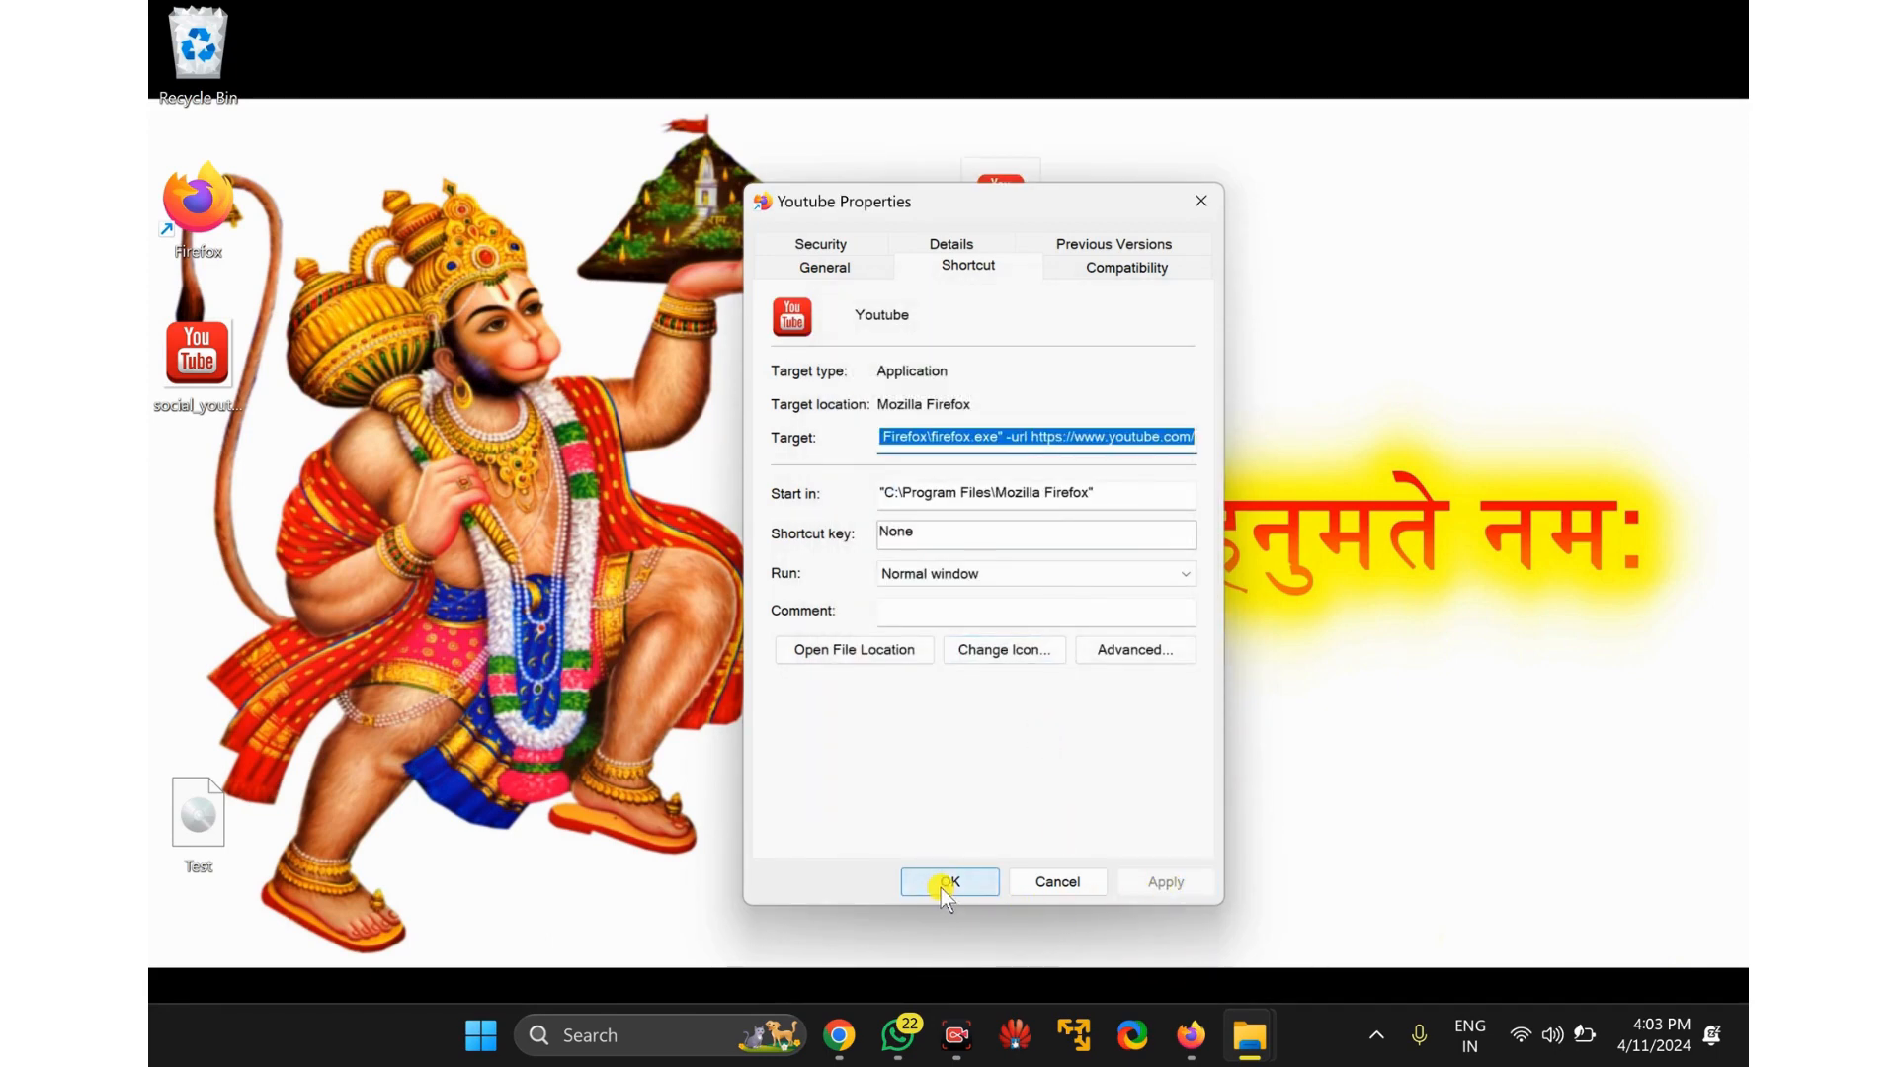
left_click(949, 880)
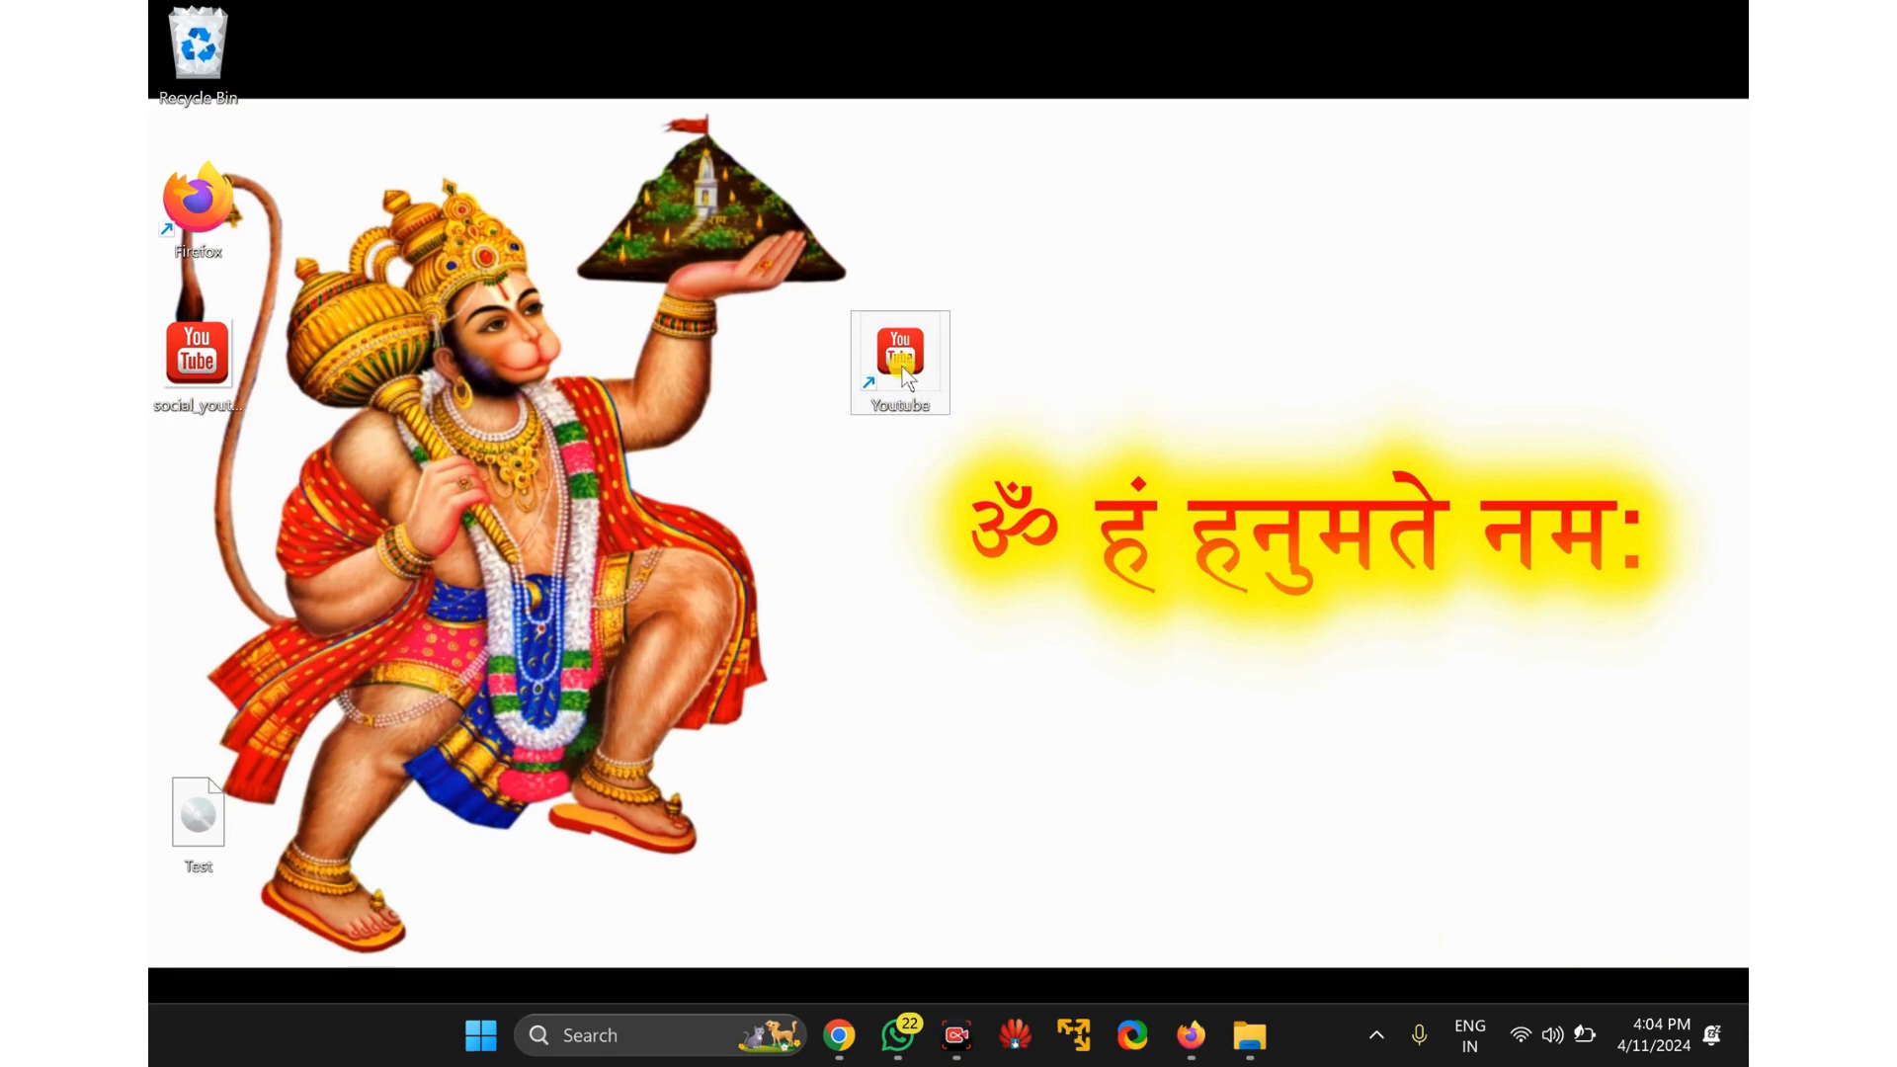
Launch the Youtube desktop shortcut to confirm youtube.com opens in Firefox.
double_click(900, 363)
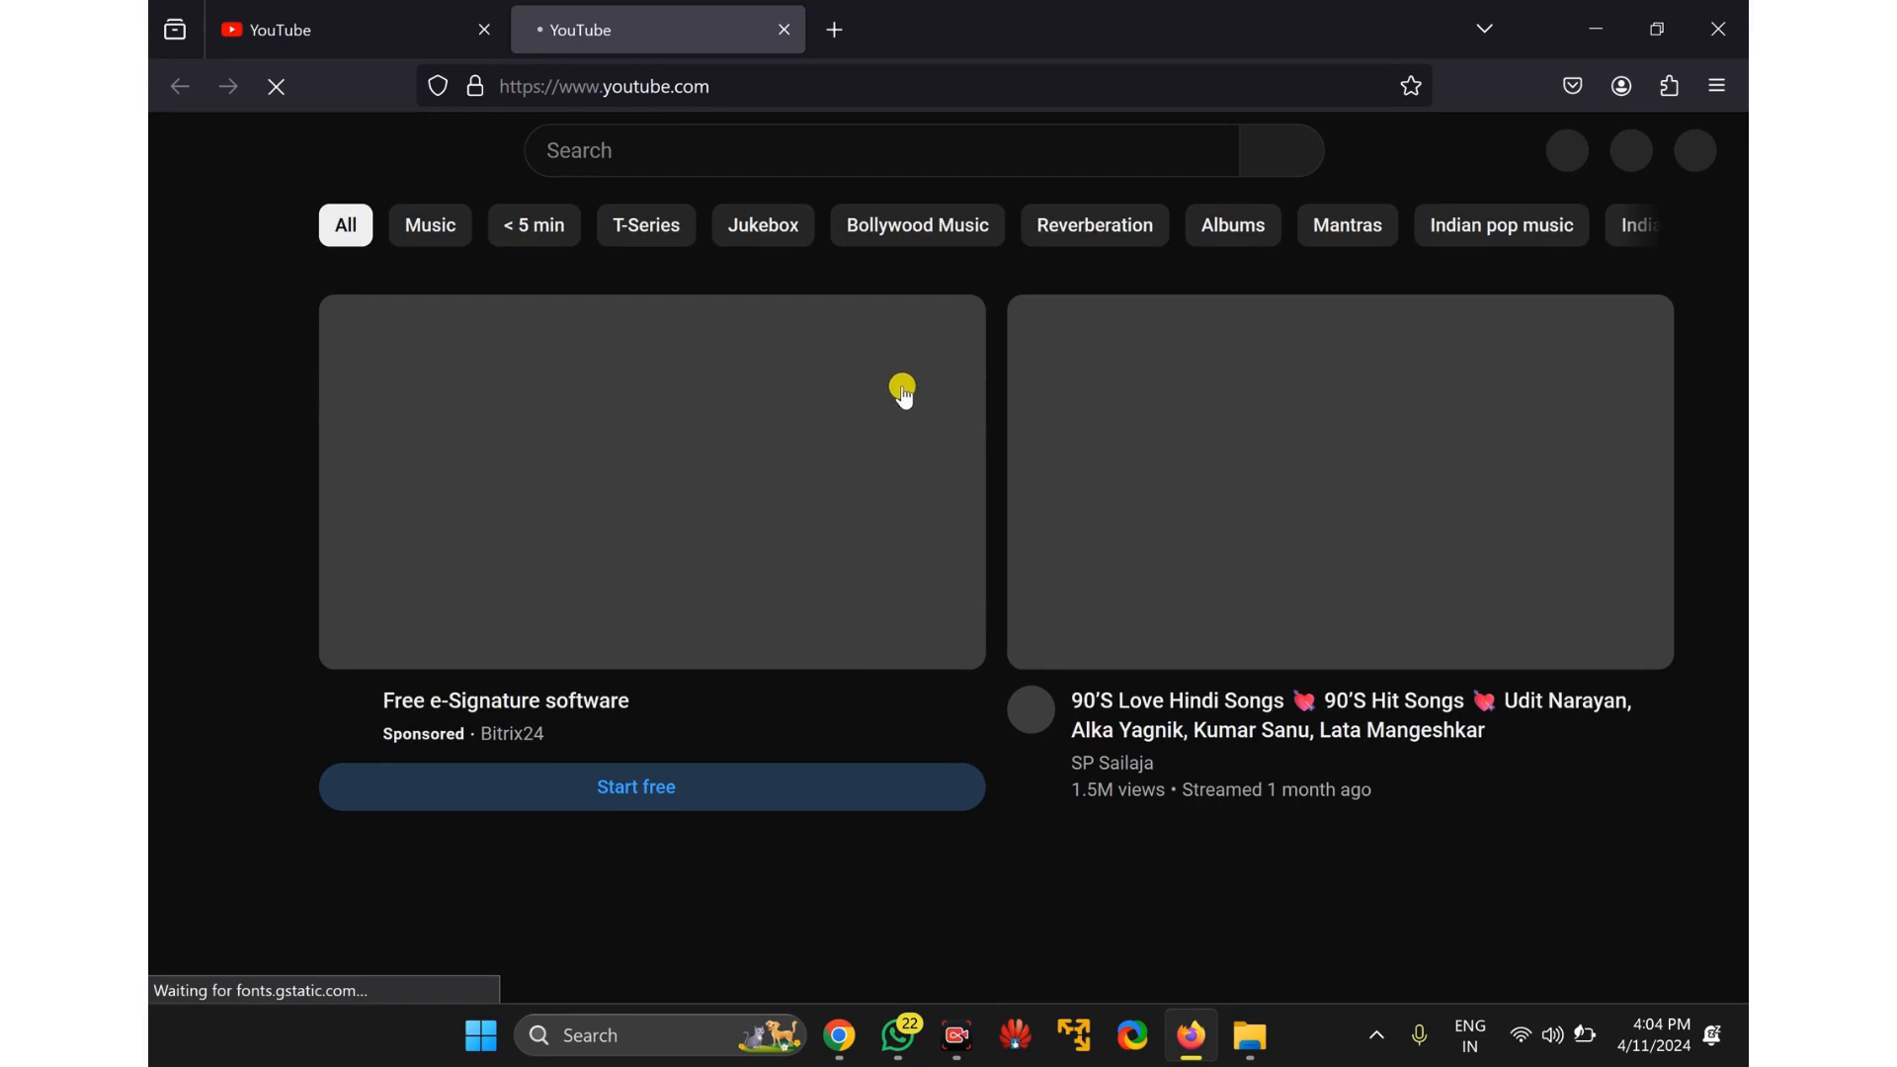